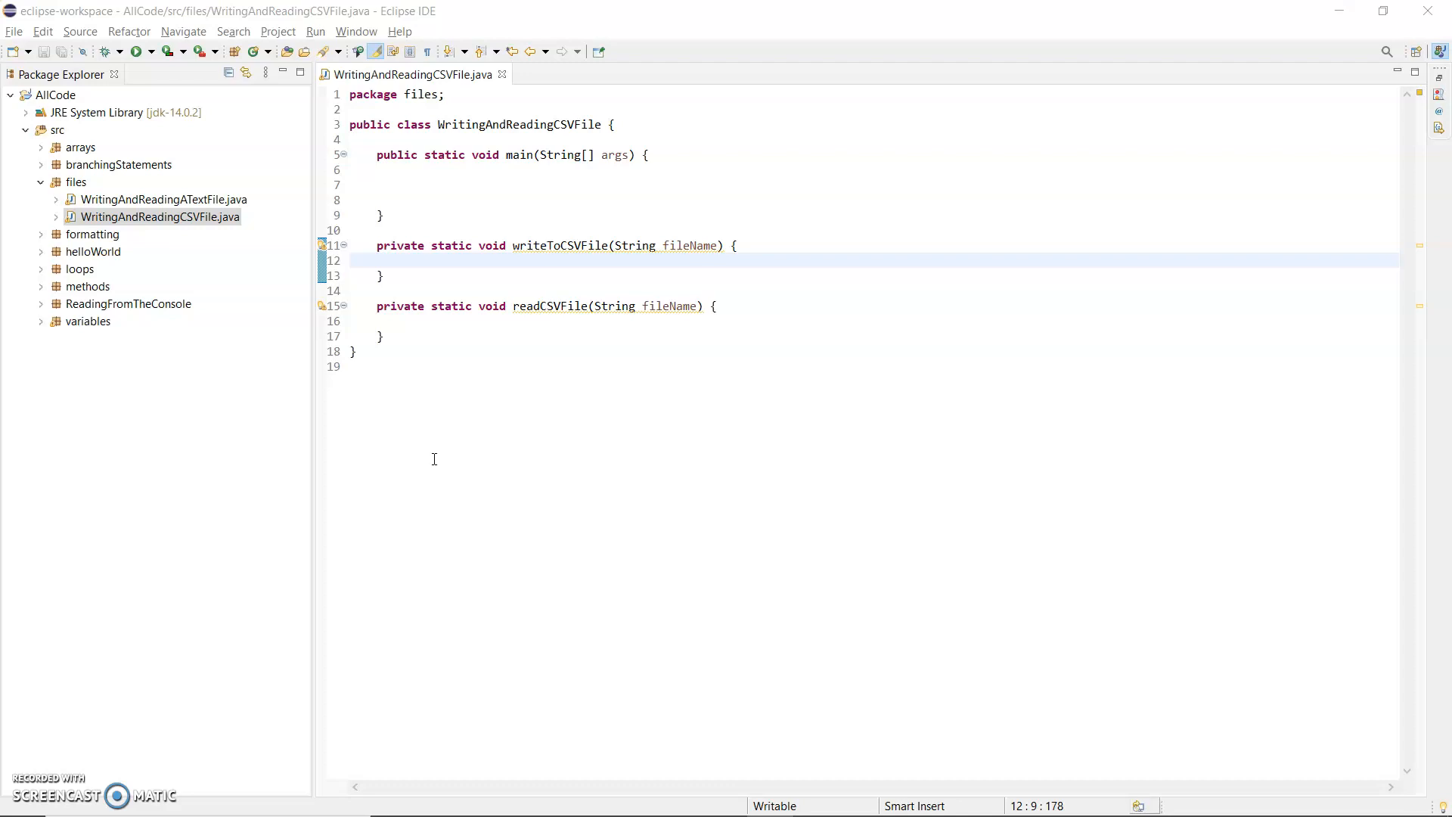
mouse_move(477, 439)
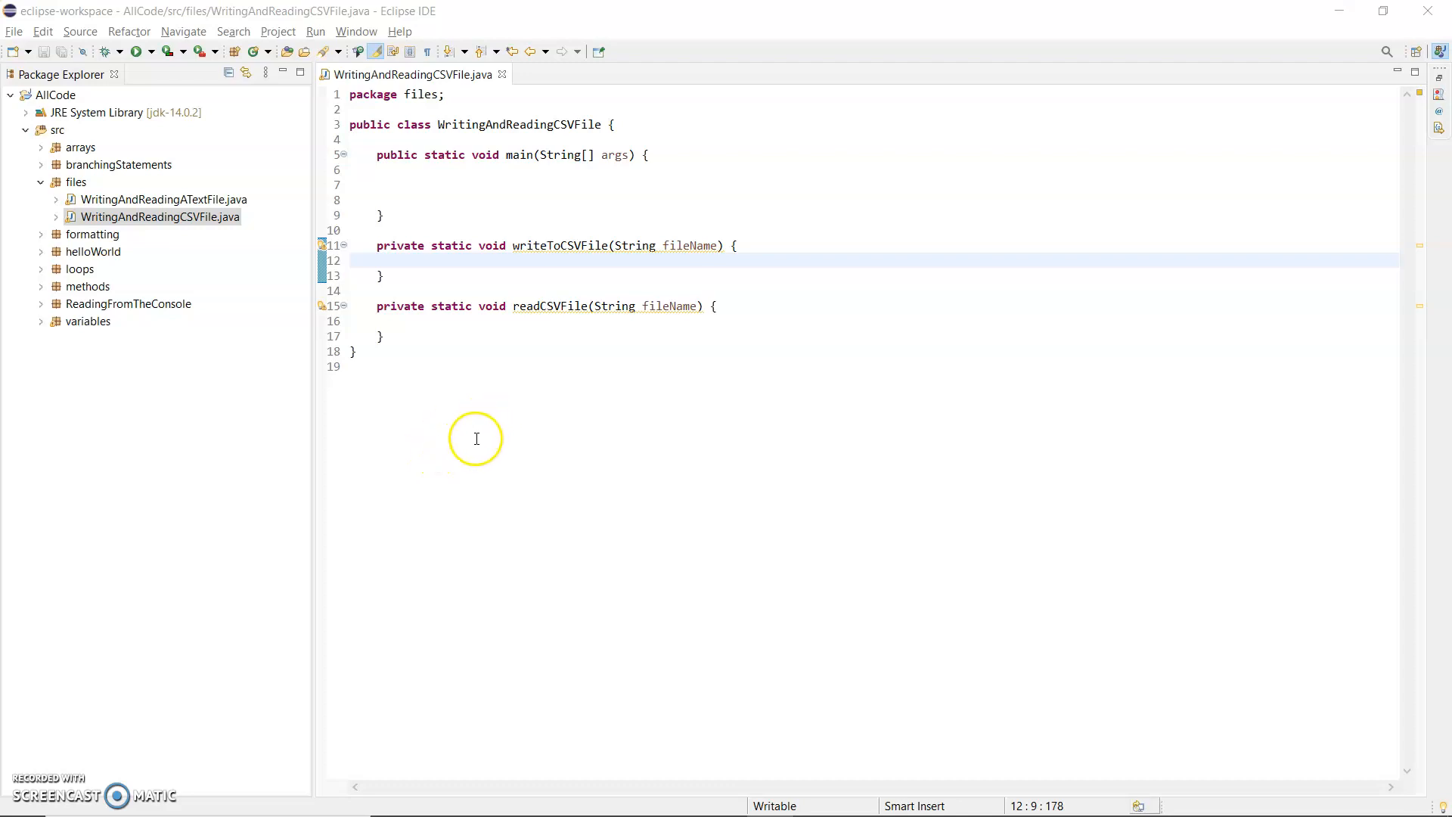
mouse_move(480, 439)
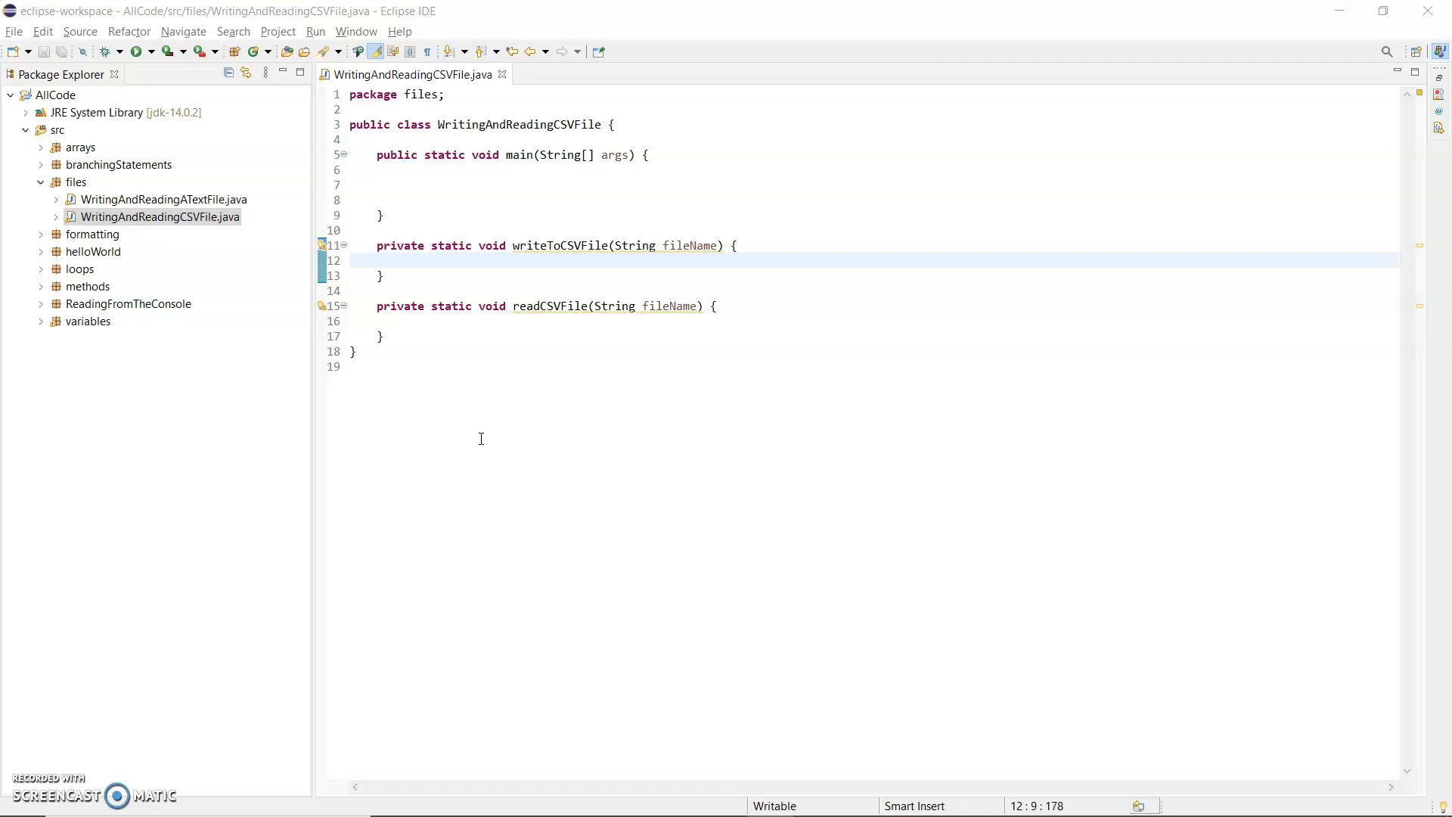
mouse_move(500, 285)
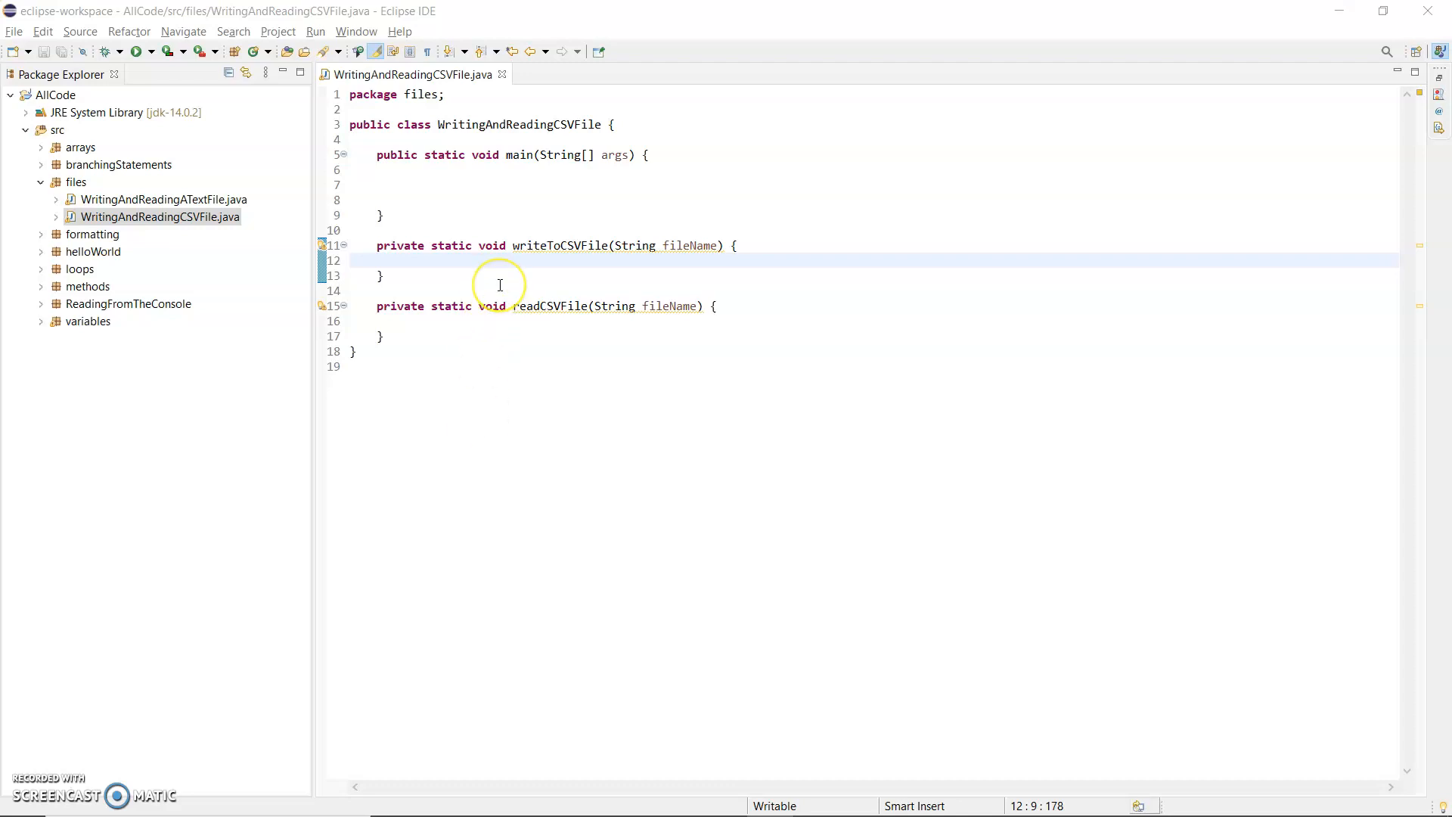
mouse_move(406, 192)
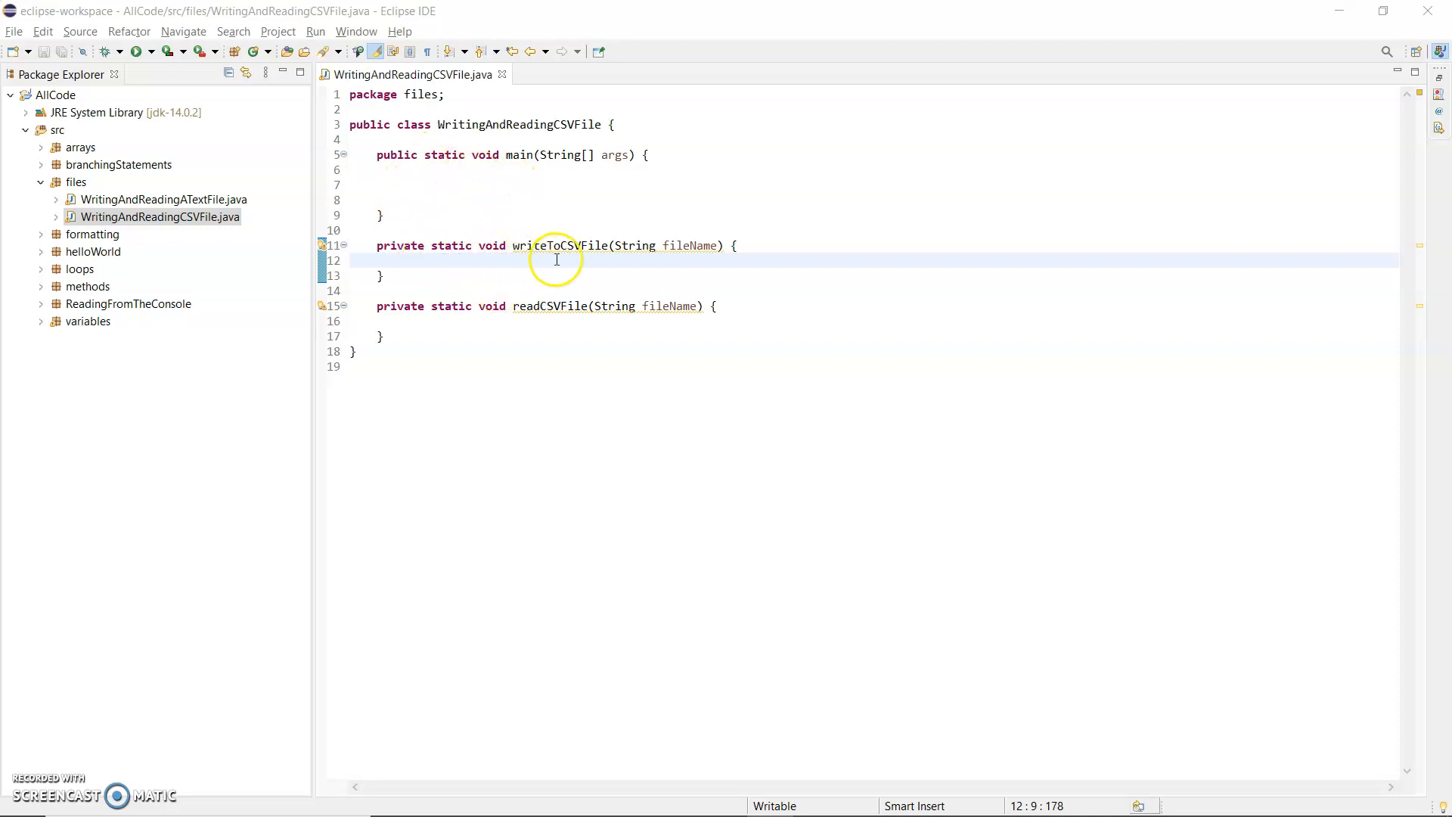
mouse_move(671, 259)
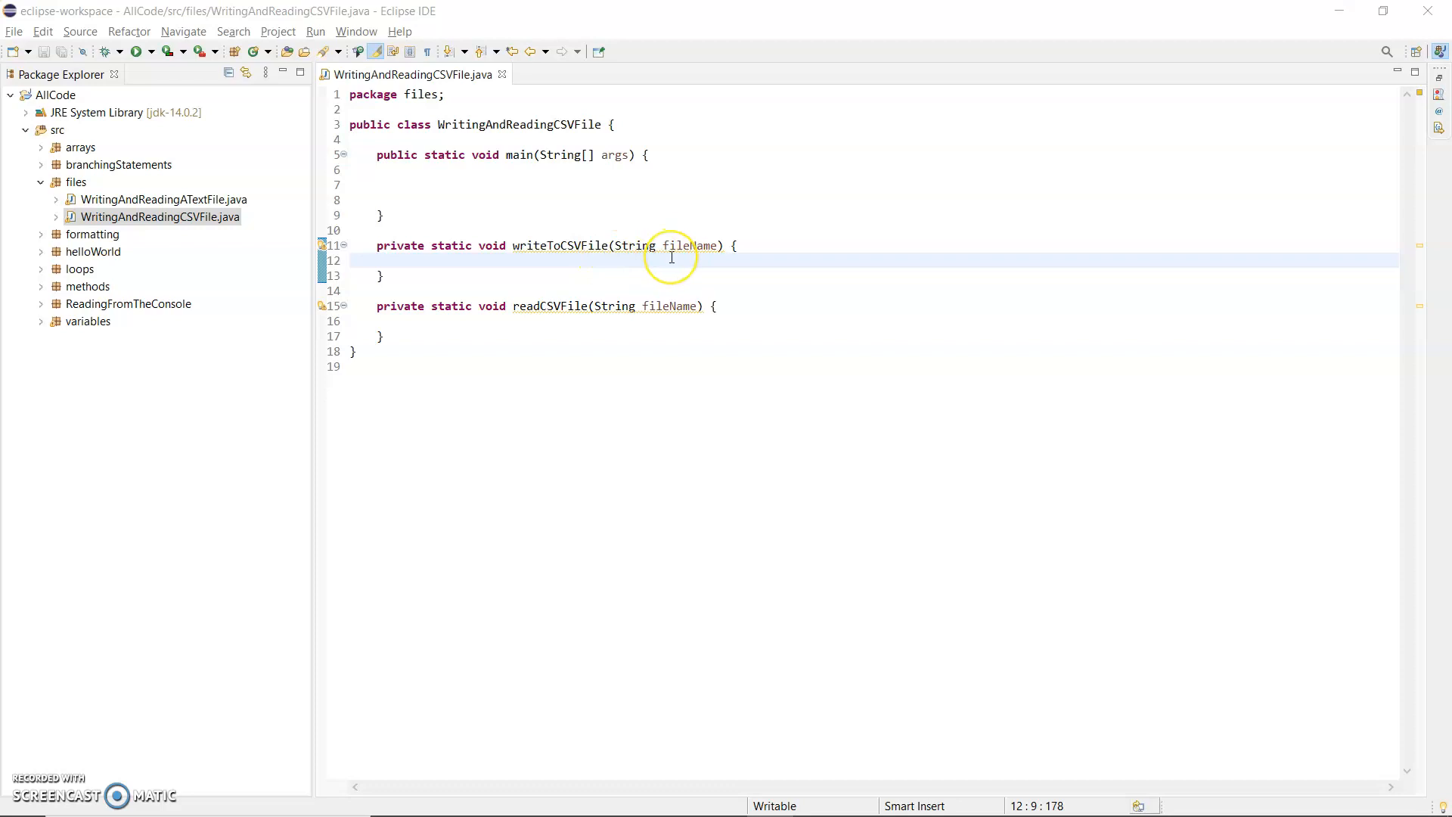
mouse_move(498, 258)
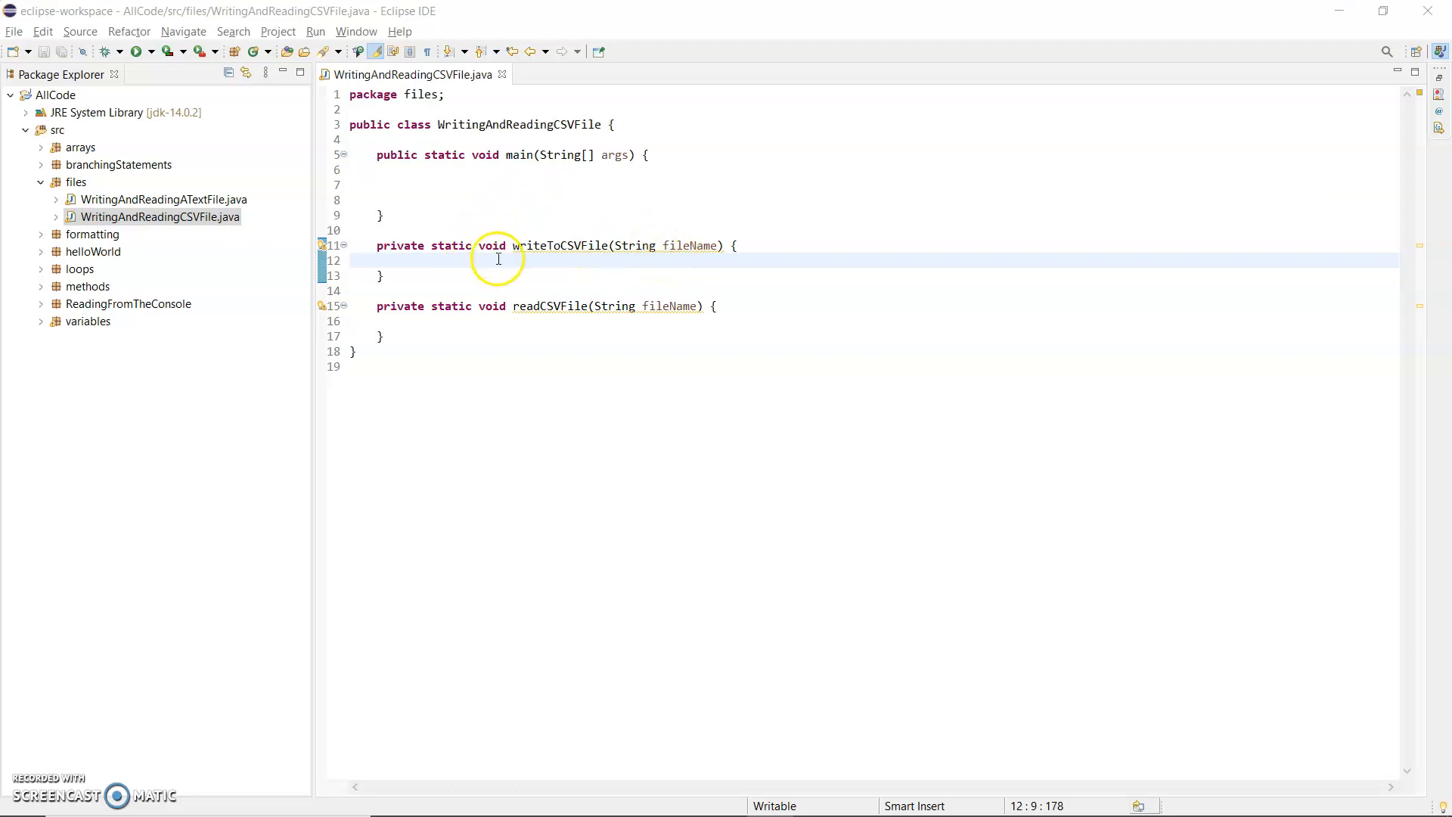
mouse_move(433, 260)
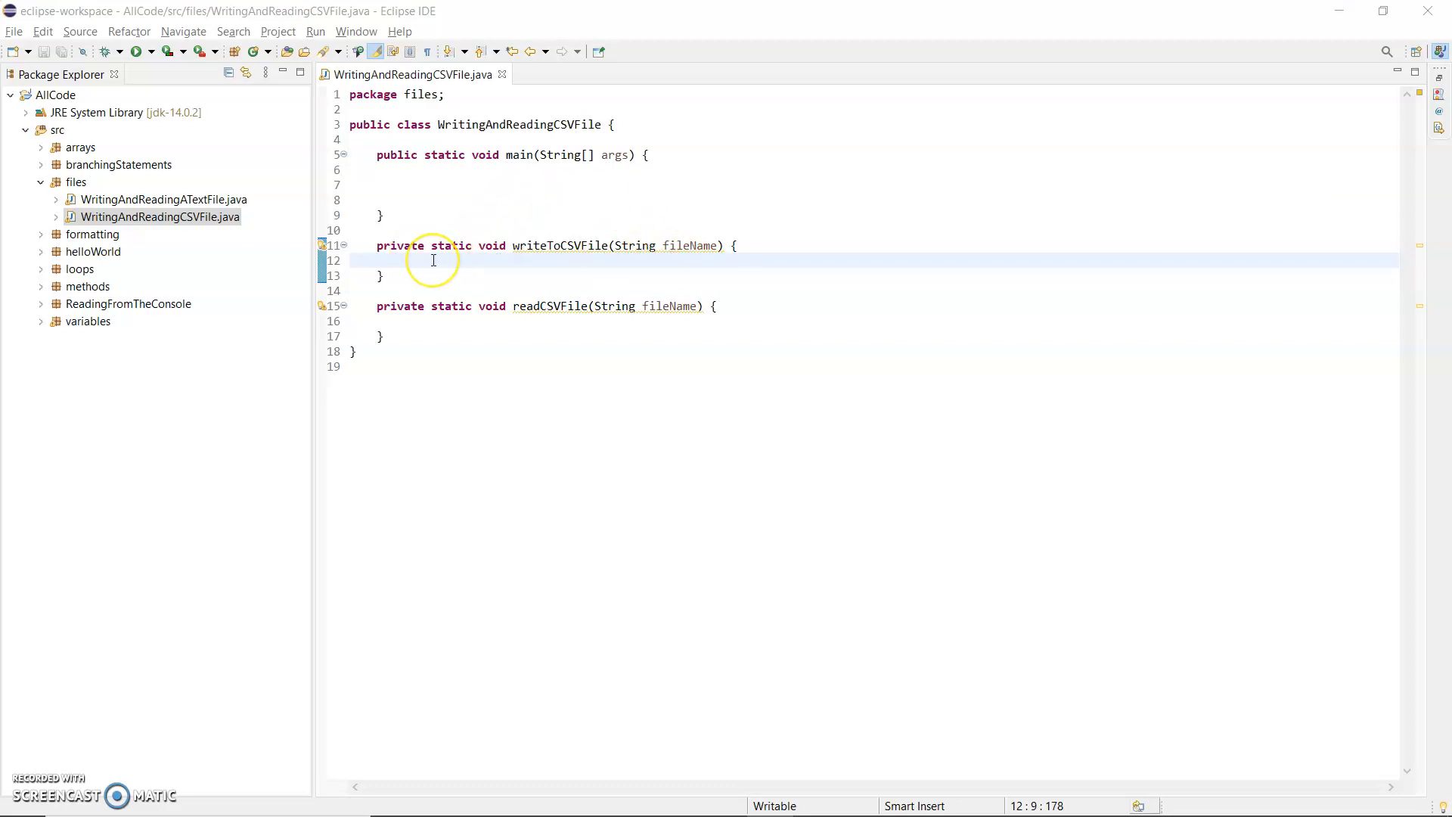
mouse_move(433, 260)
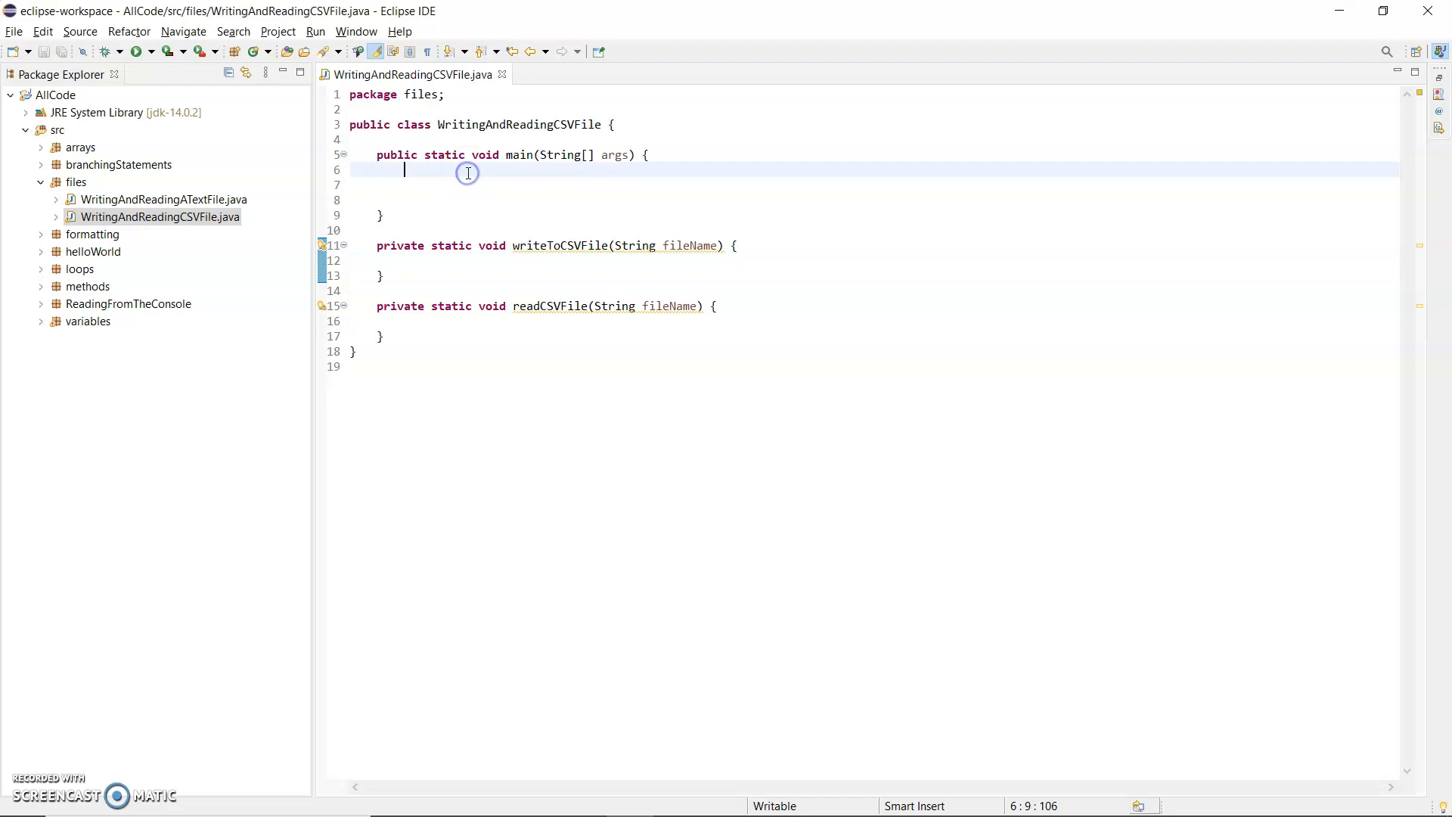
- Declare String fileName = "numbers.csv" in main and check the .csv extension
type("St")
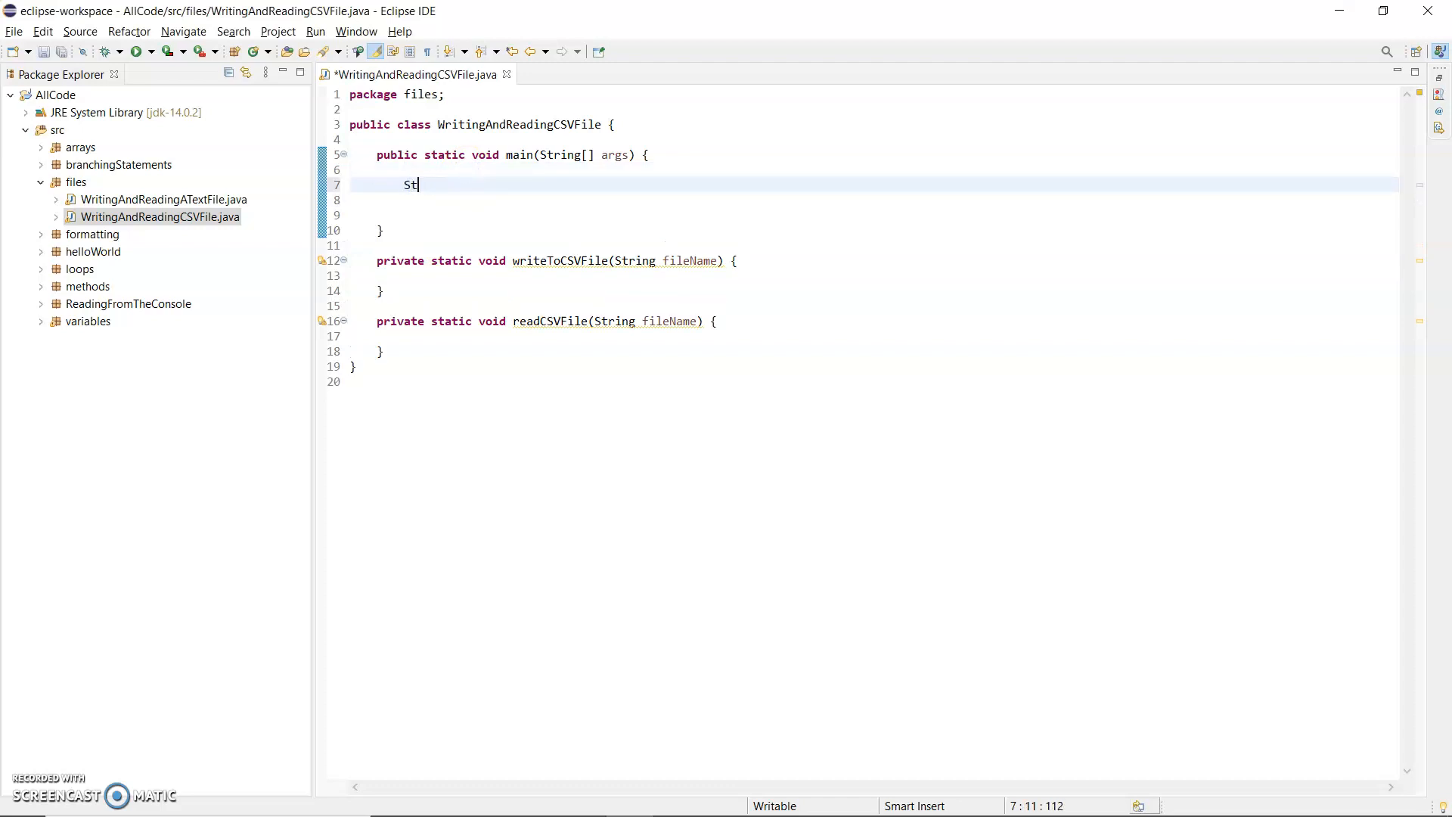
type("ring fileName = \"num")
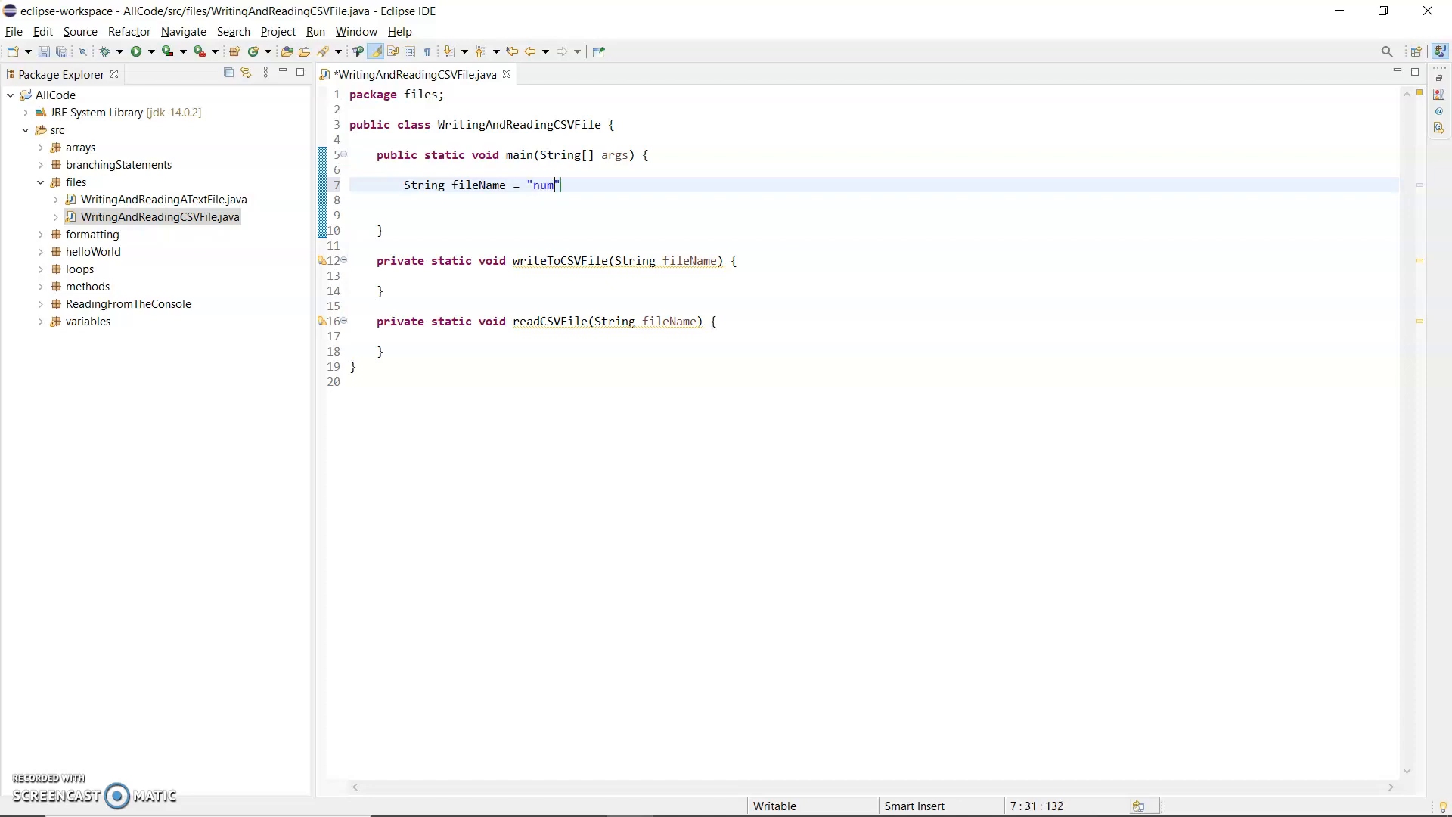
type("bers.c")
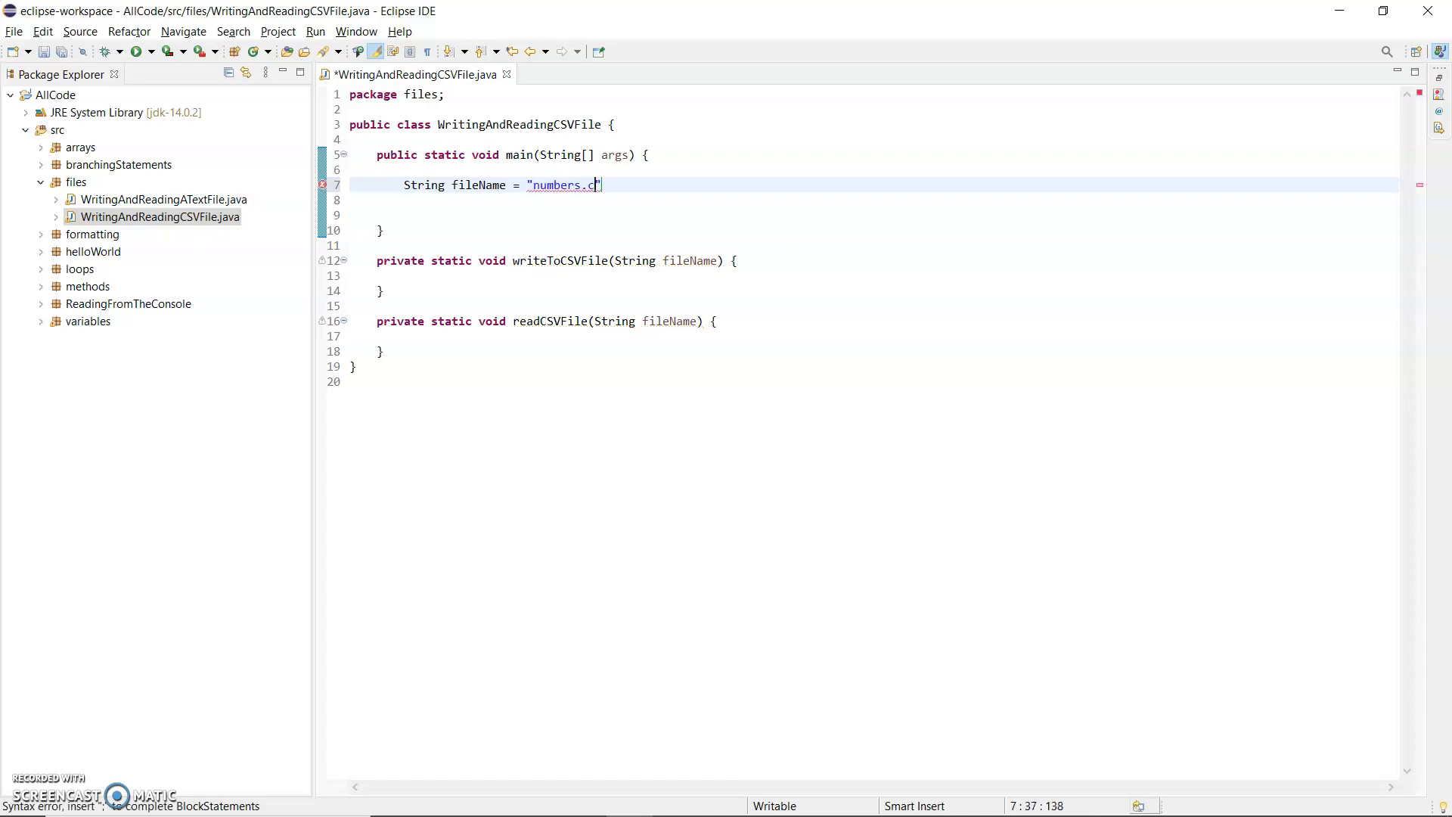
type("sv")
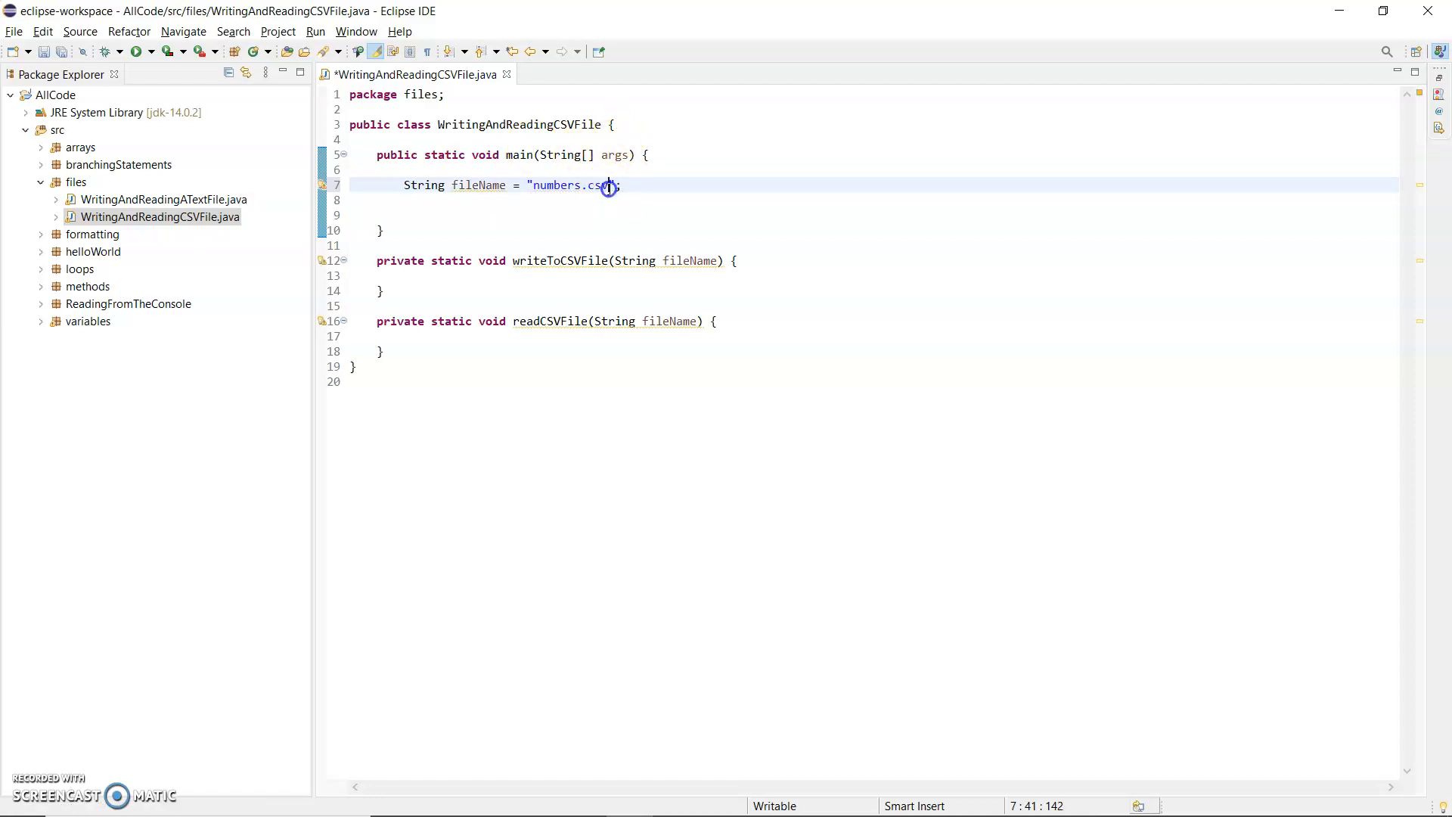
double_click(594, 184)
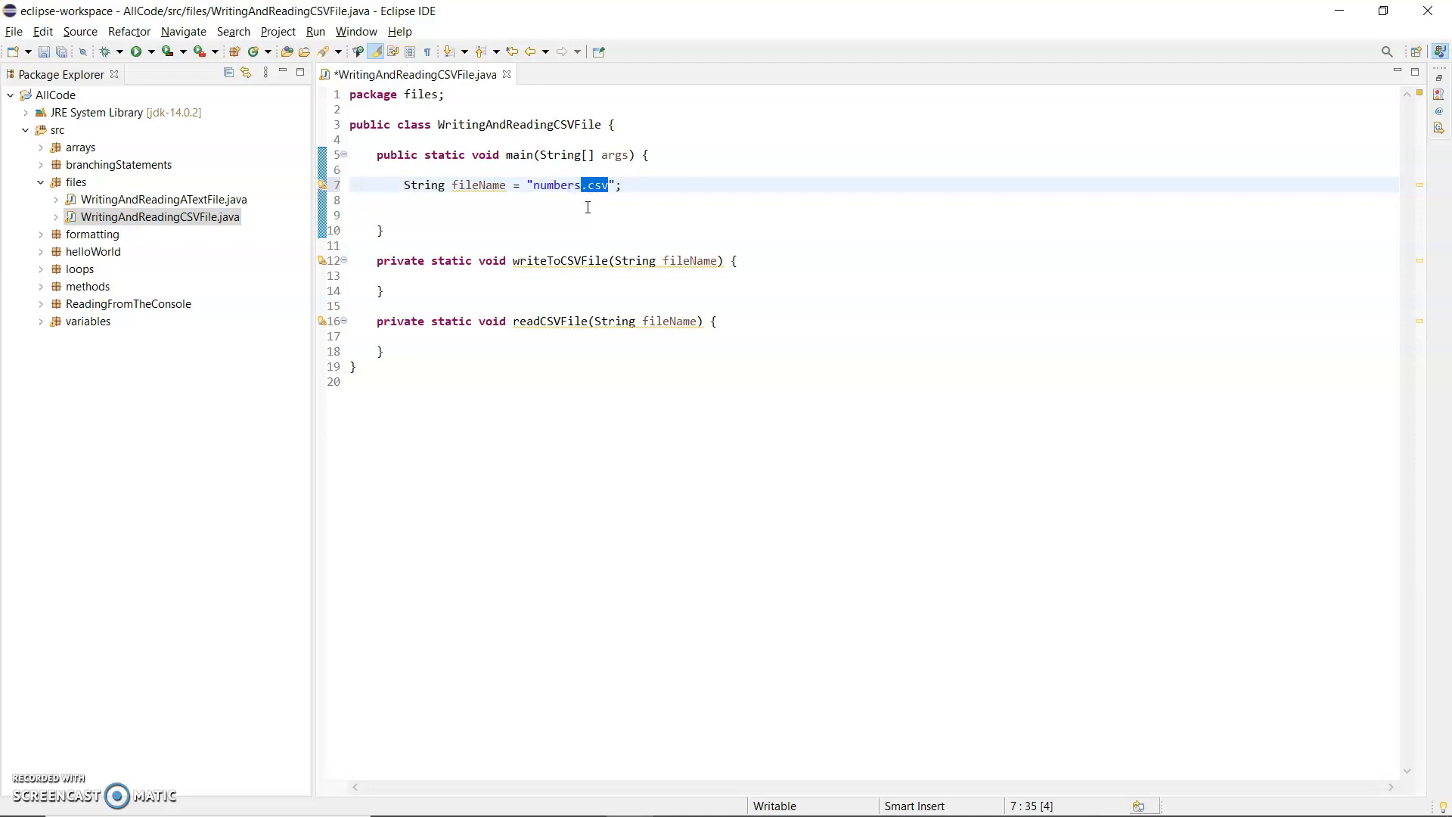
left_click(626, 185)
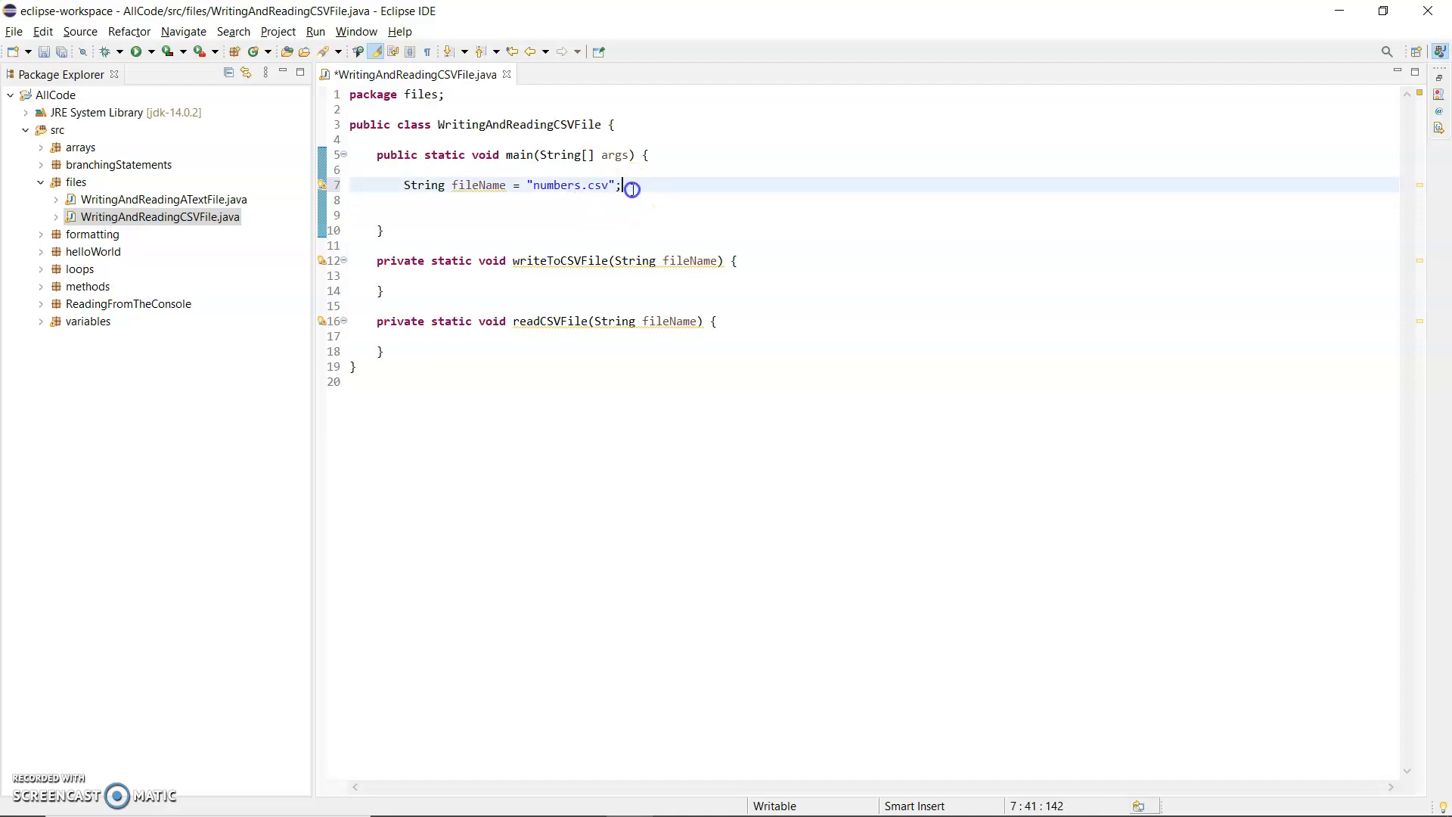
left_click(496, 276)
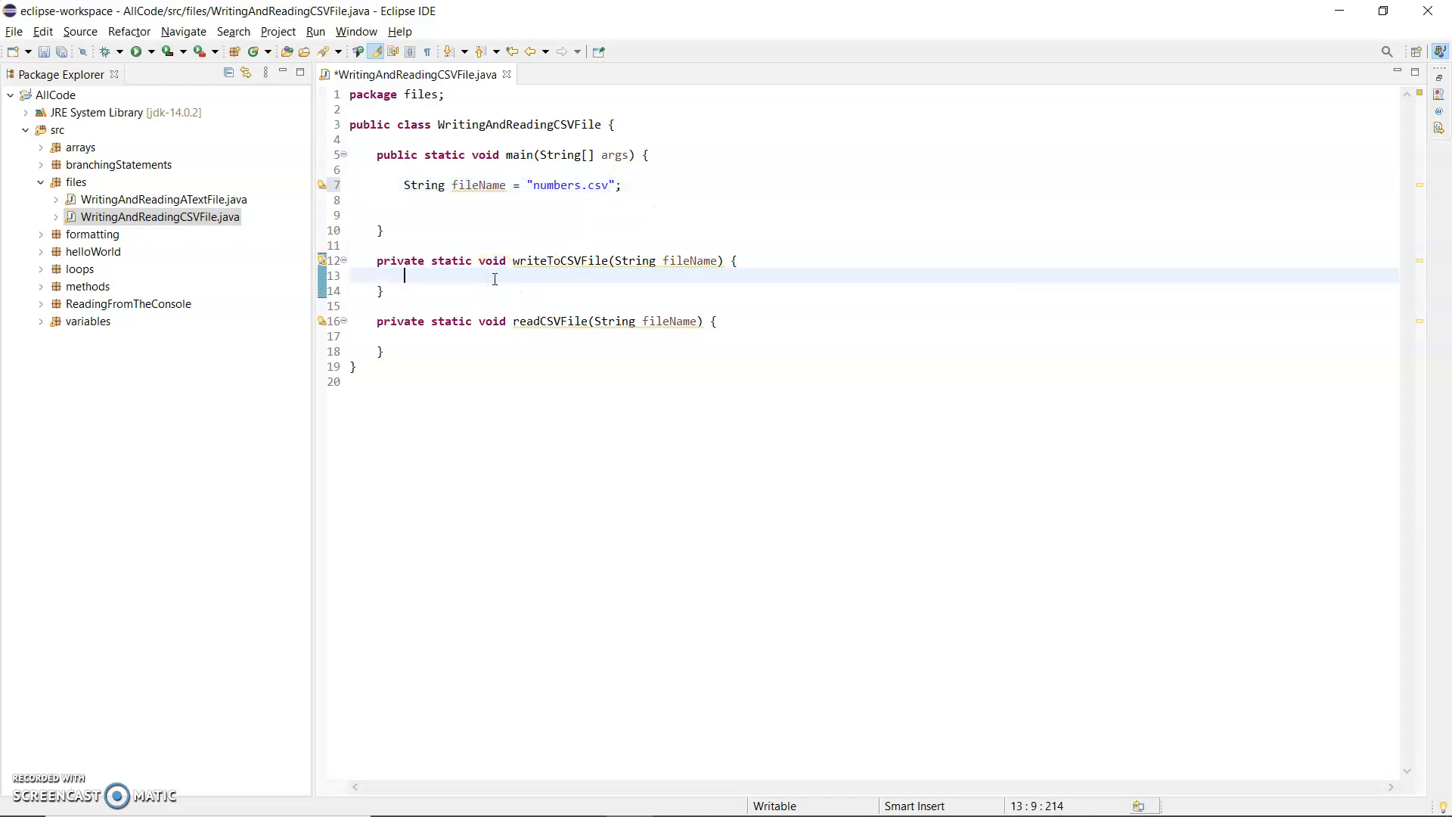
- Begin a try-with-resources block on a PrintWriter in writeToCSVFile, importing java.io.PrintWriter
key("Return")
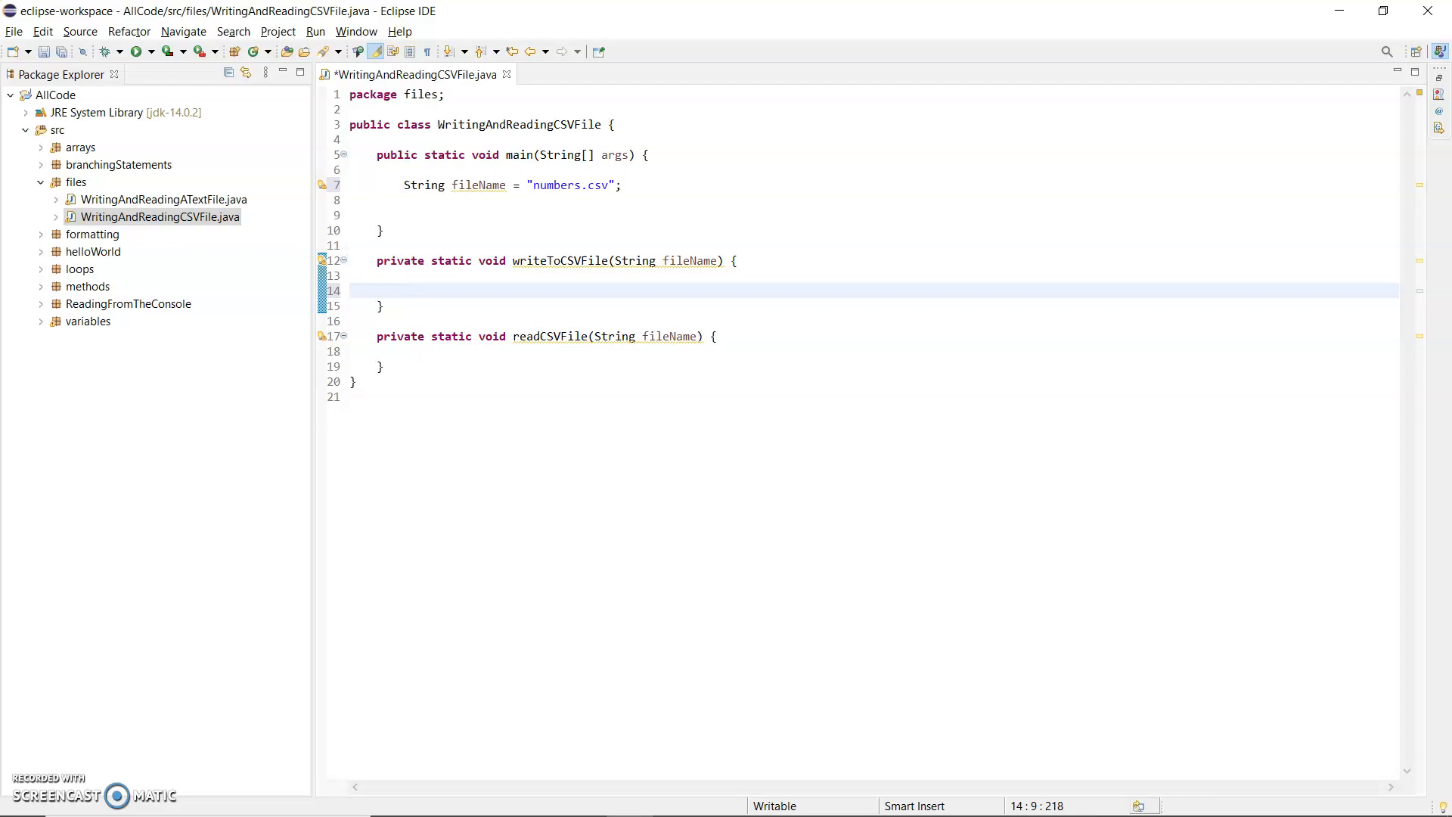
type("try")
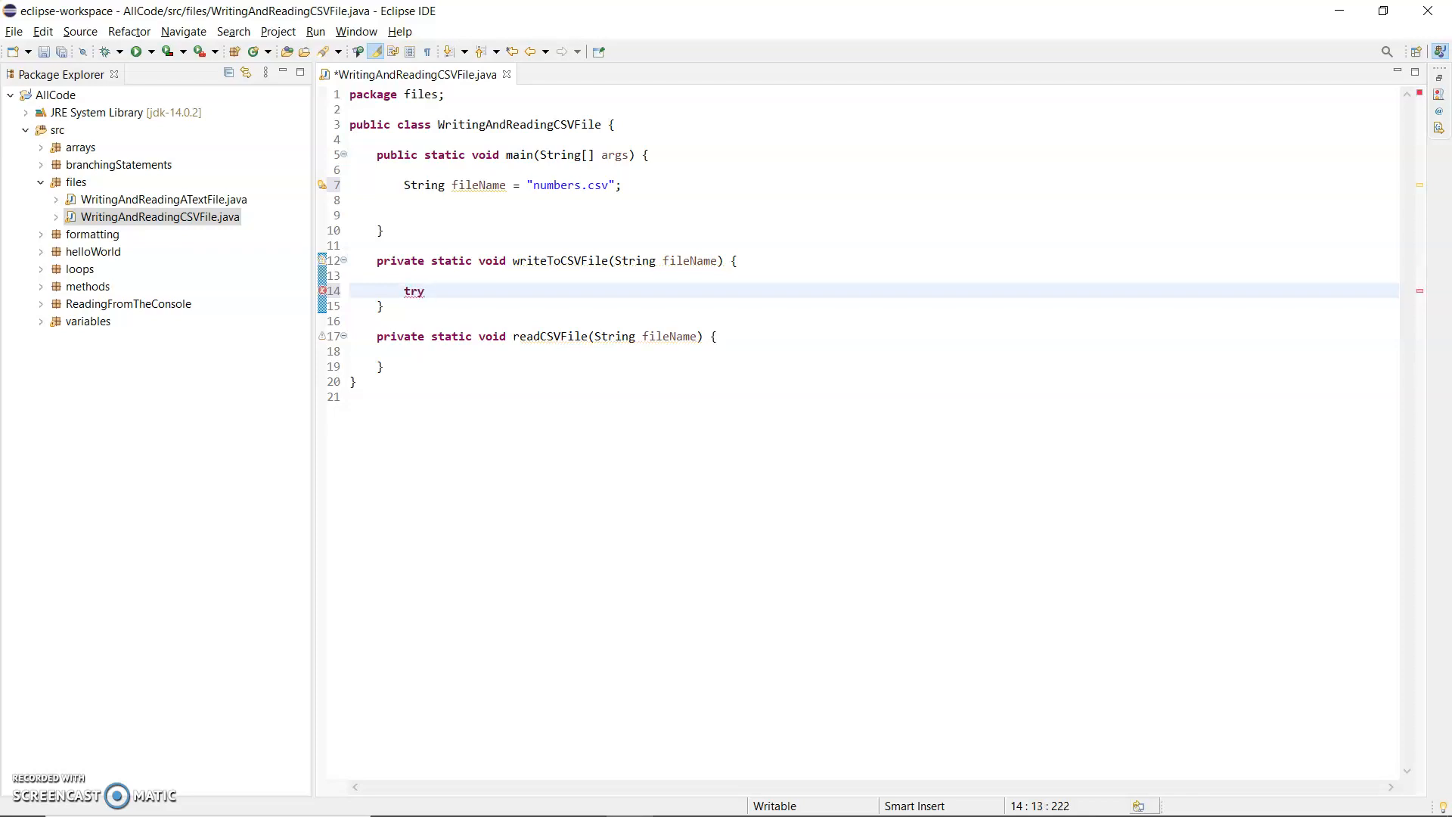
type("() {")
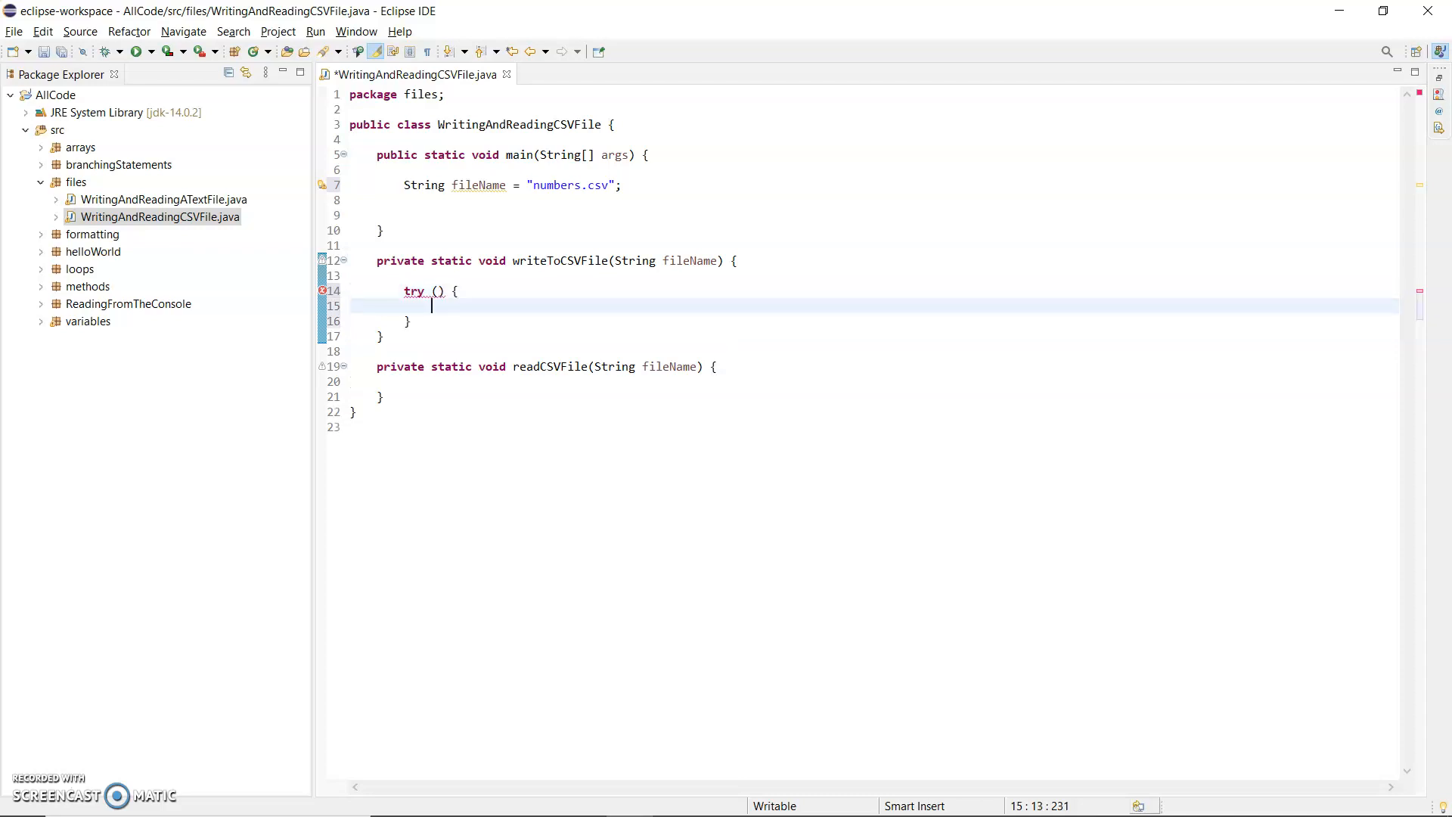
mouse_move(439, 291)
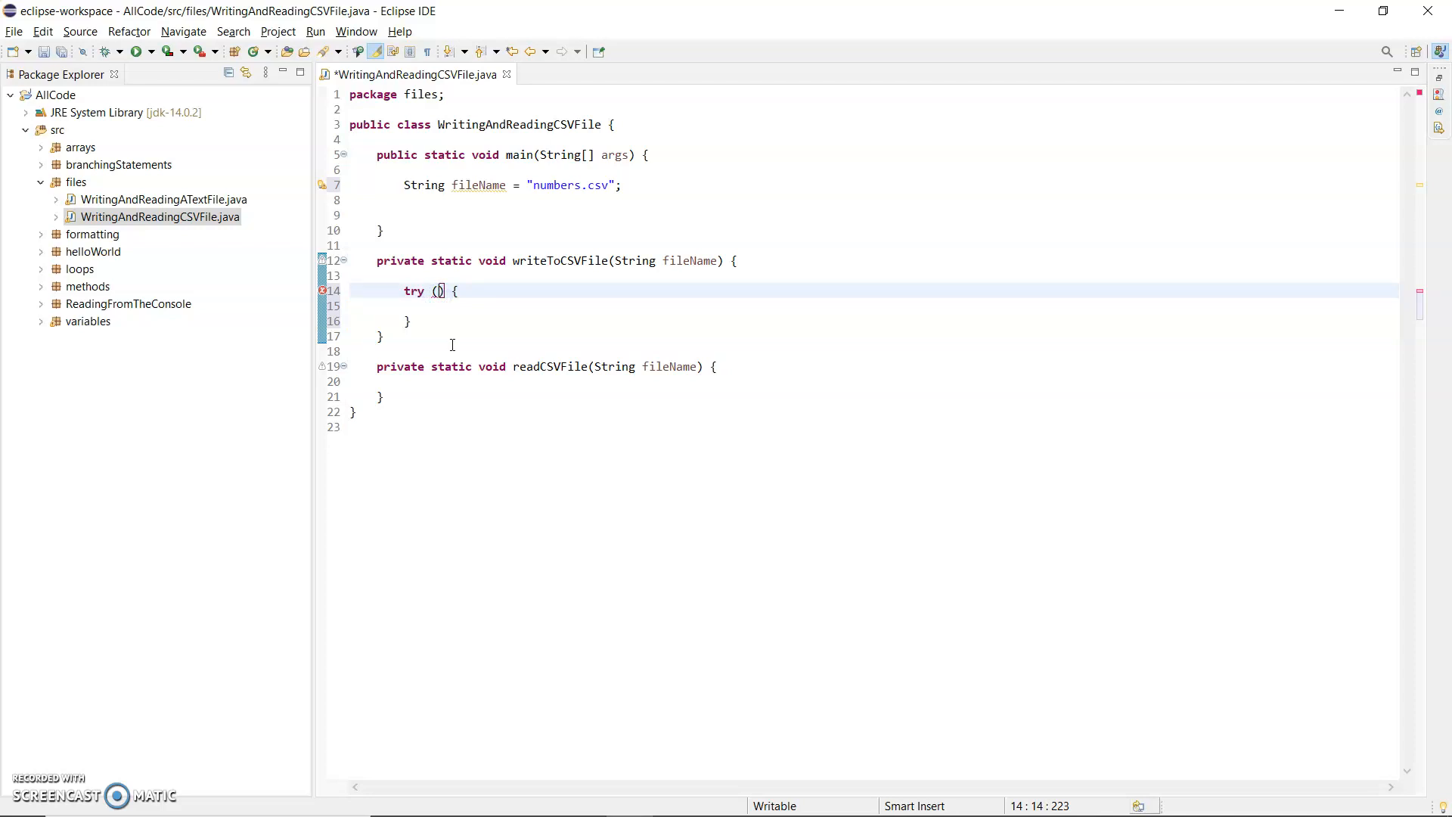
type("Print")
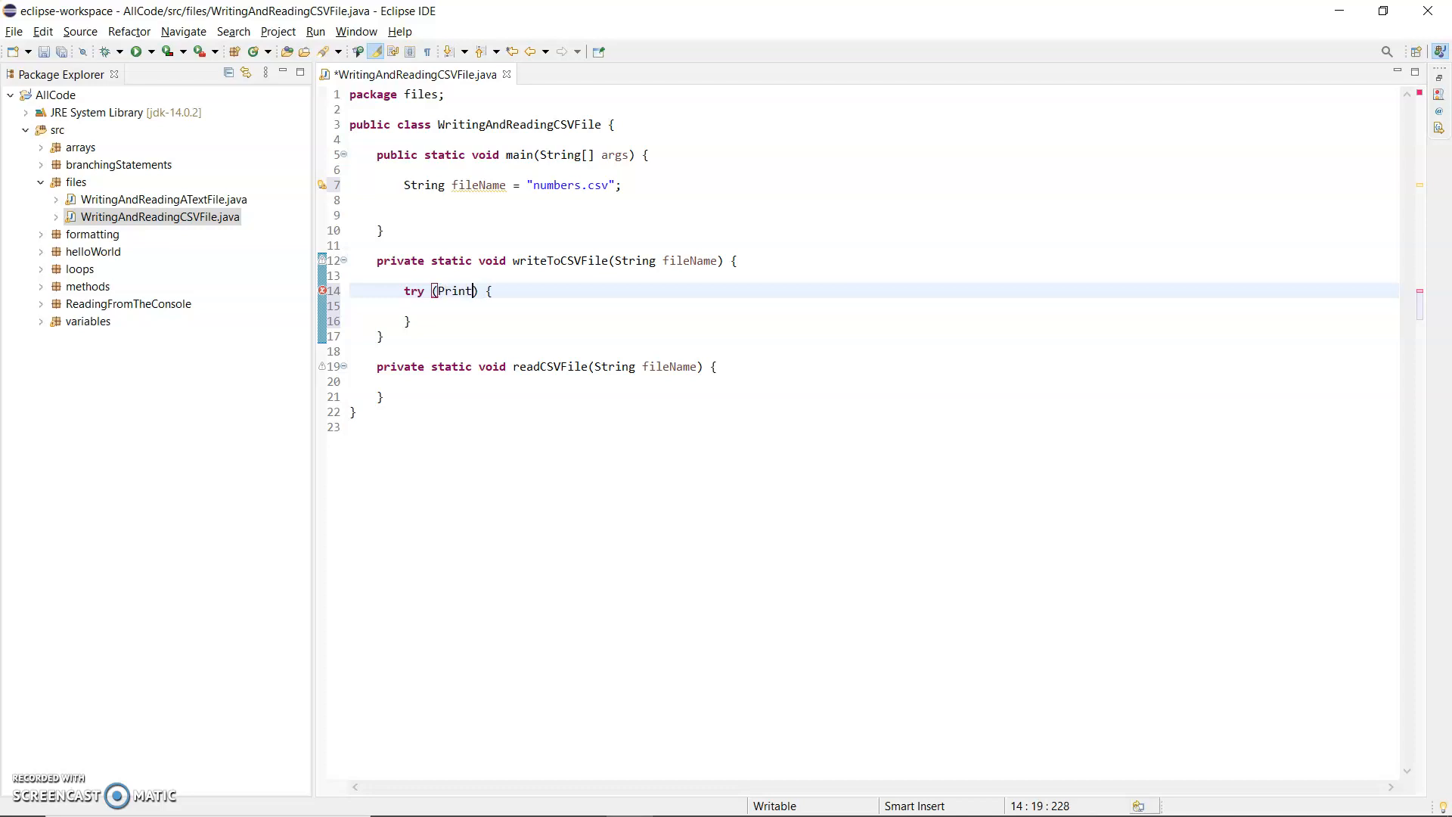
type("Writer")
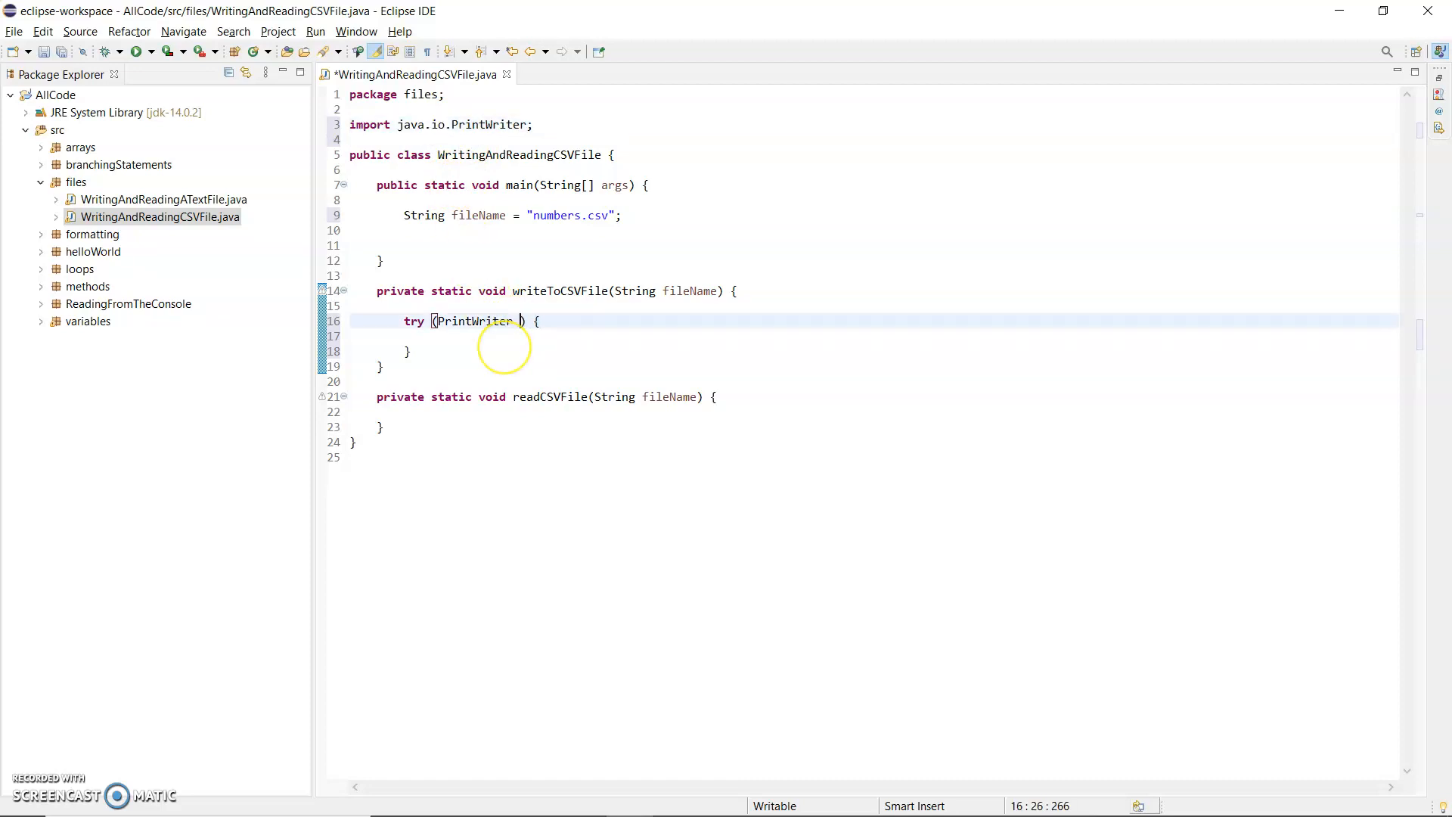
- Assign pw = new PrintWriter(fileName) in the try resource via content assist
type("pw = new")
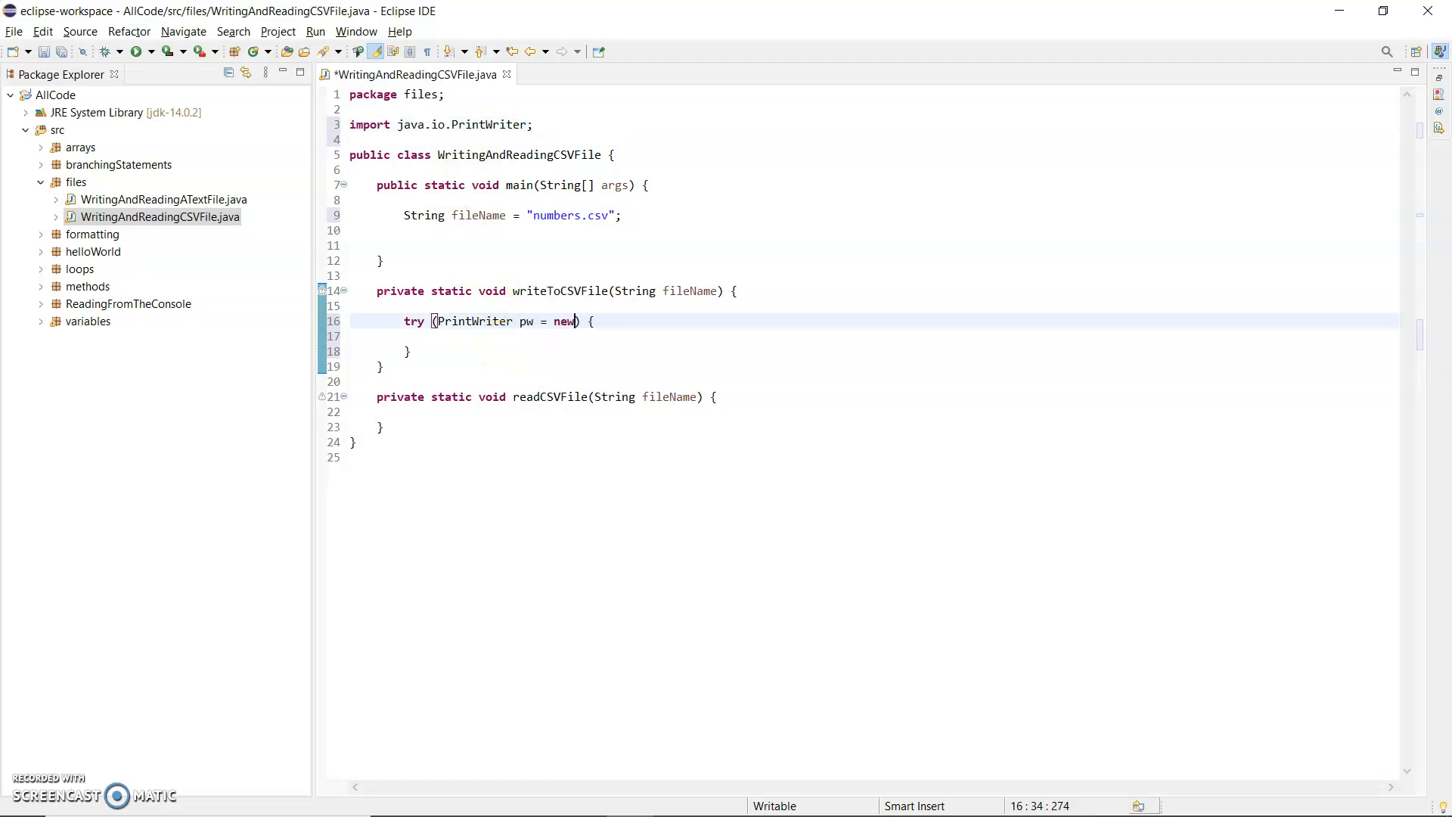
type("Pr")
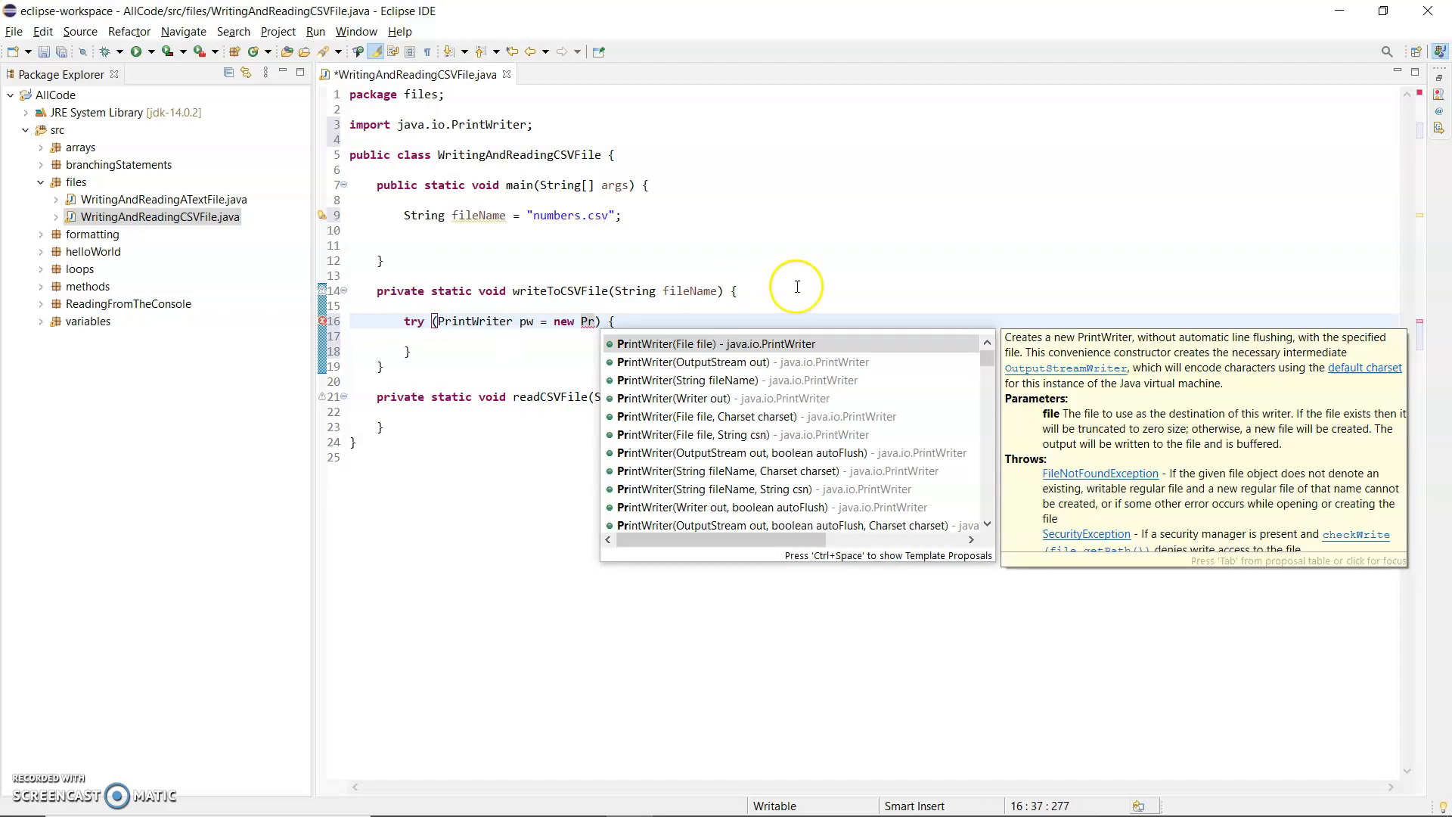
mouse_move(685, 357)
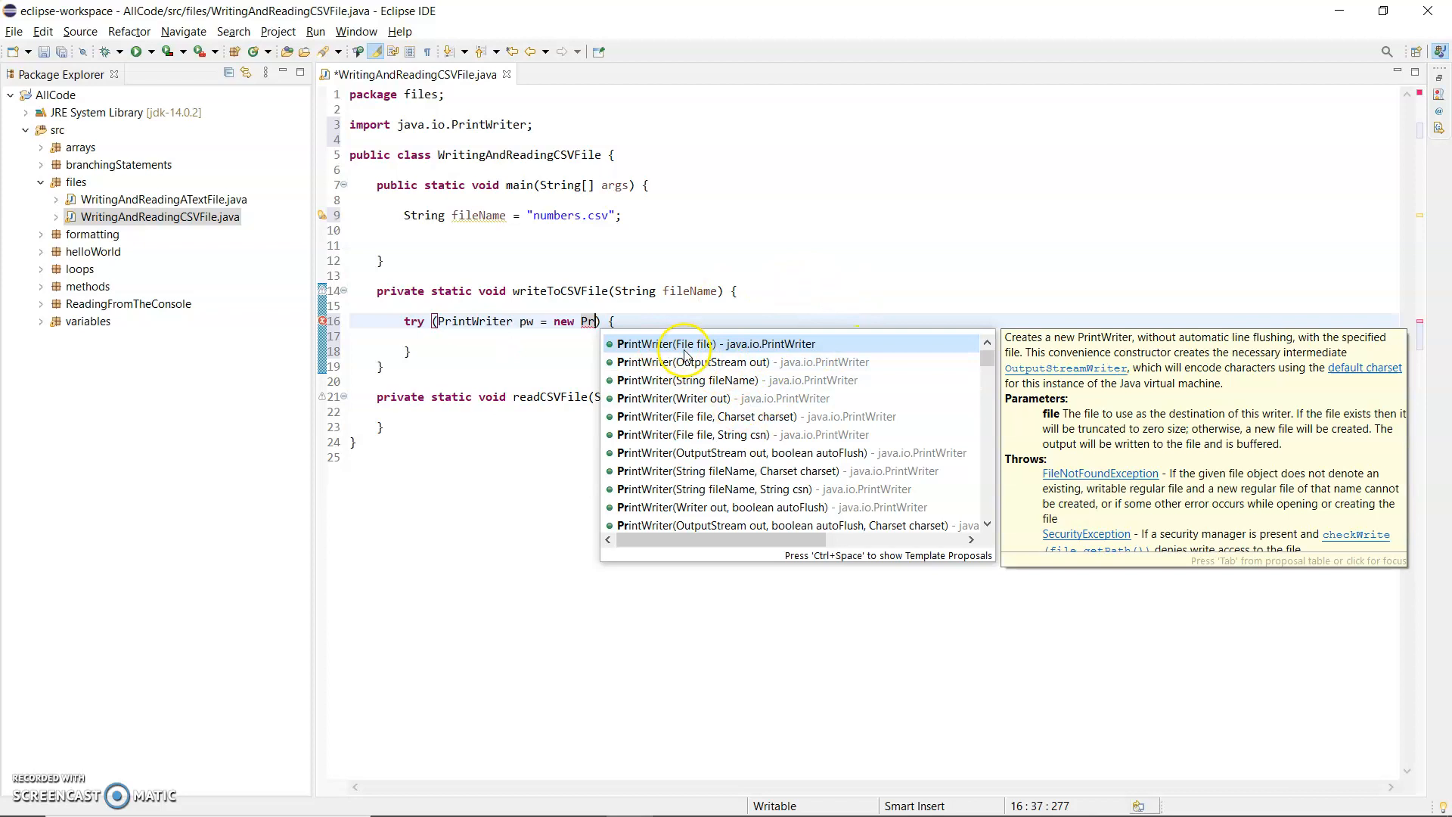
mouse_move(707, 380)
type("intWriter(fileName)")
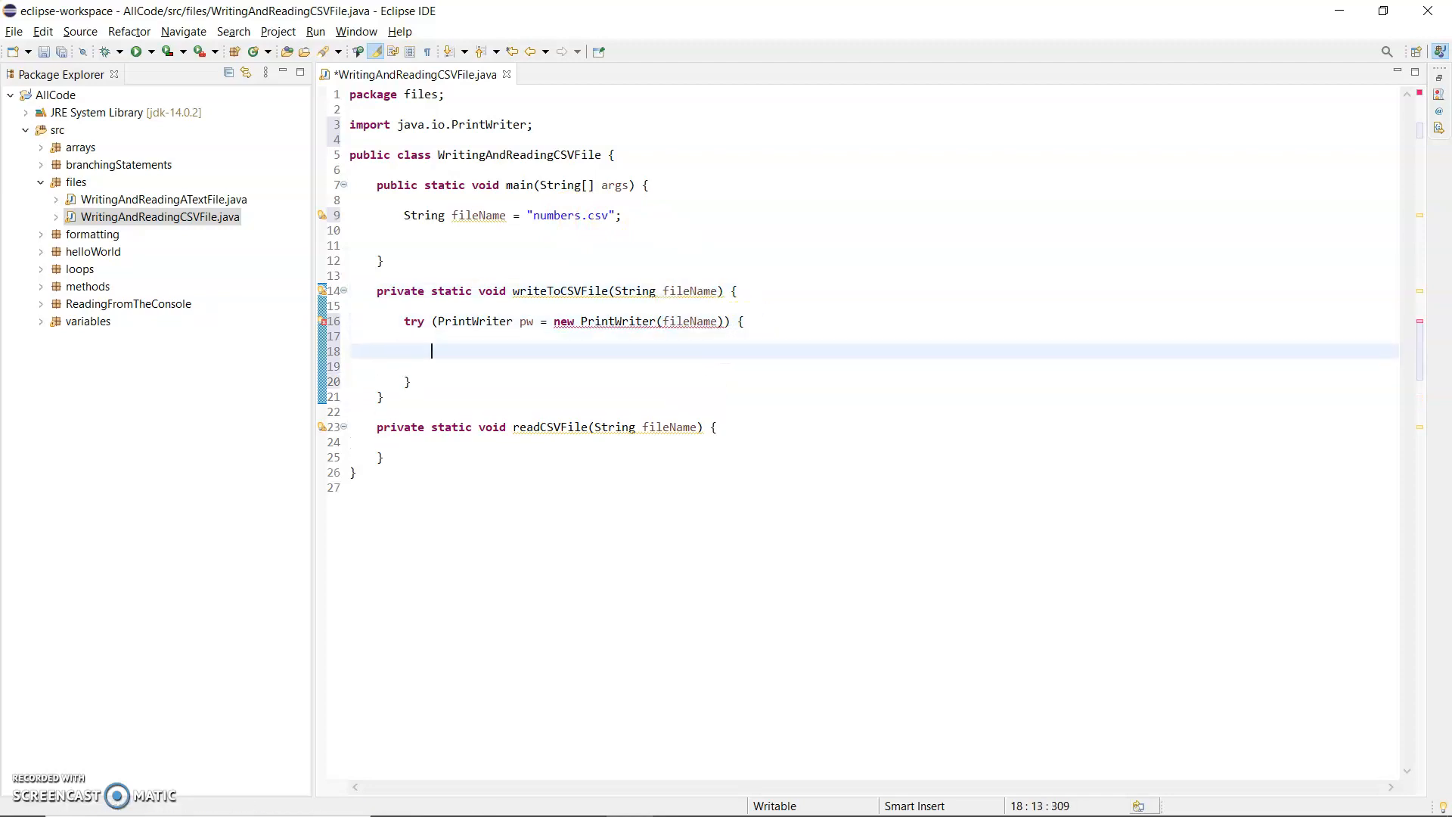
mouse_move(637, 320)
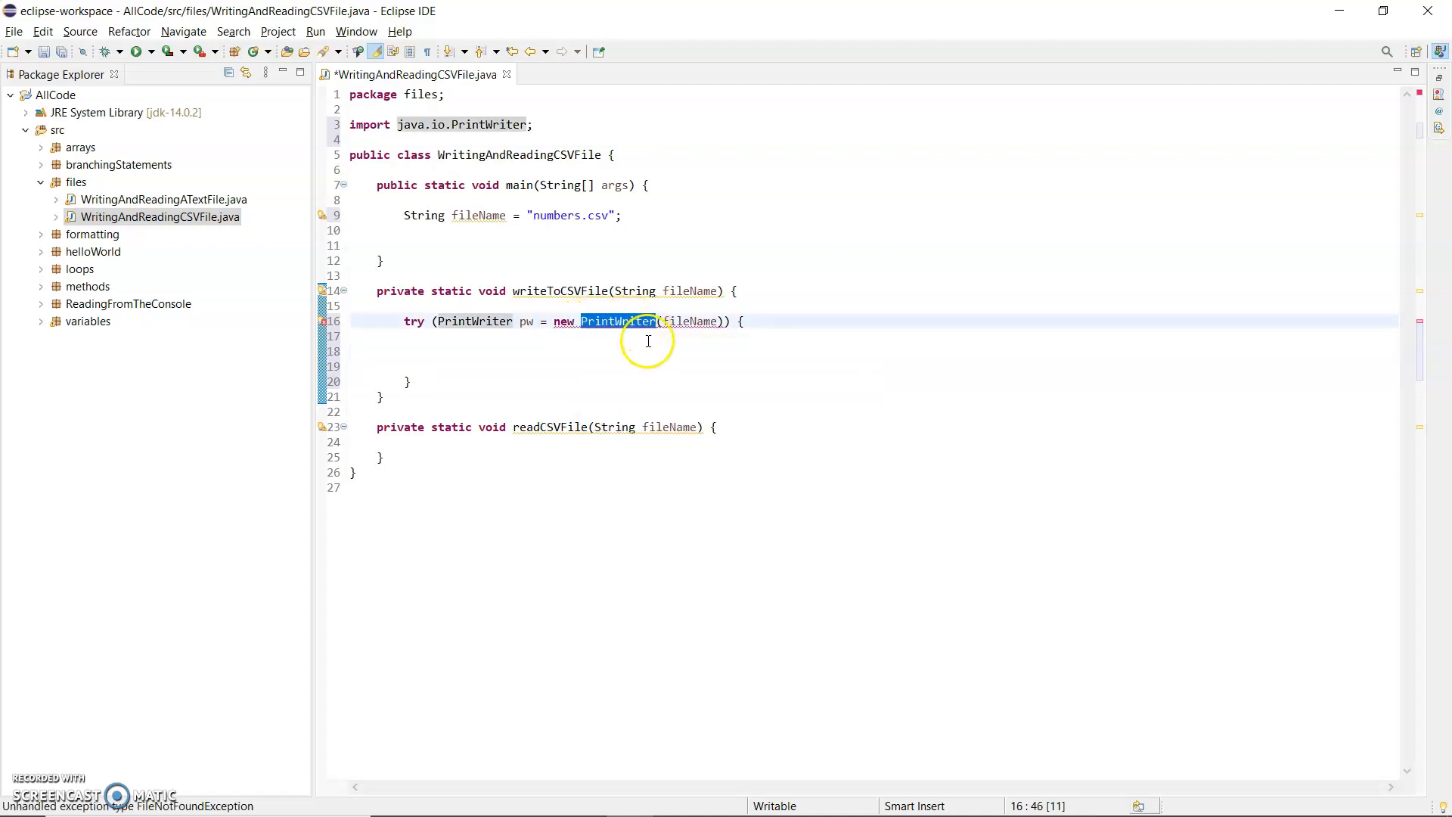
- Add a catch for FileNotFoundException e that calls e.printStackTrace()
left_click(477, 336)
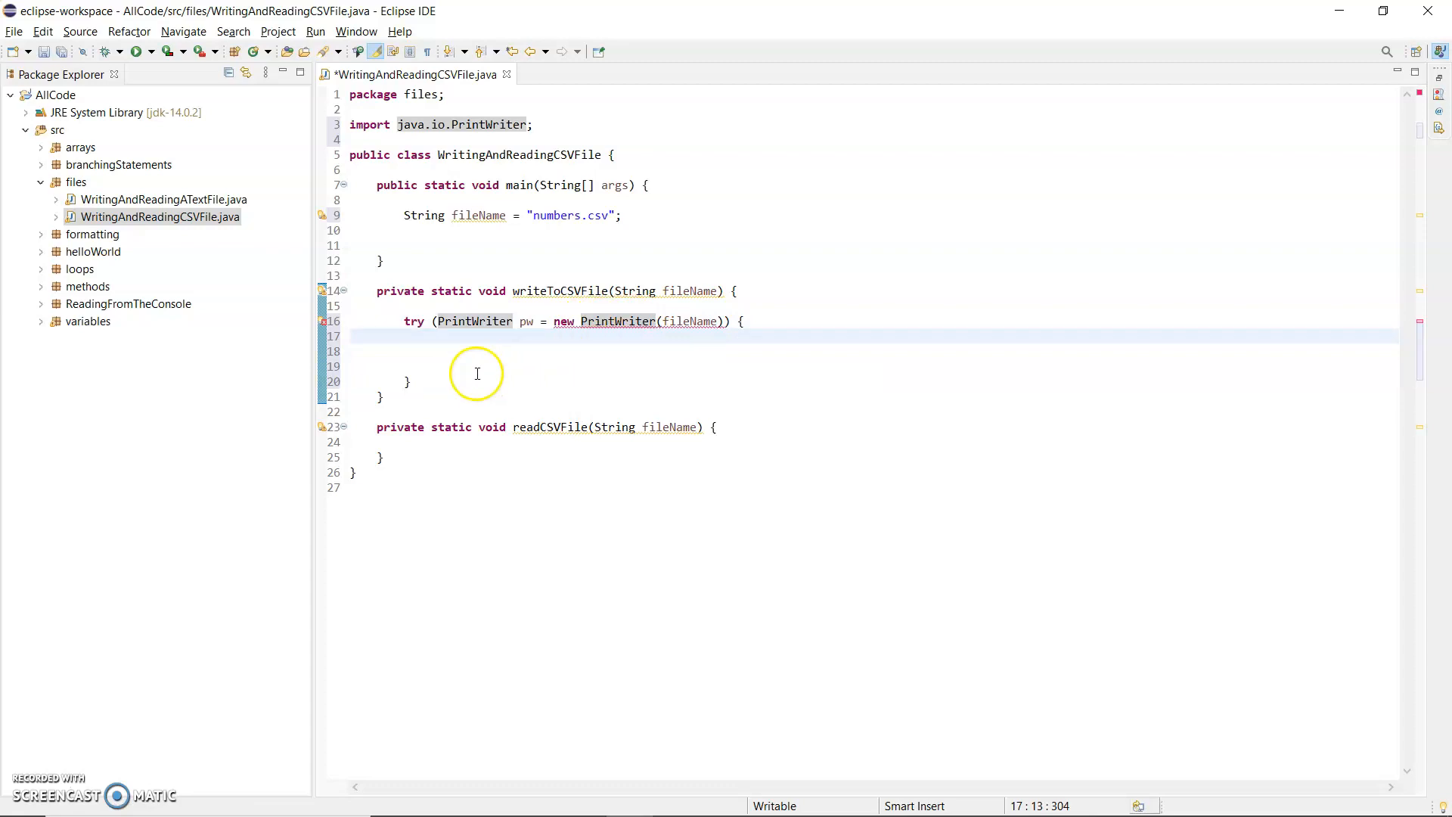
left_click(412, 381)
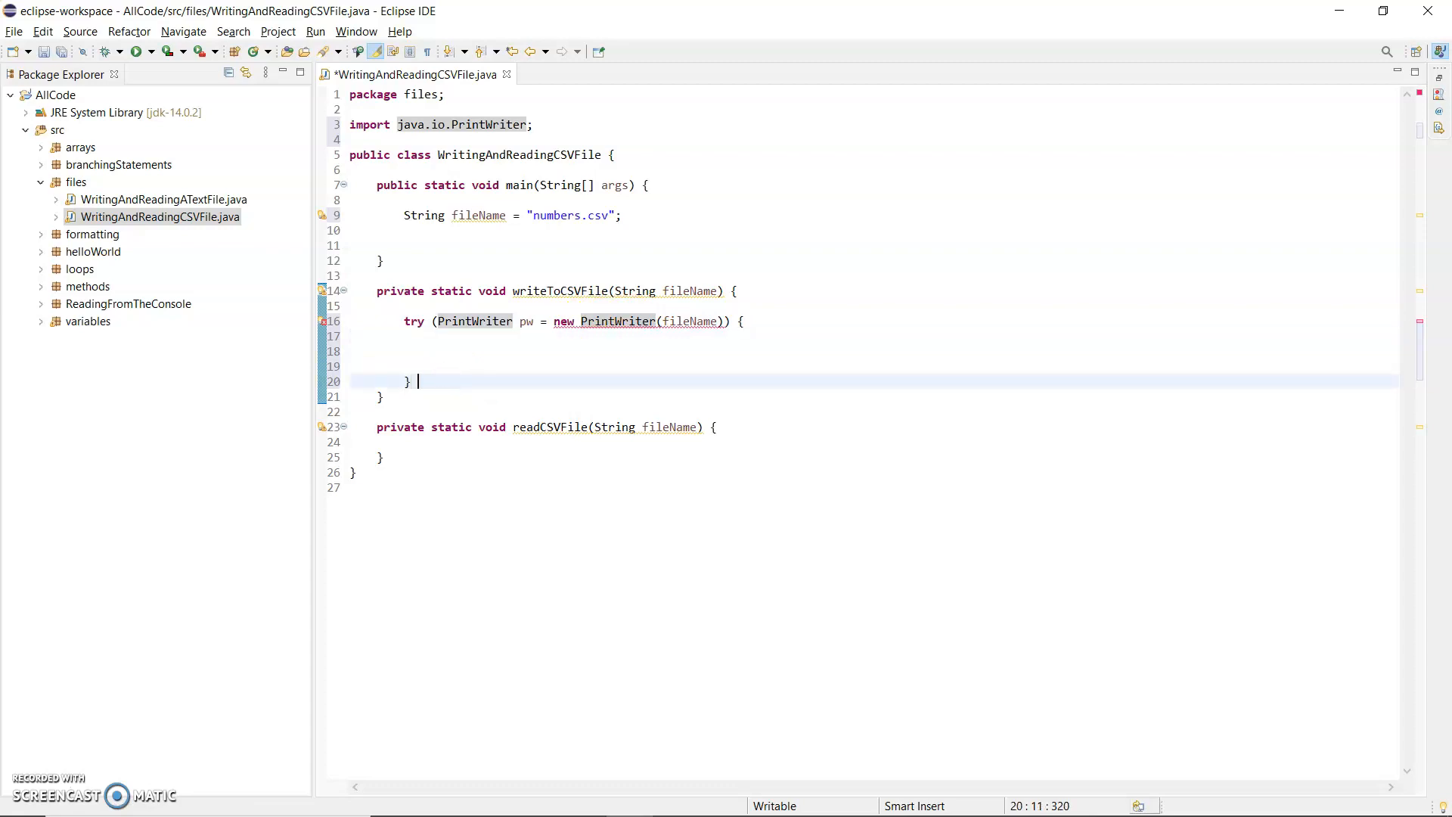
mouse_move(528, 296)
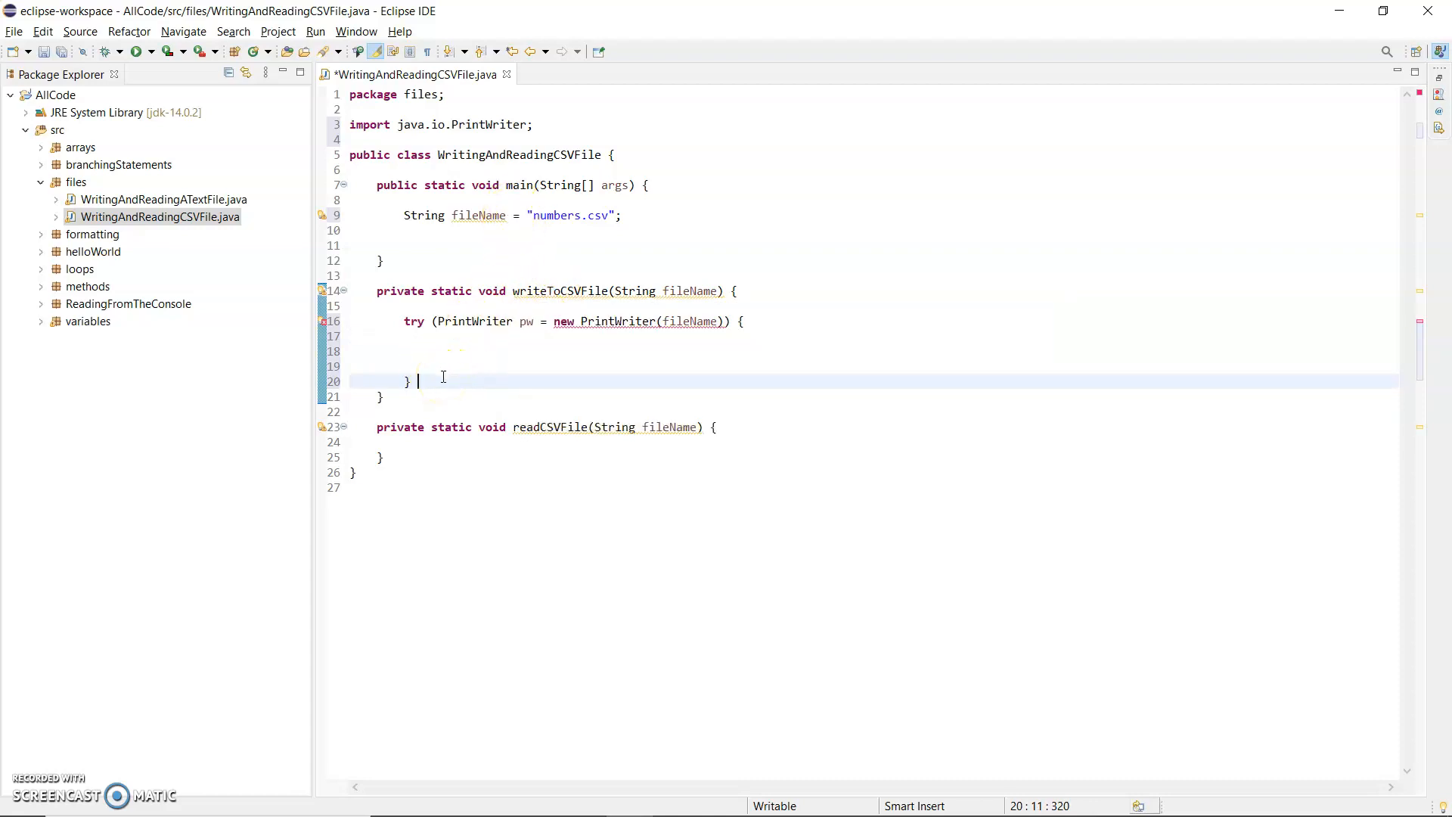
type("catch")
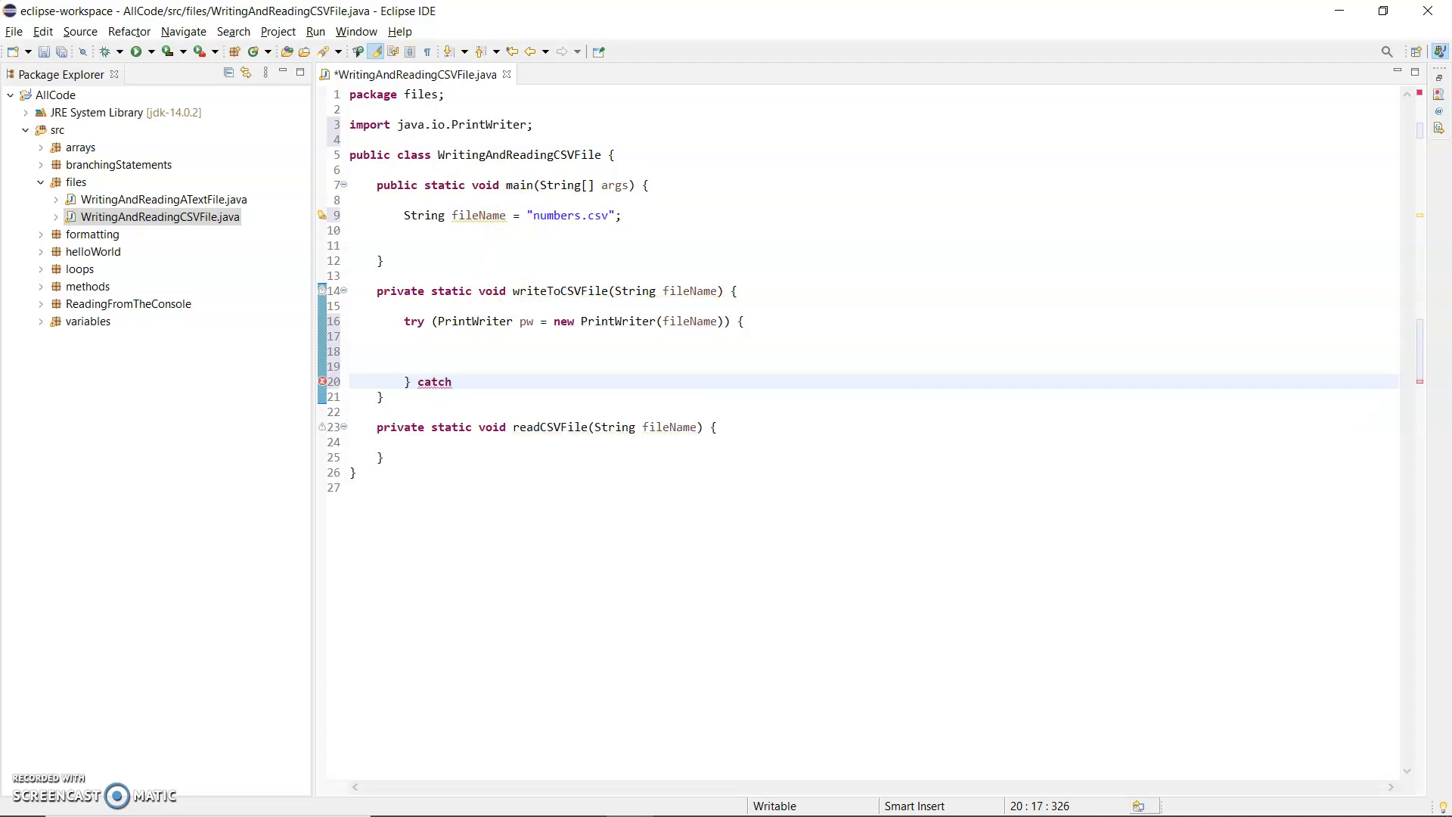
type("()")
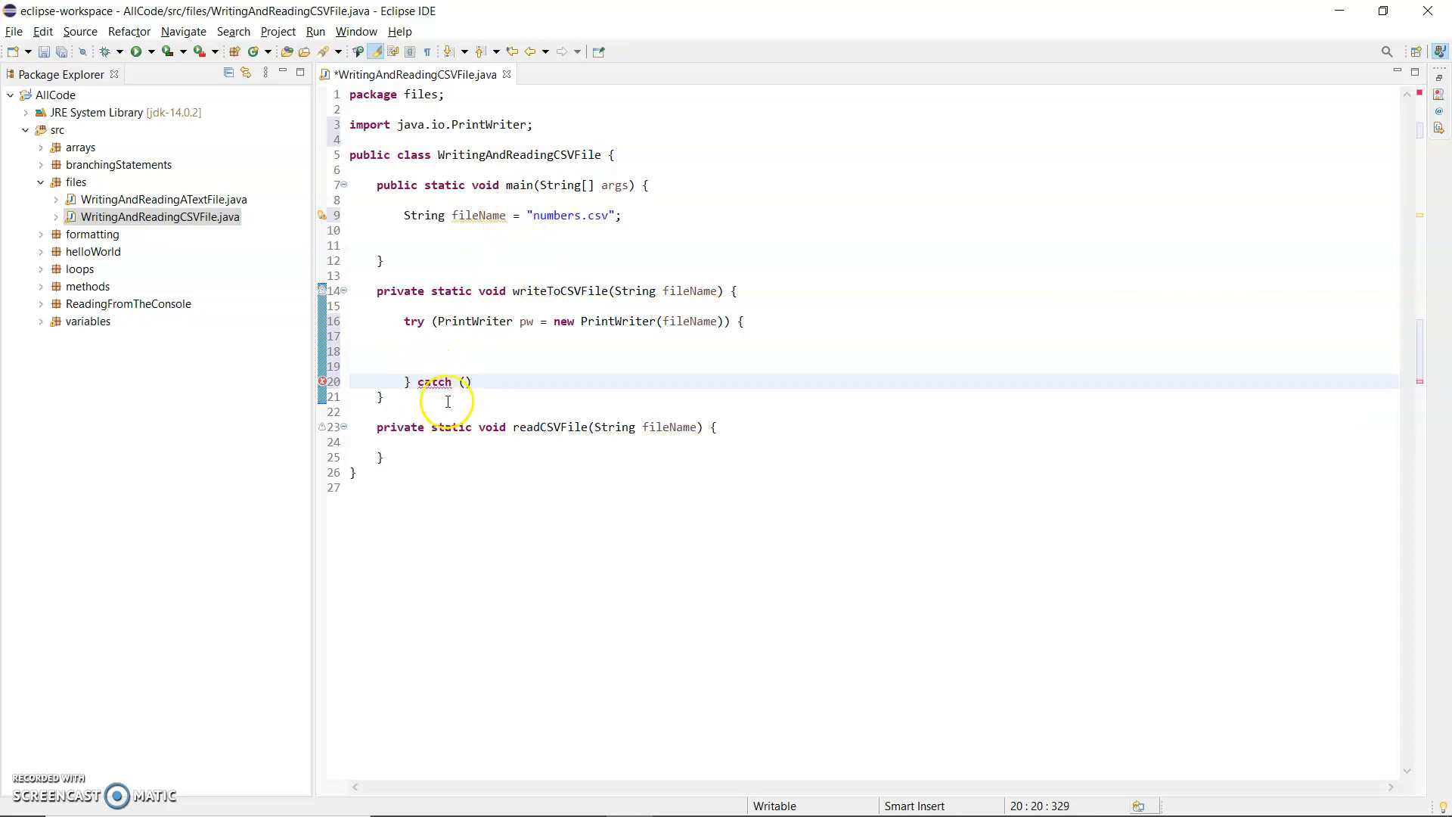
type("FileNotFoundException e")
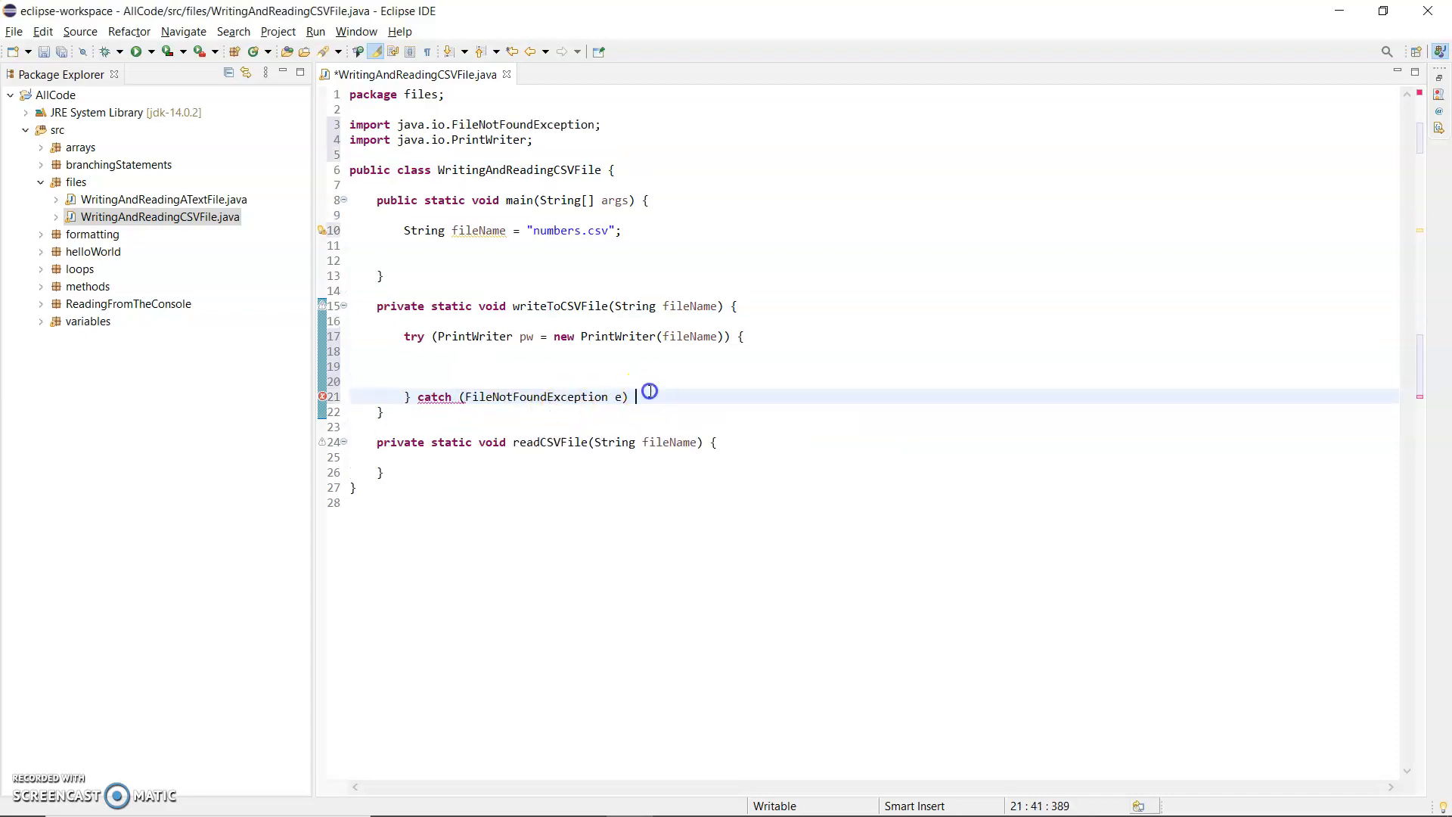
type("{")
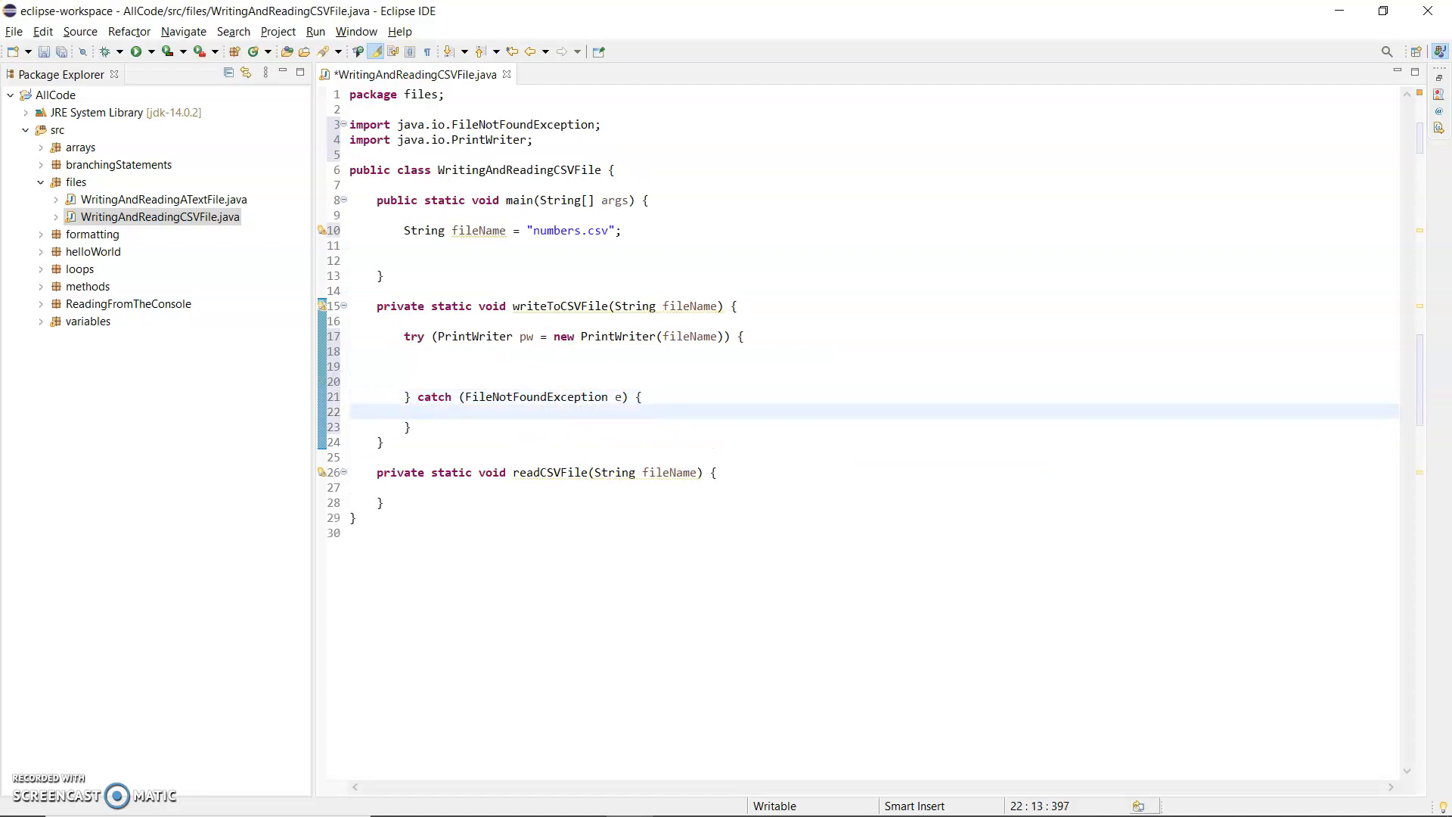
type("e.p")
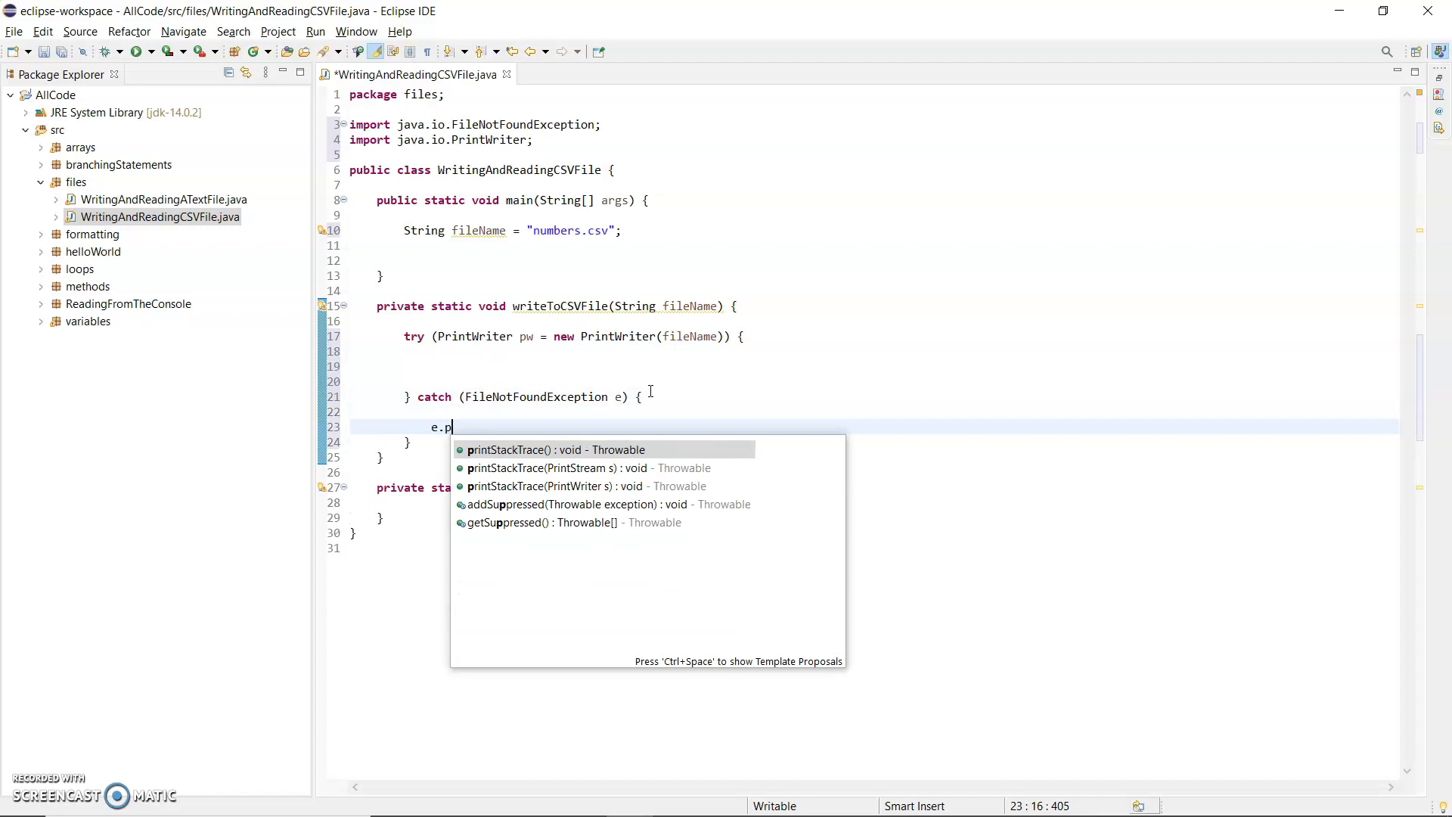
left_click(556, 450)
type("System.out.println(\"Error c\");")
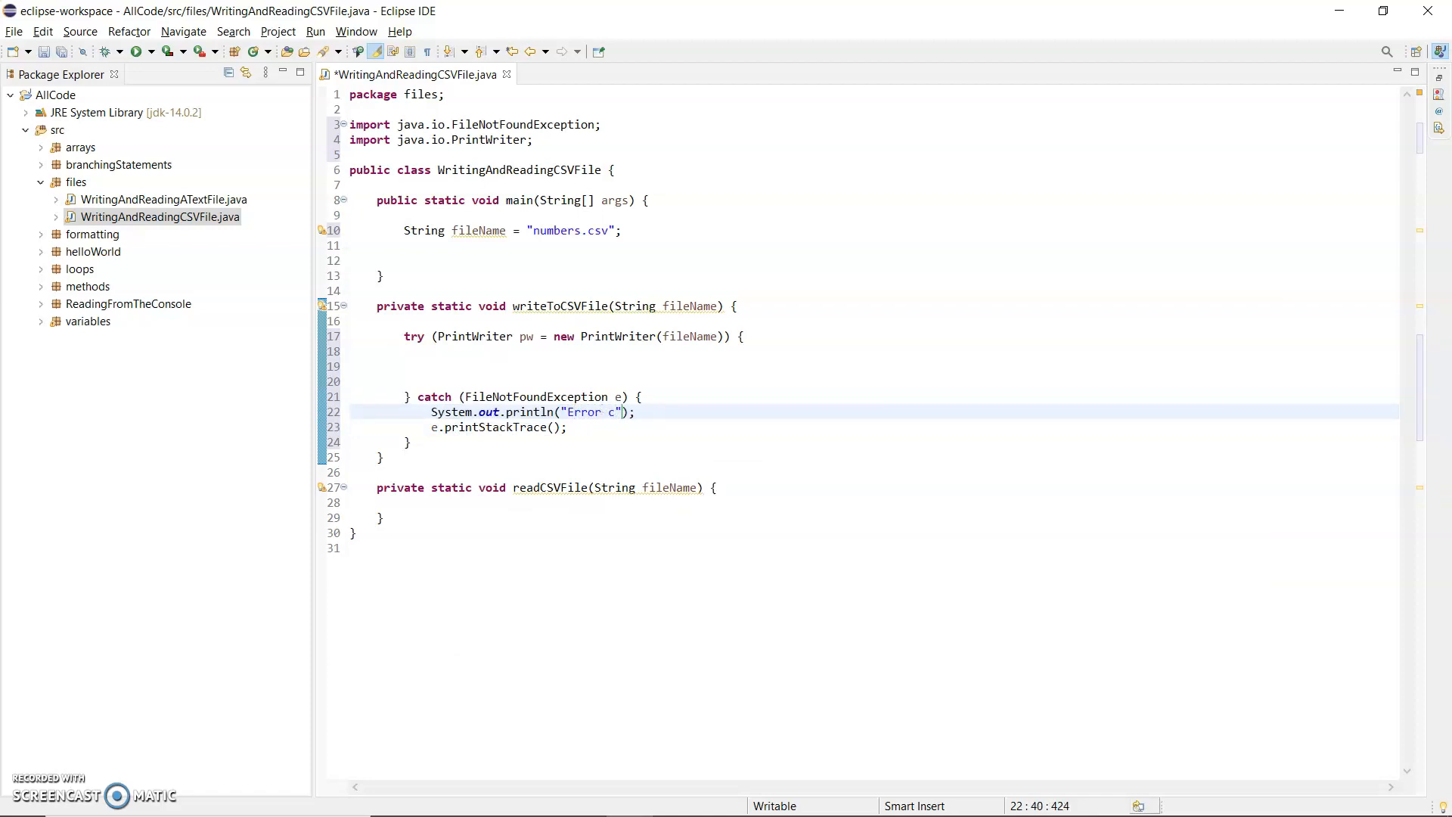
- Print "Error creating/ writing to file." in the catch and move into the try body
key("BackSpace")
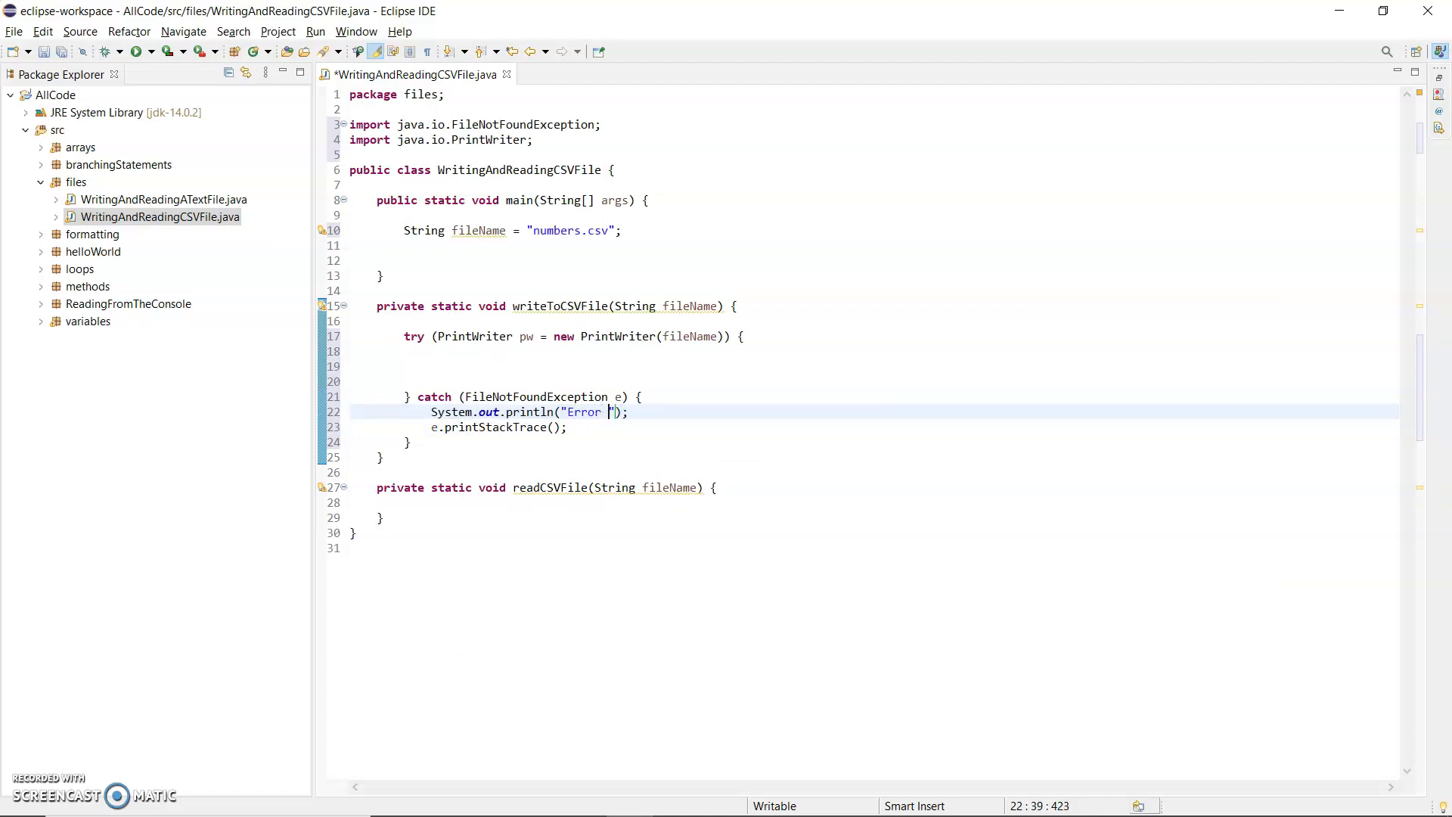
type("creating")
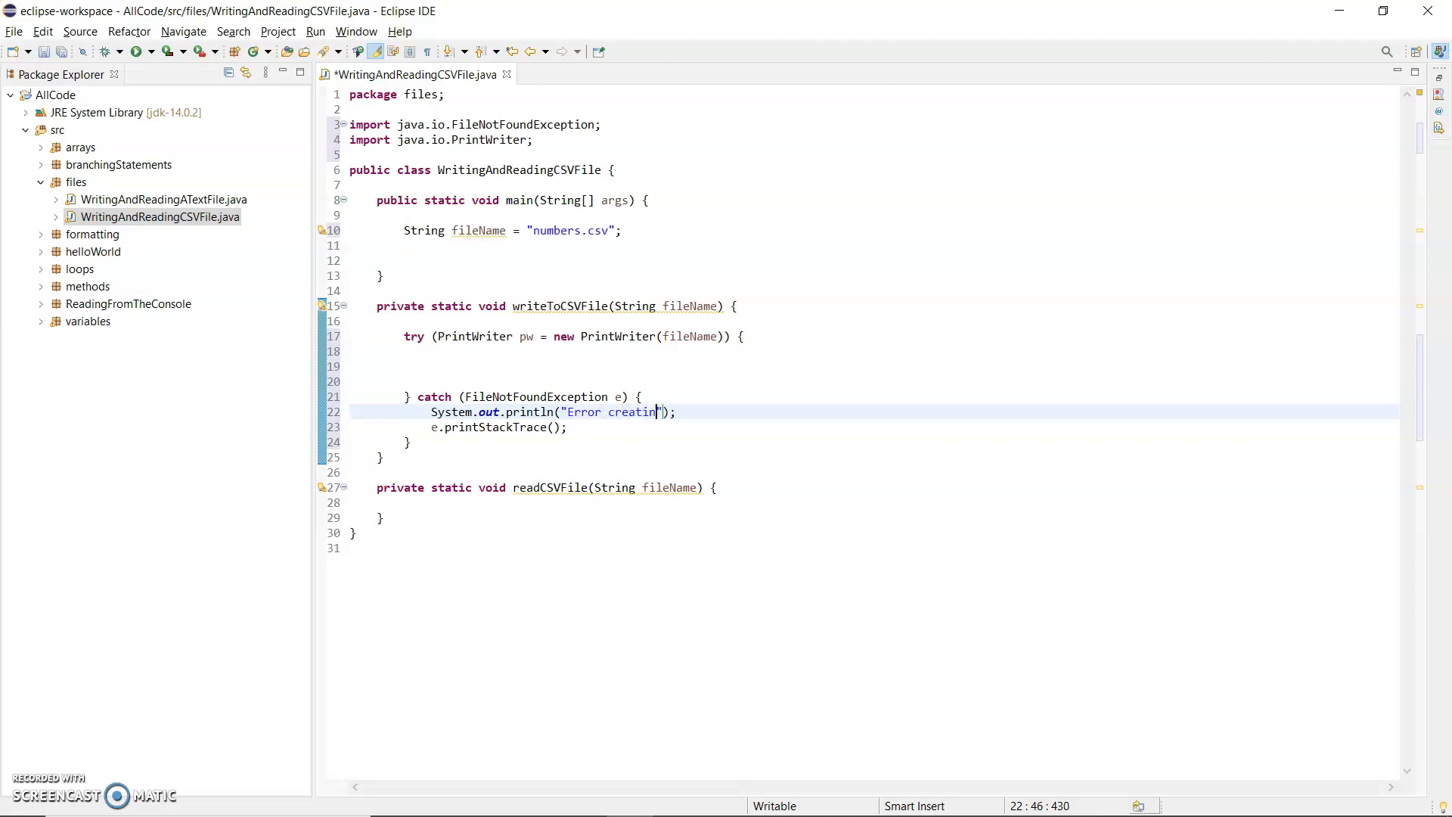
type("/ writing")
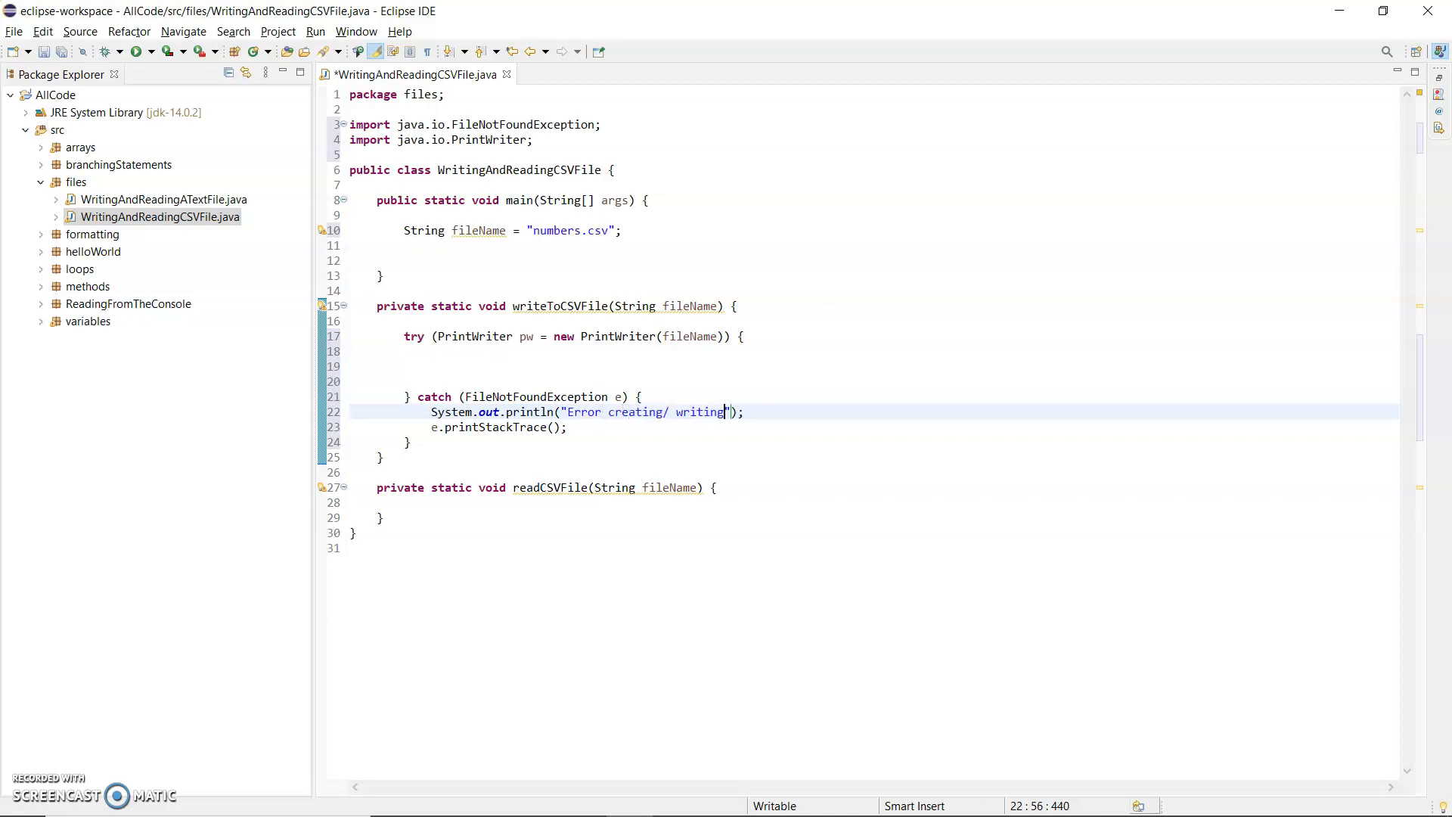
type("to file")
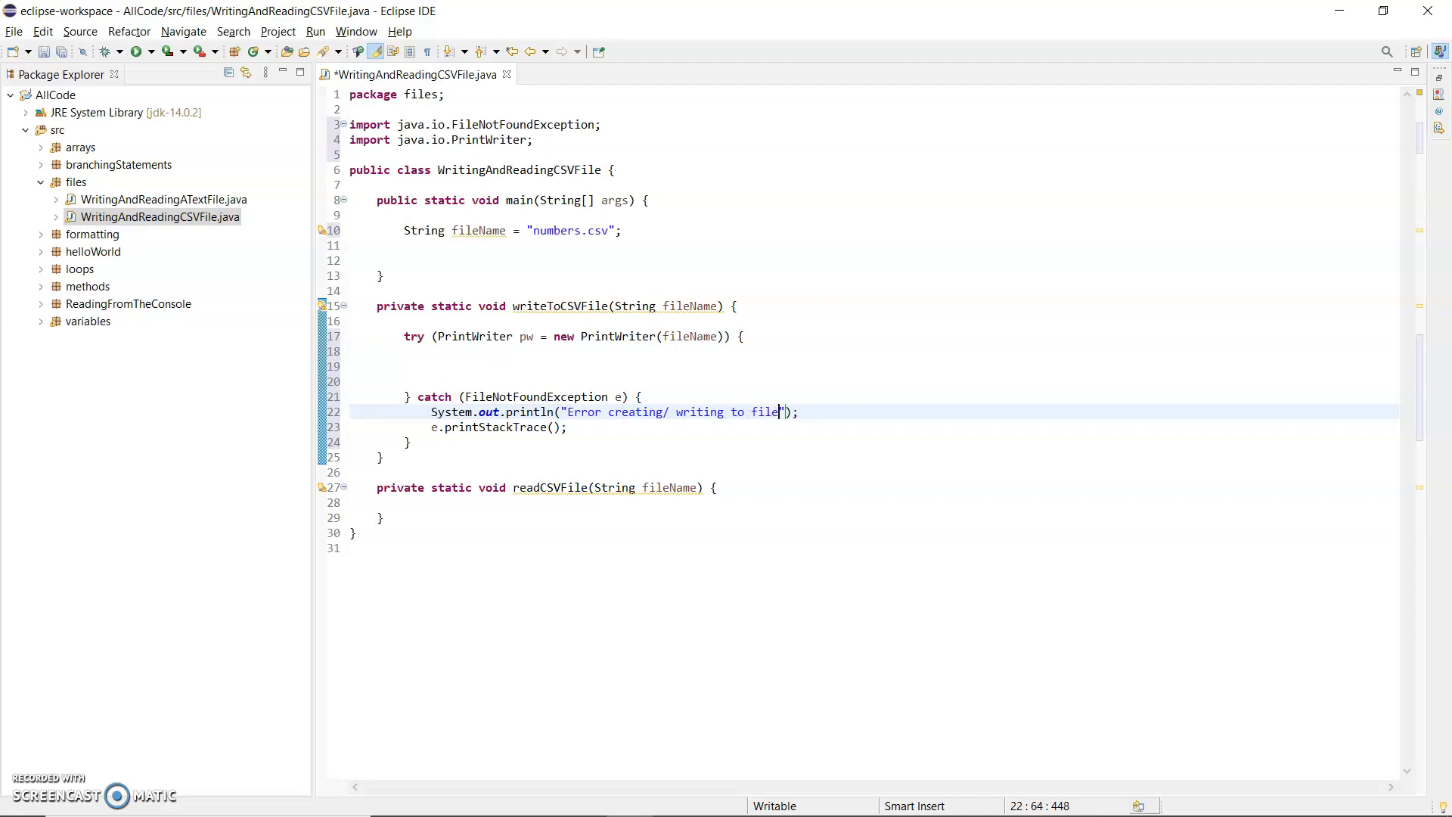
type(".")
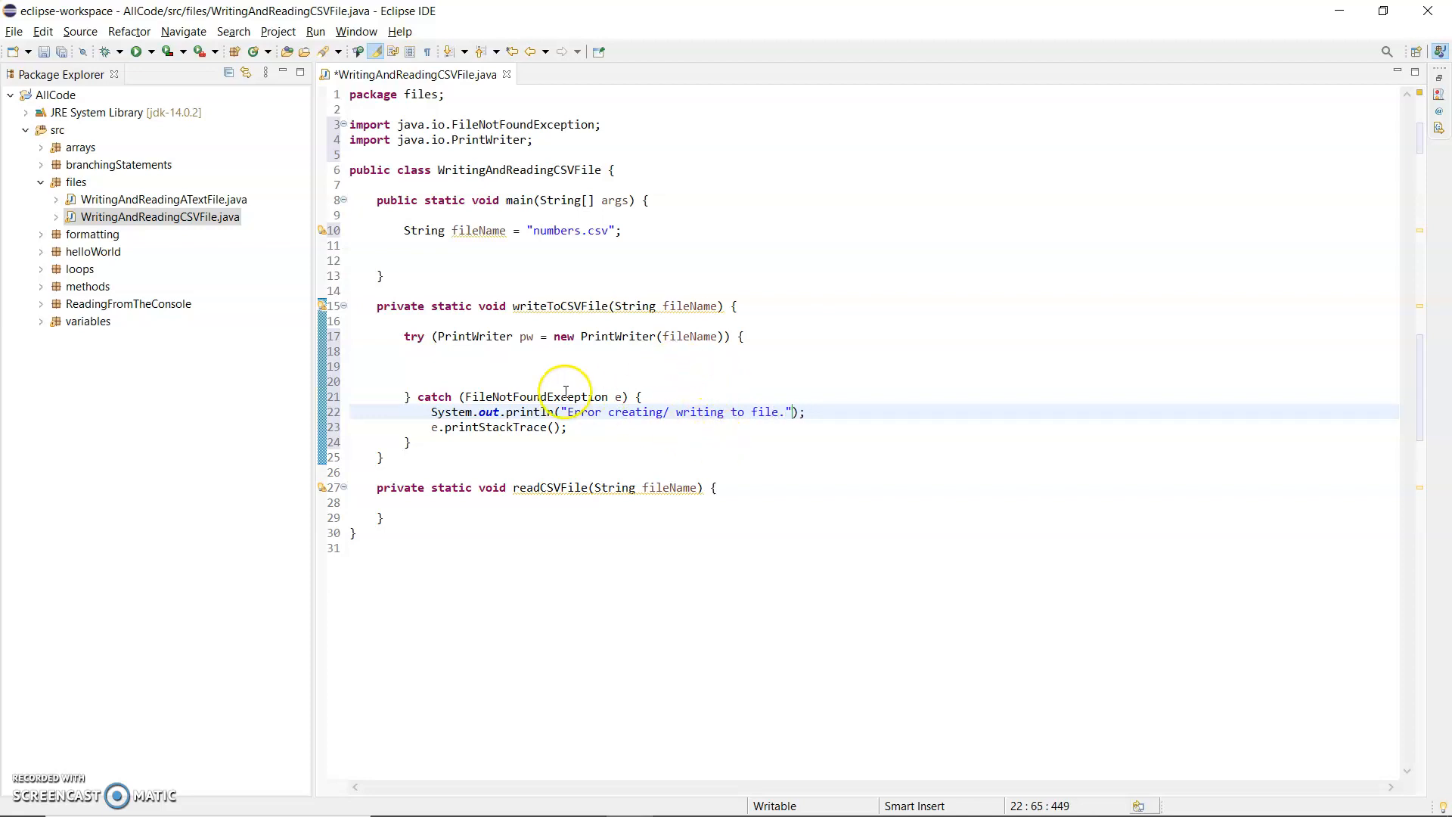
left_click(508, 364)
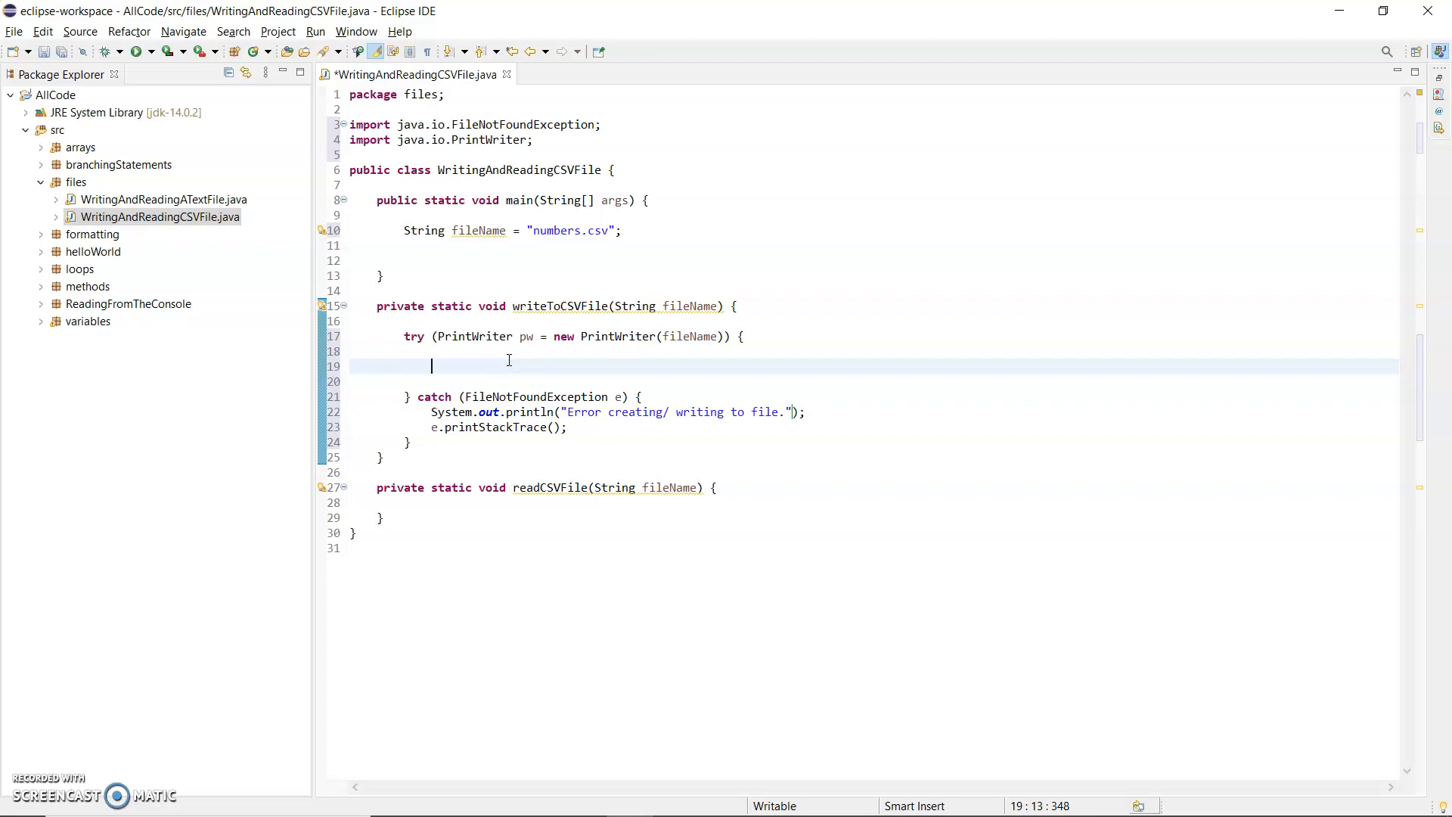
- Write pw.write(12 + ","); inside the try block using content assist
type("pw.")
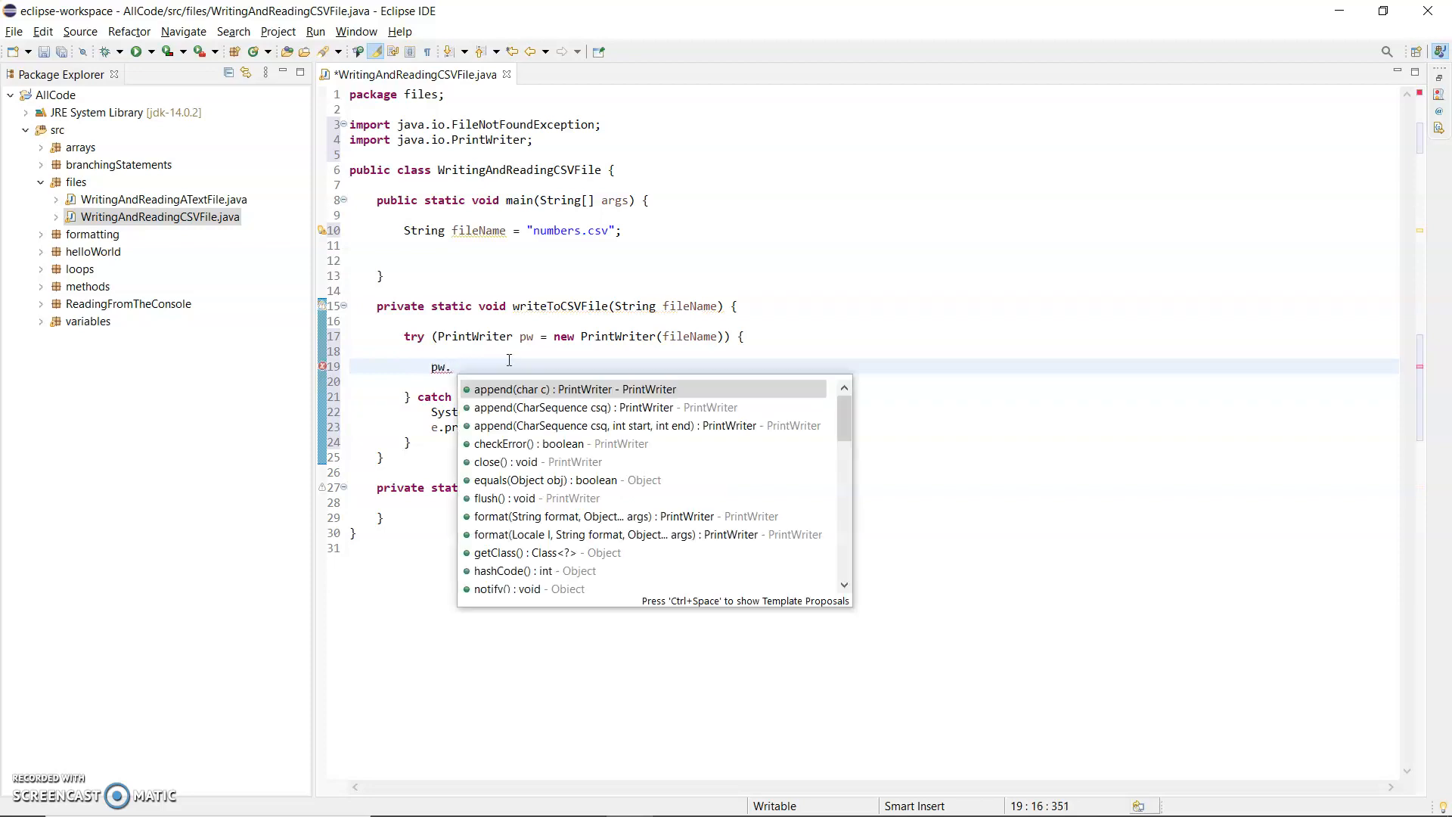
type("w")
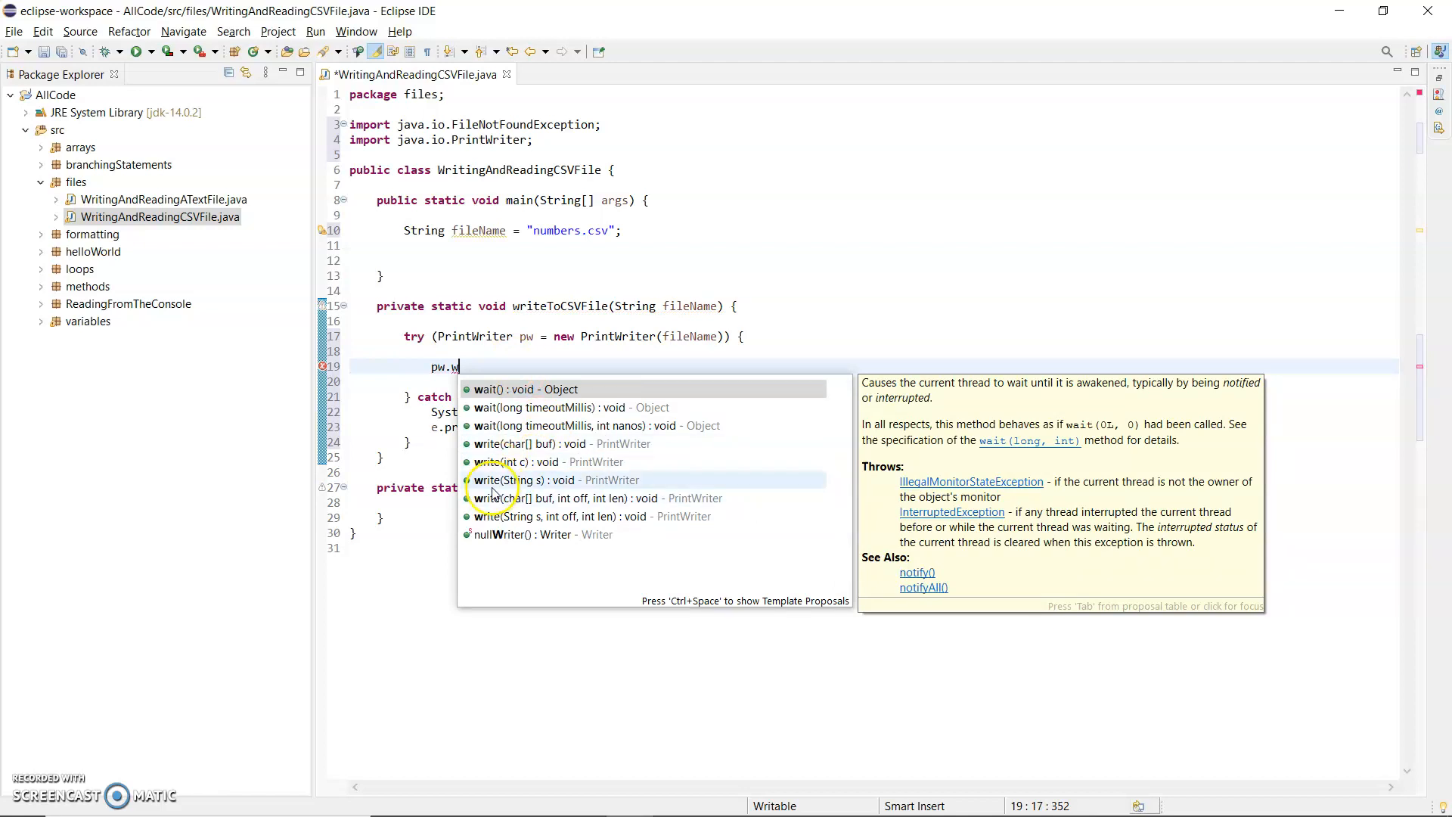
left_click(555, 480)
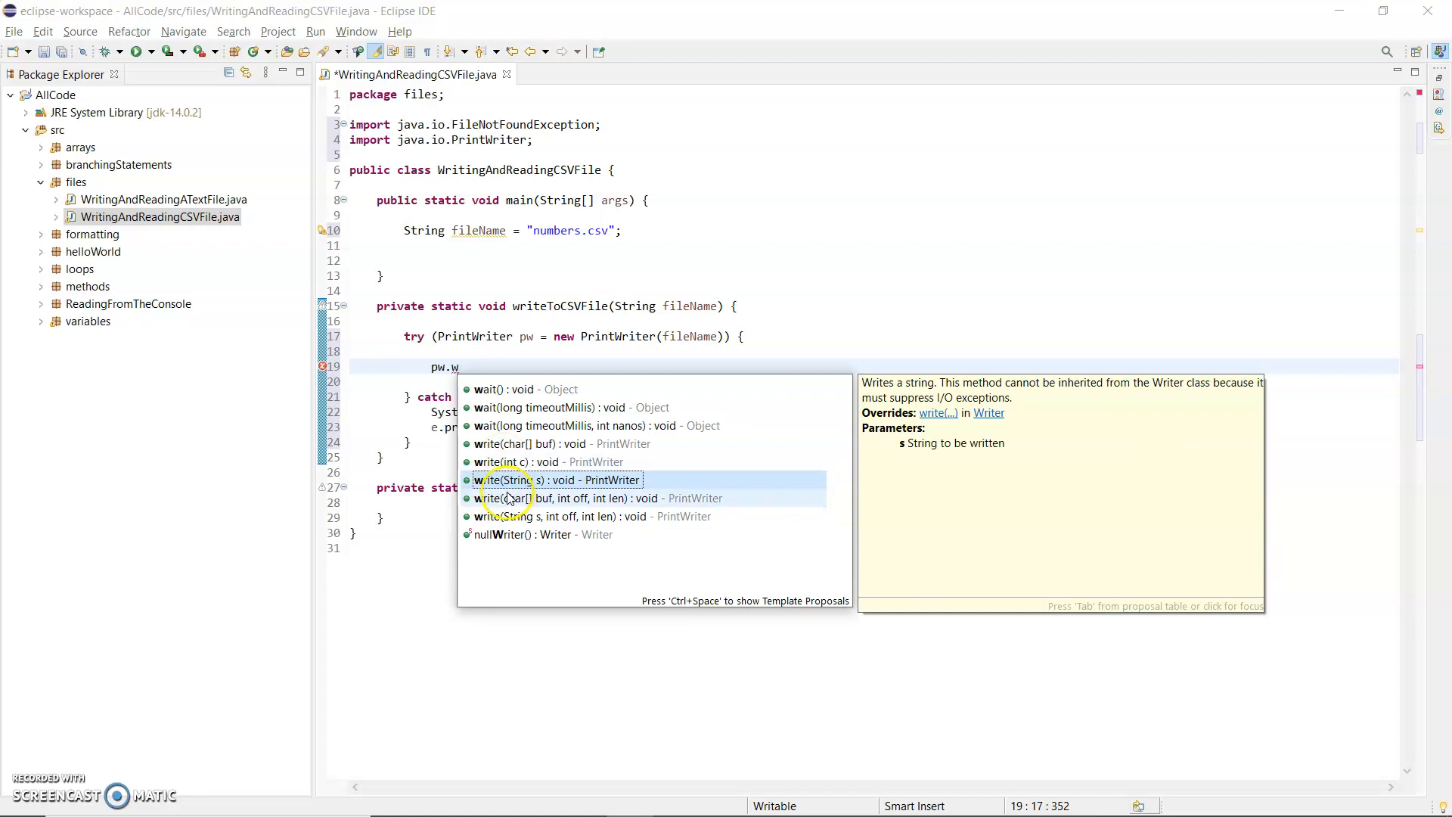
mouse_move(514, 485)
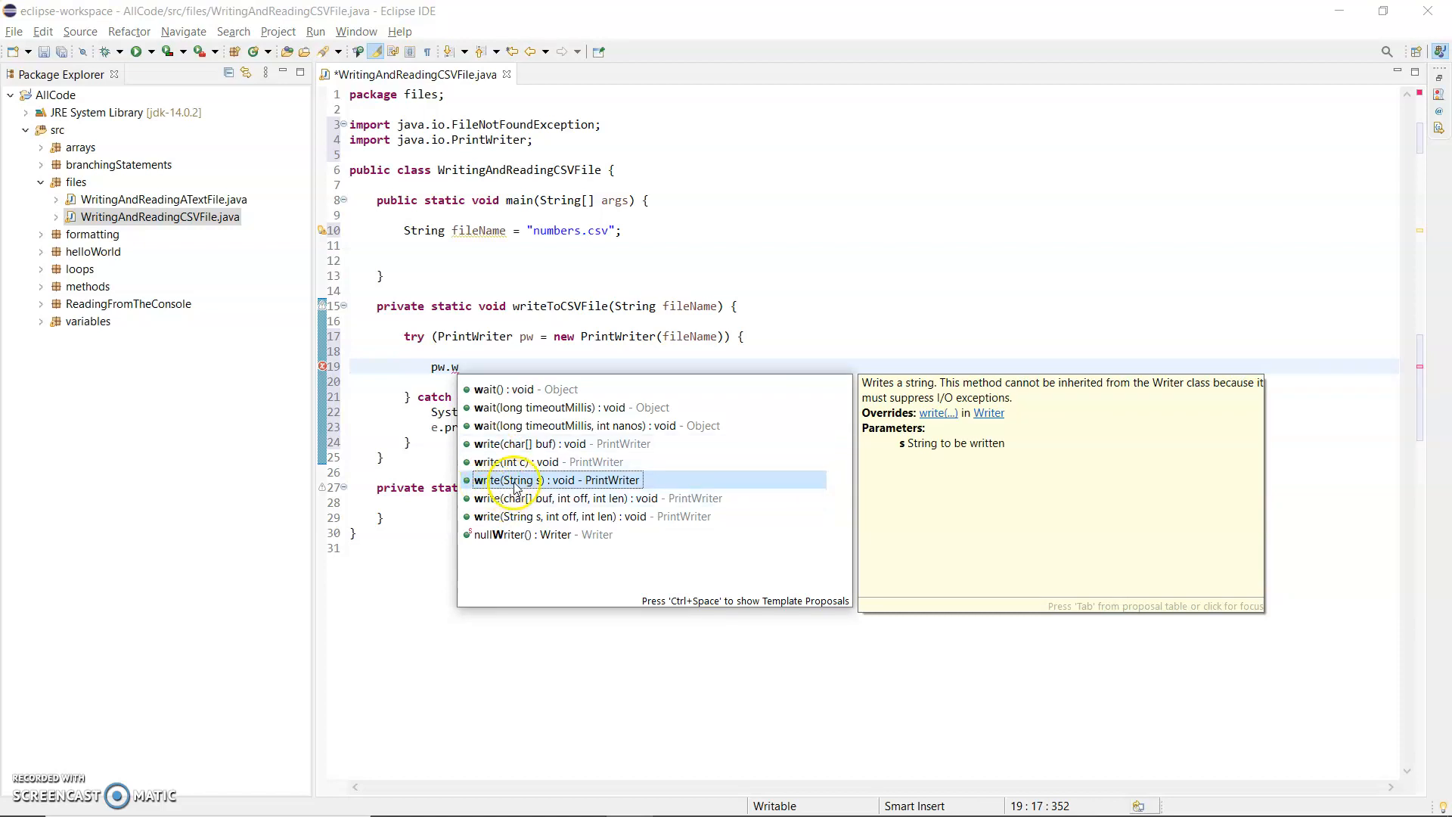
mouse_move(501, 463)
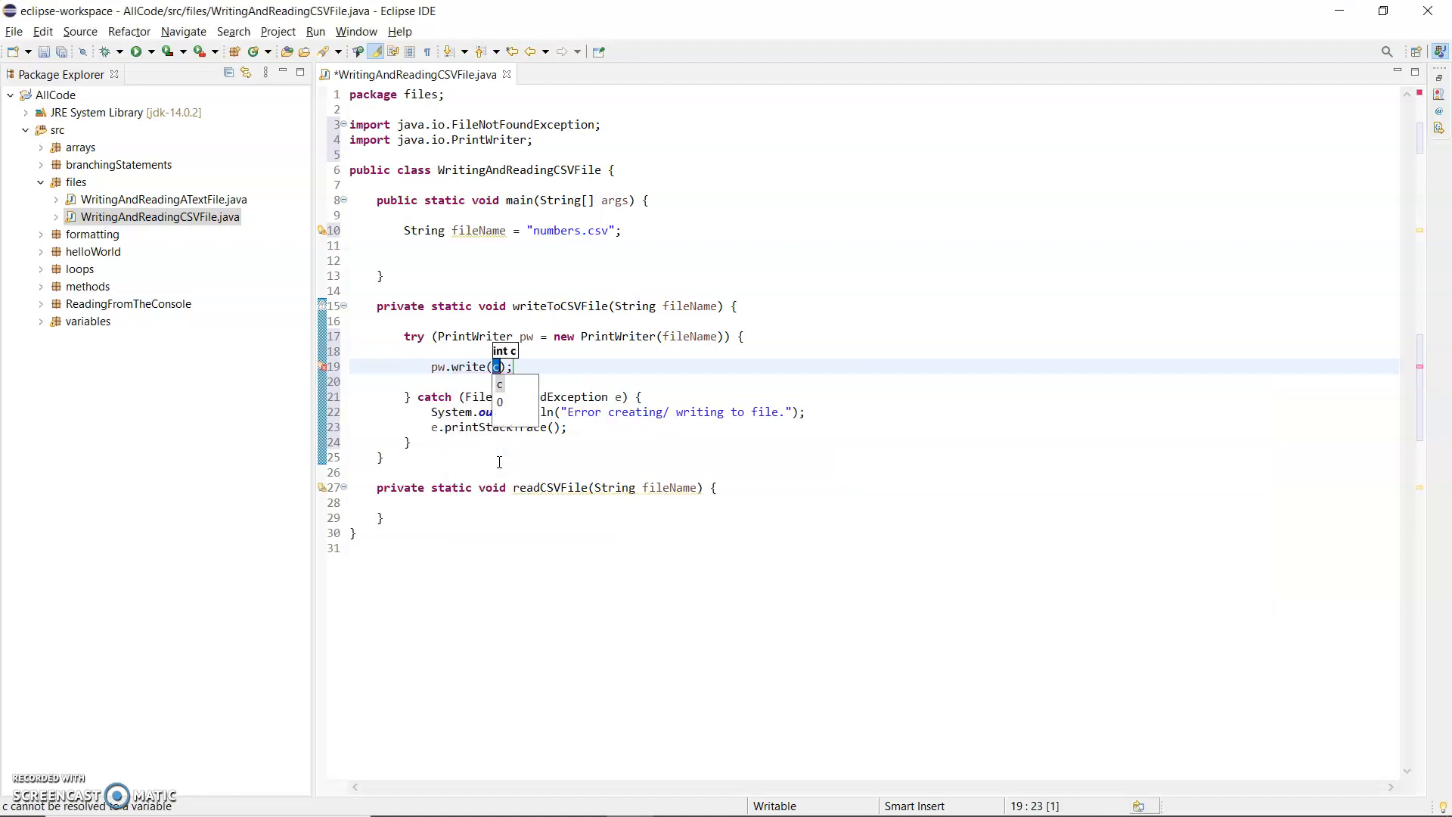
type("12,")
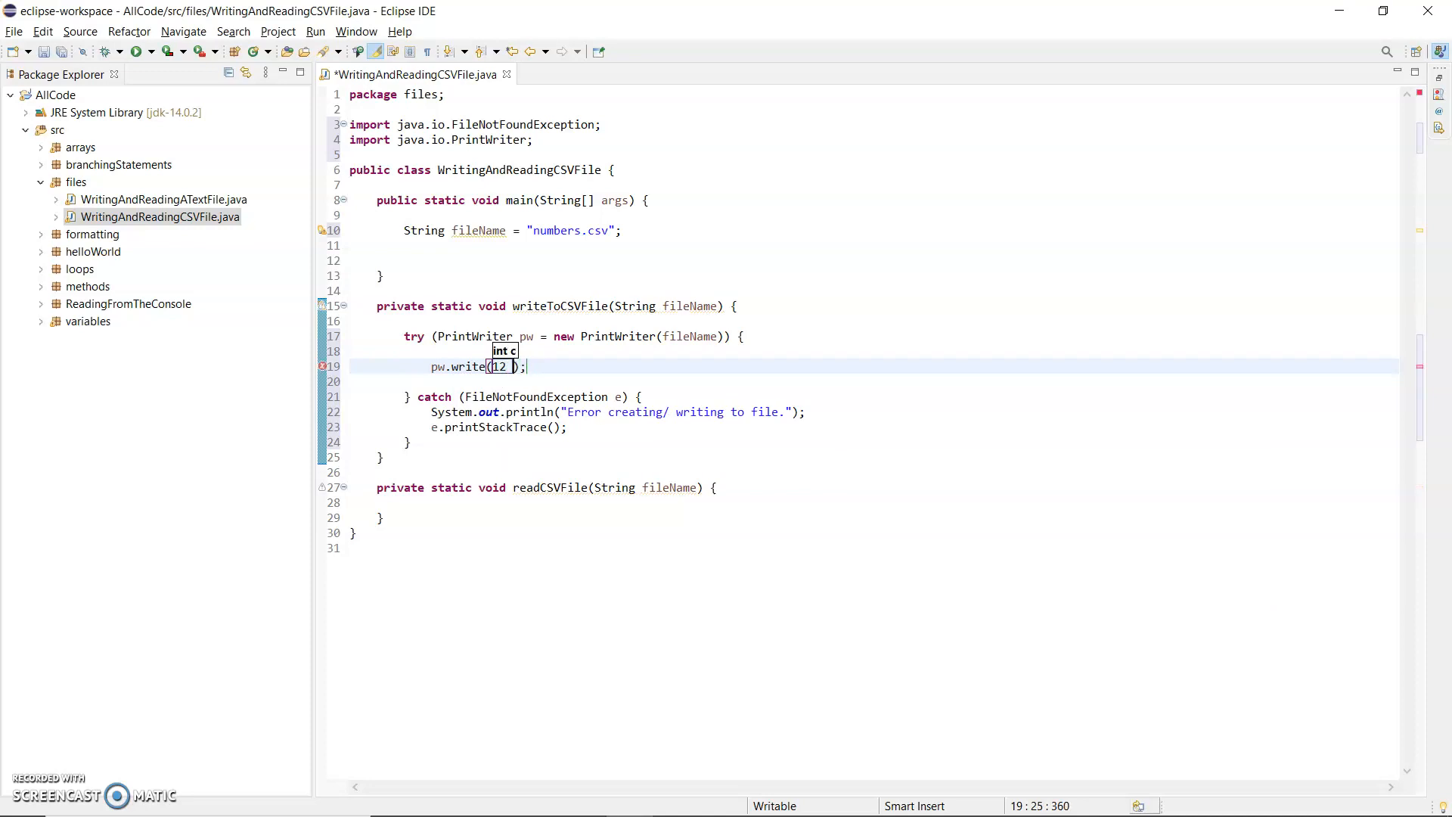
type("+ \"\"")
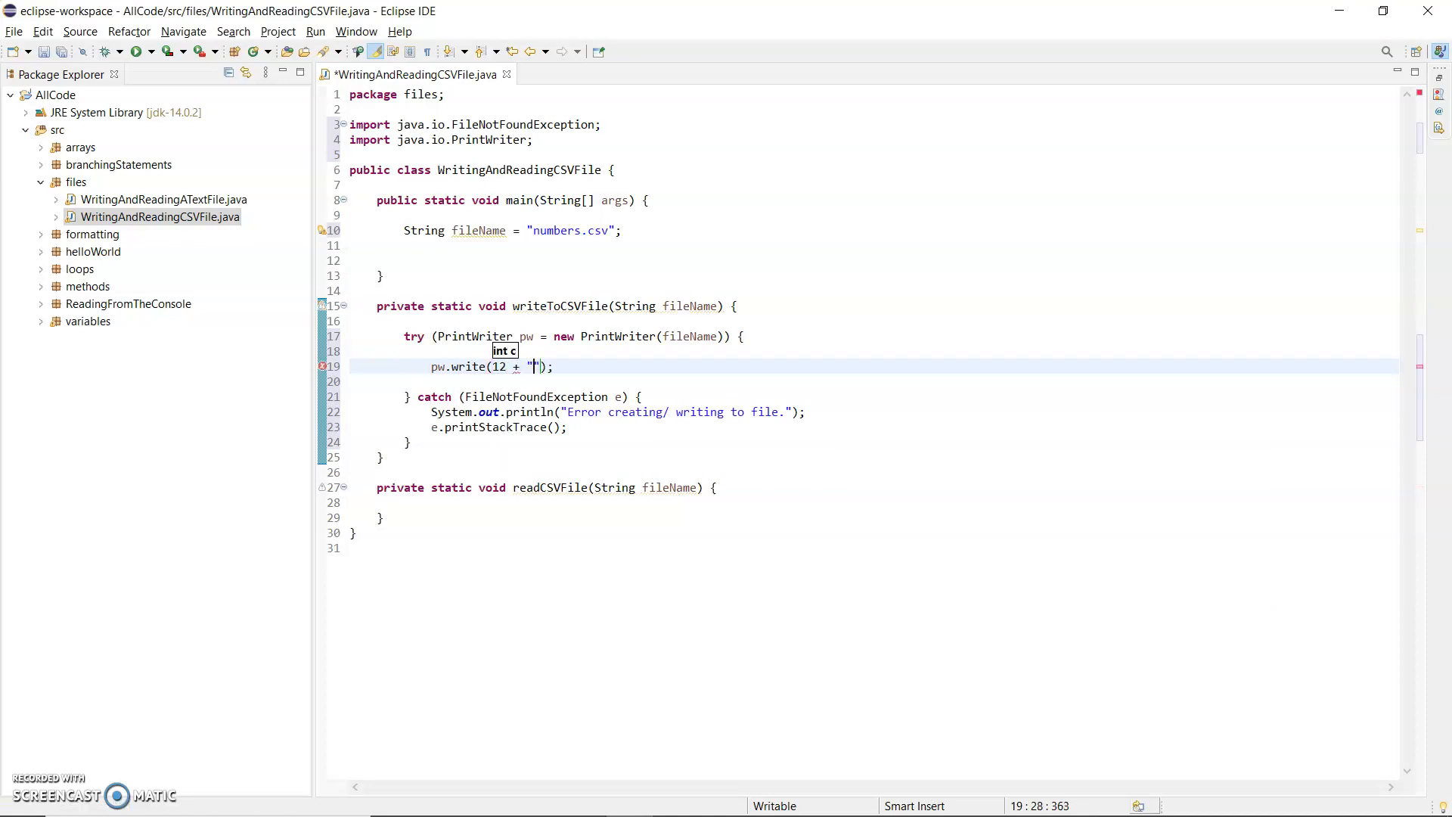
type(",")
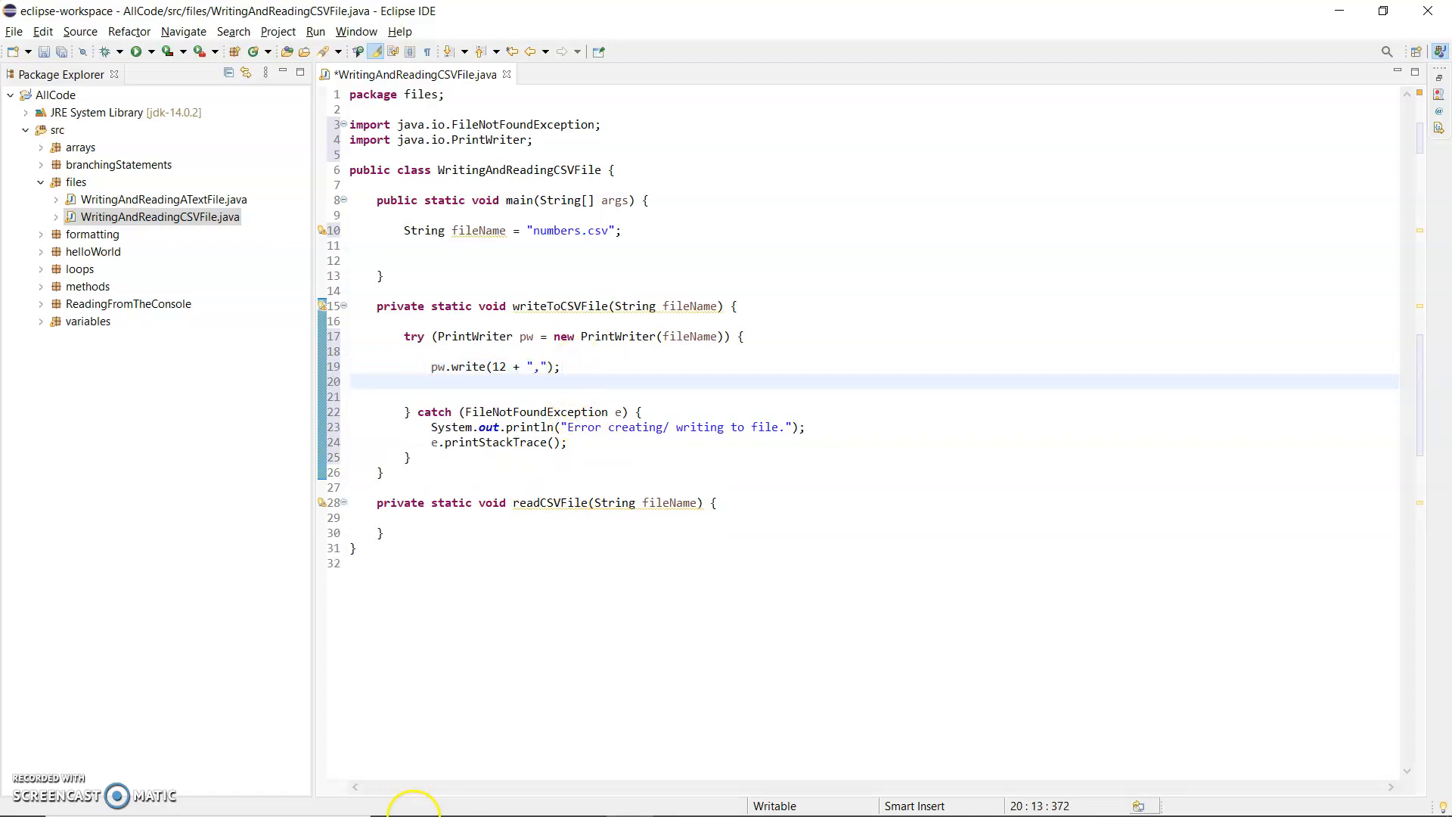
- Duplicate the write line so 25 and 50 are also written, each followed by a comma
left_click(424, 366)
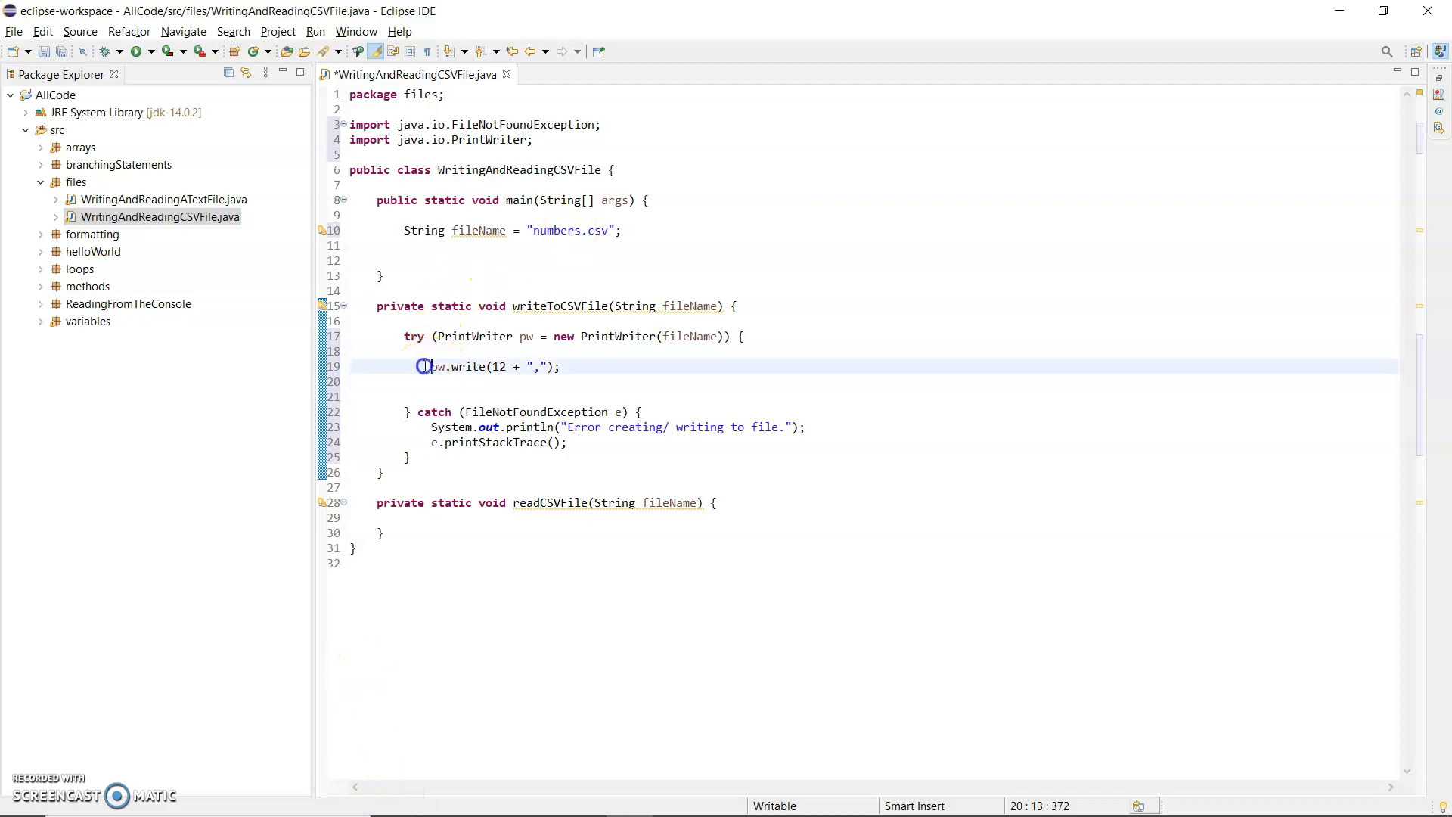
left_click(559, 366)
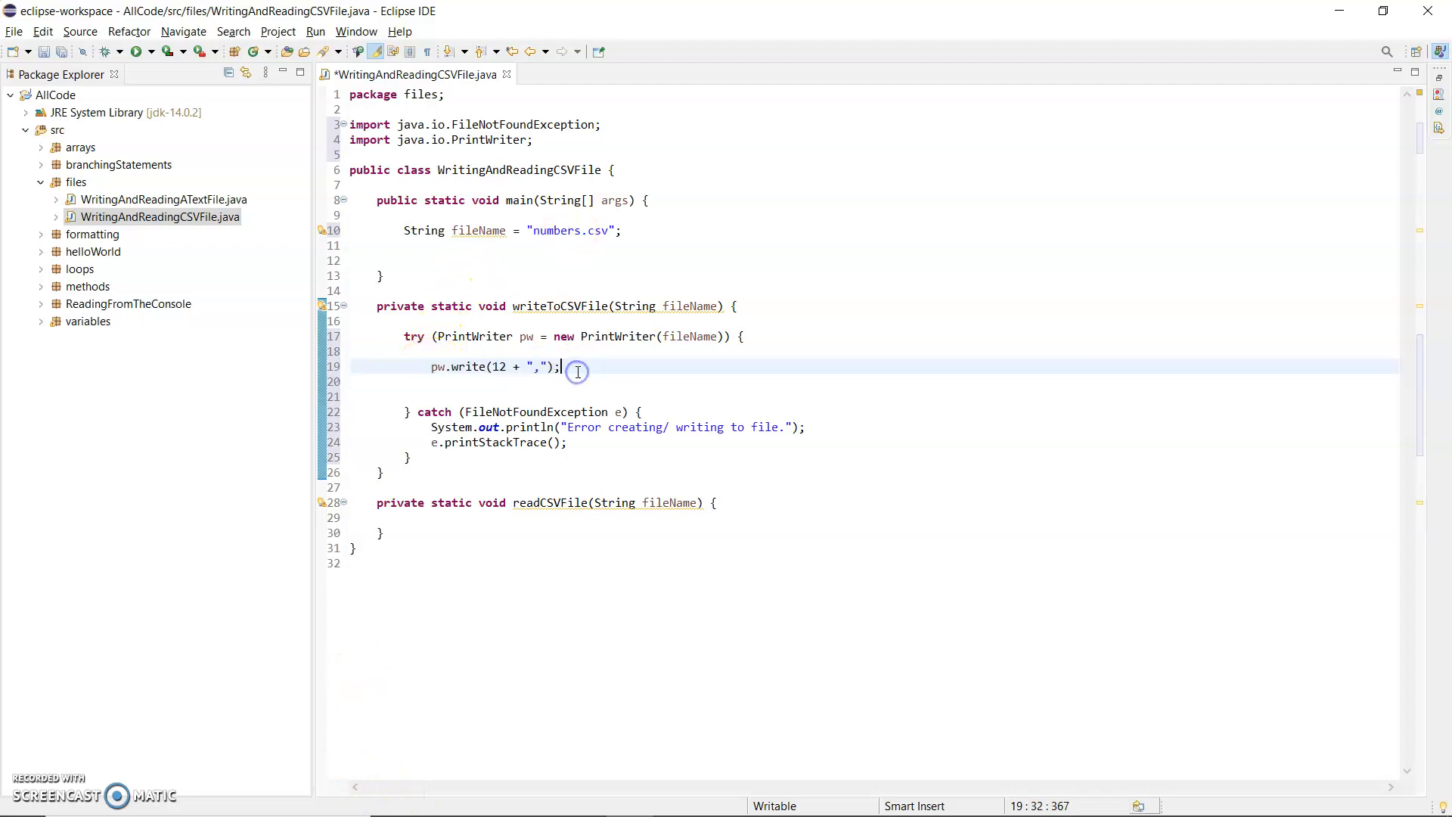
key("enter")
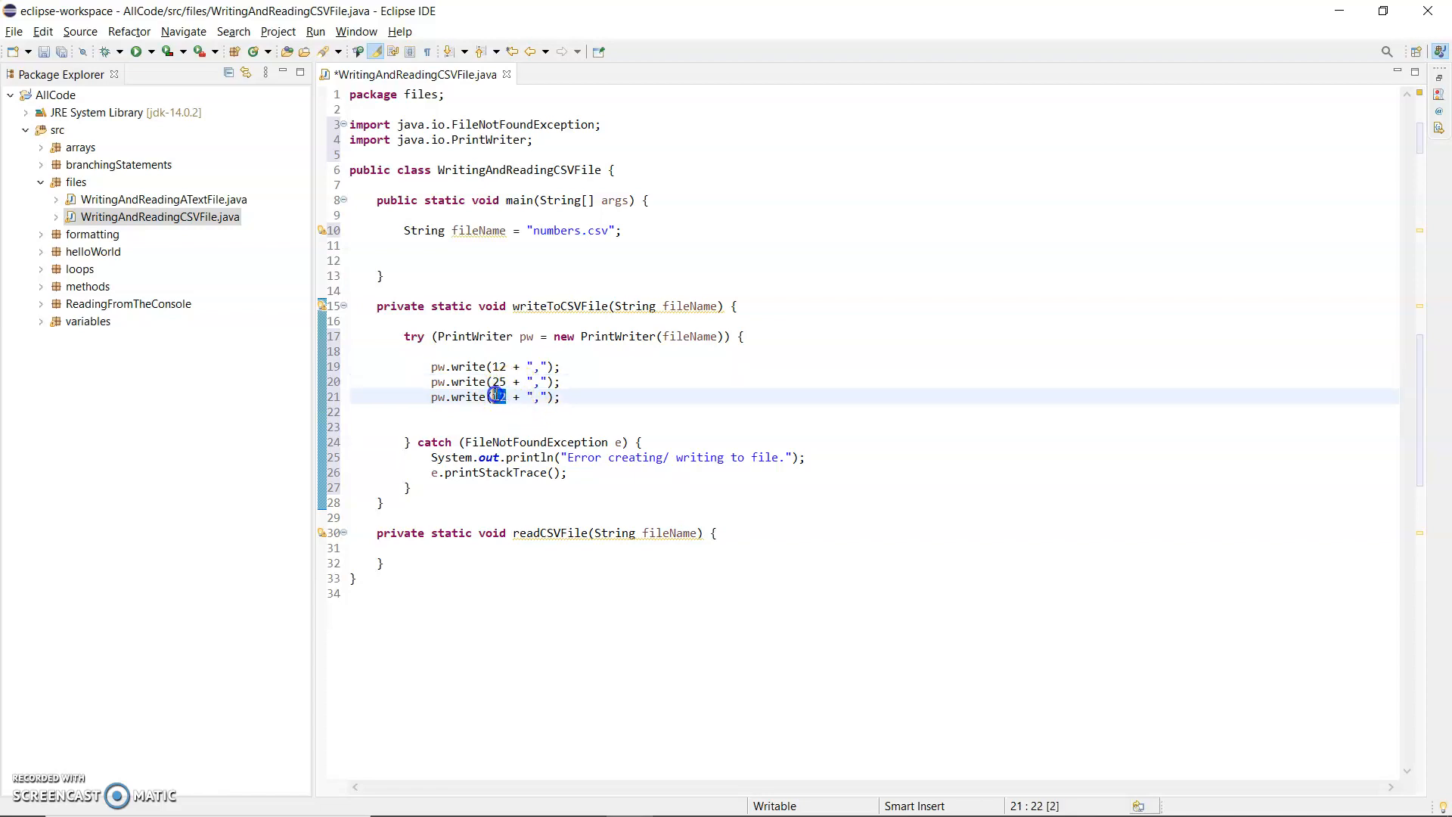
type("50")
left_click(874, 427)
type("System.out.println(\"\");")
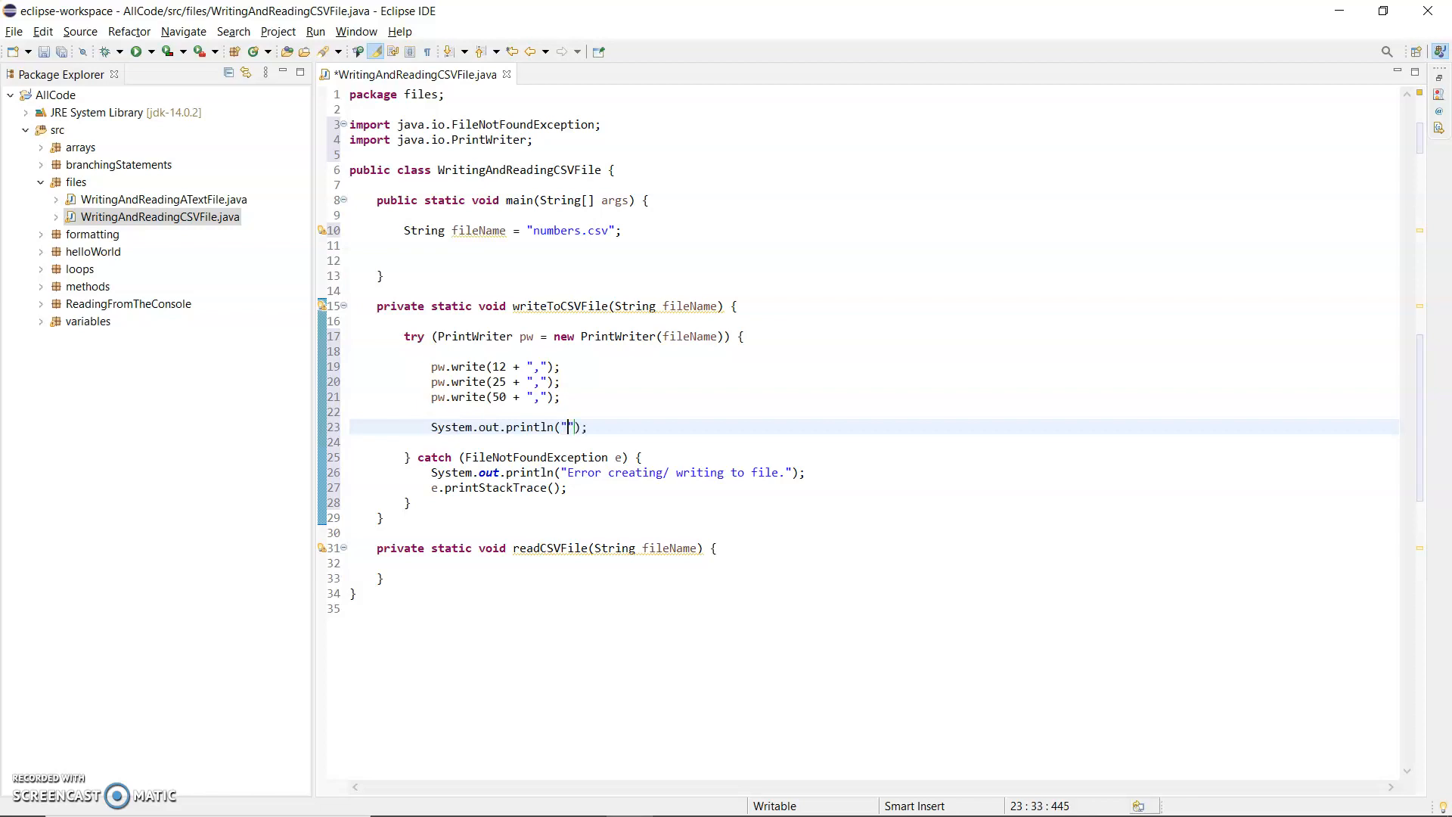
- Print "Finished writing to file" after the writes and save the class
type("Finished writing")
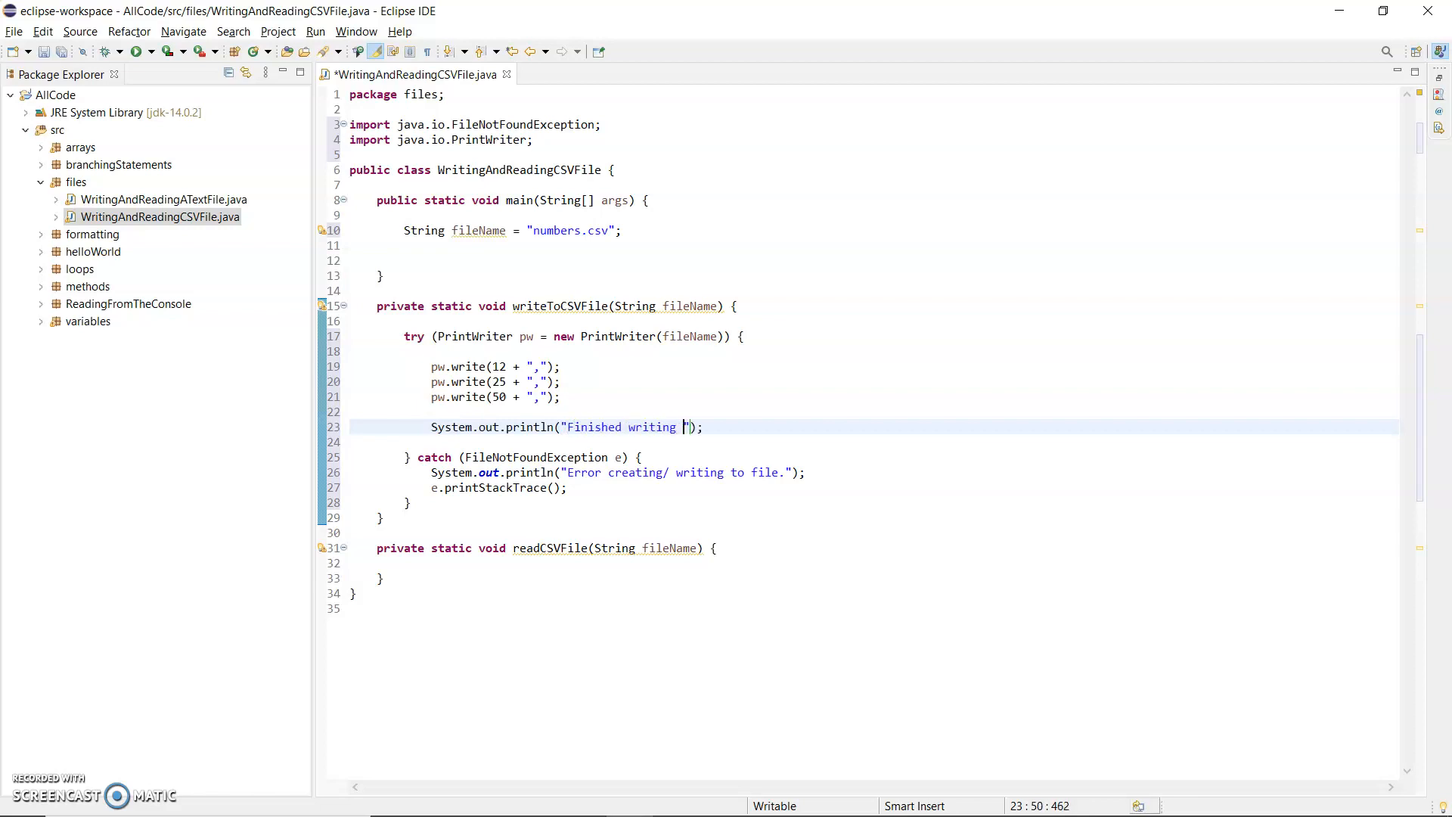
type("to file")
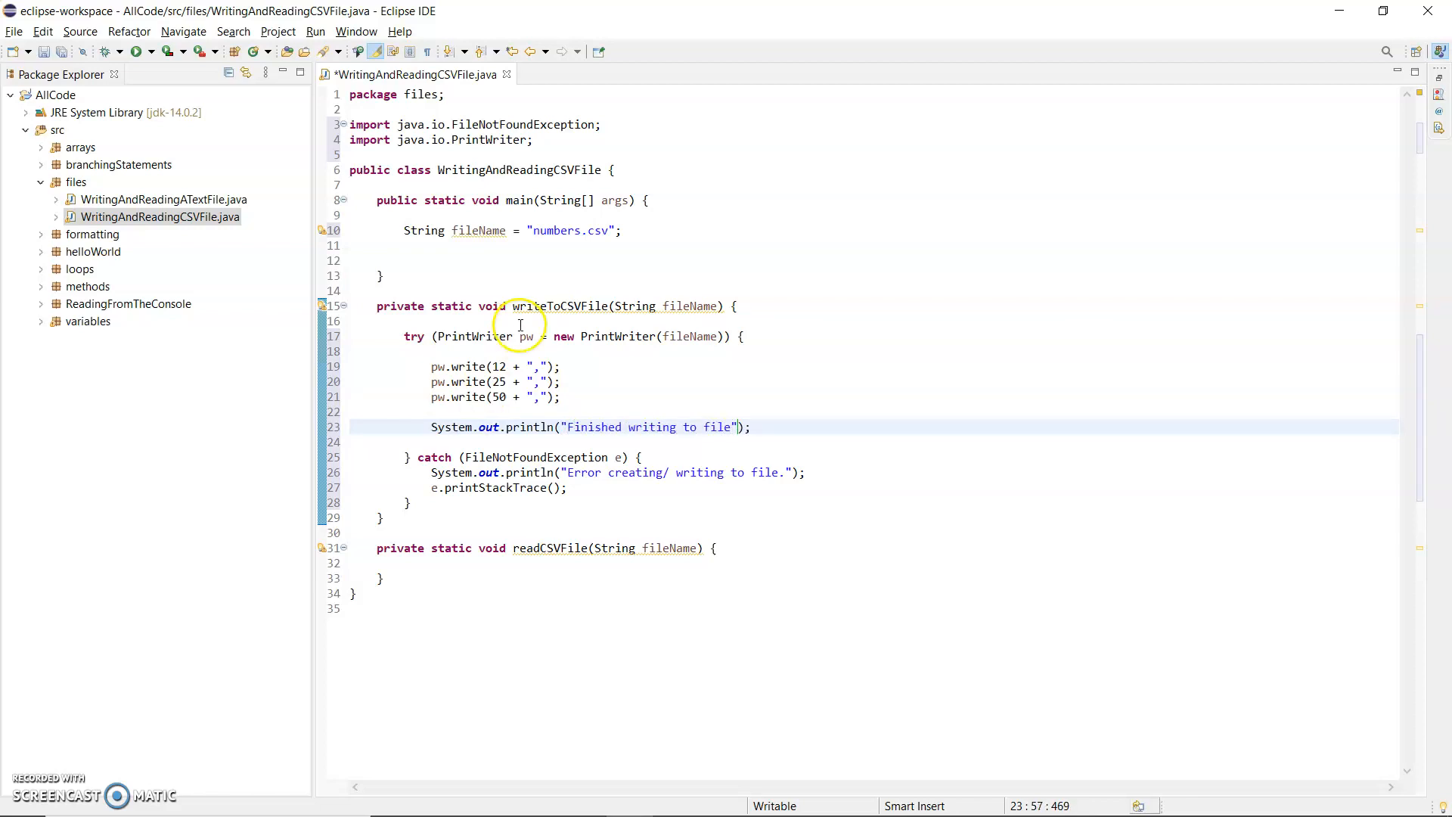
mouse_move(589, 443)
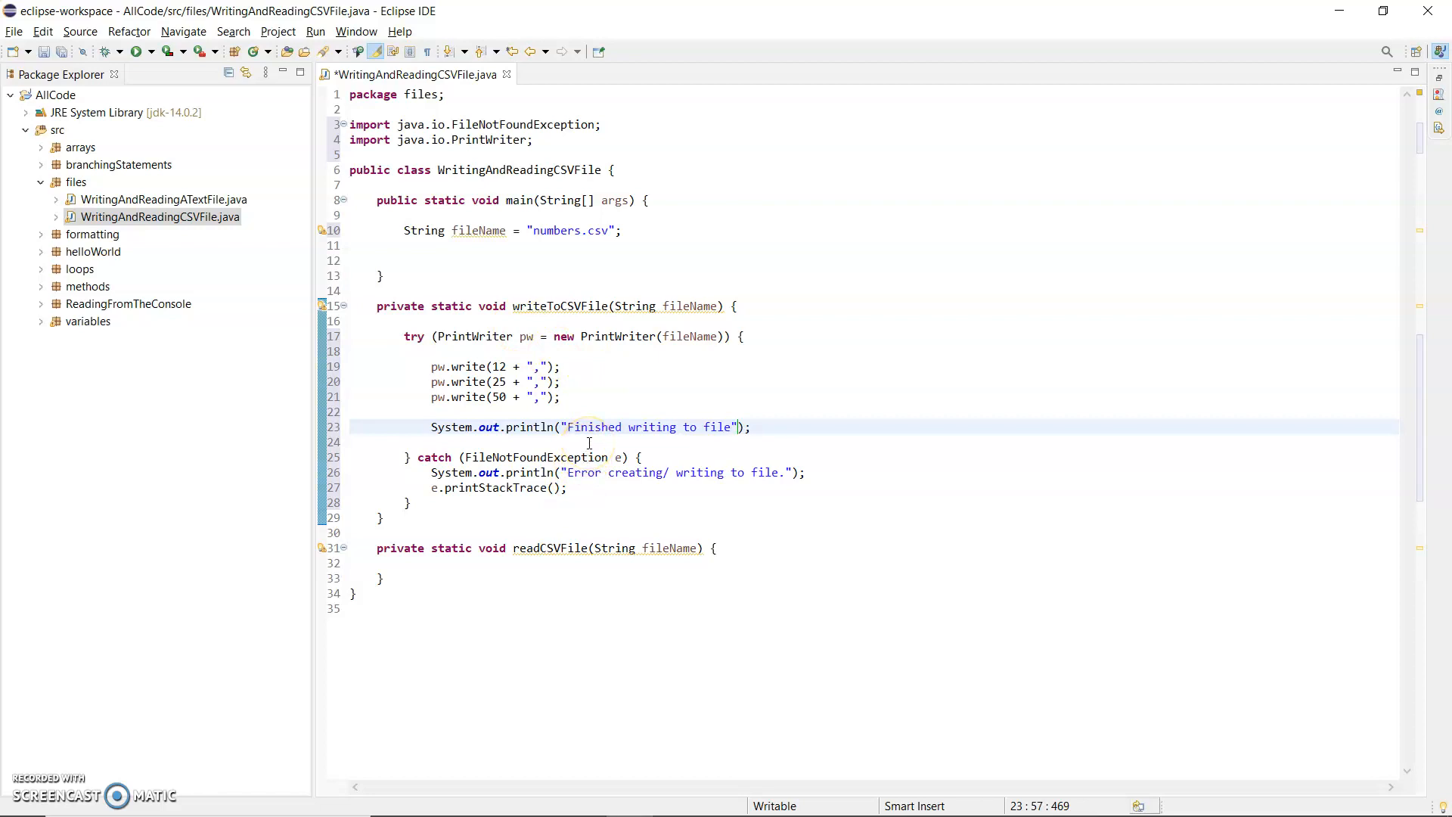
key("ctrl+s")
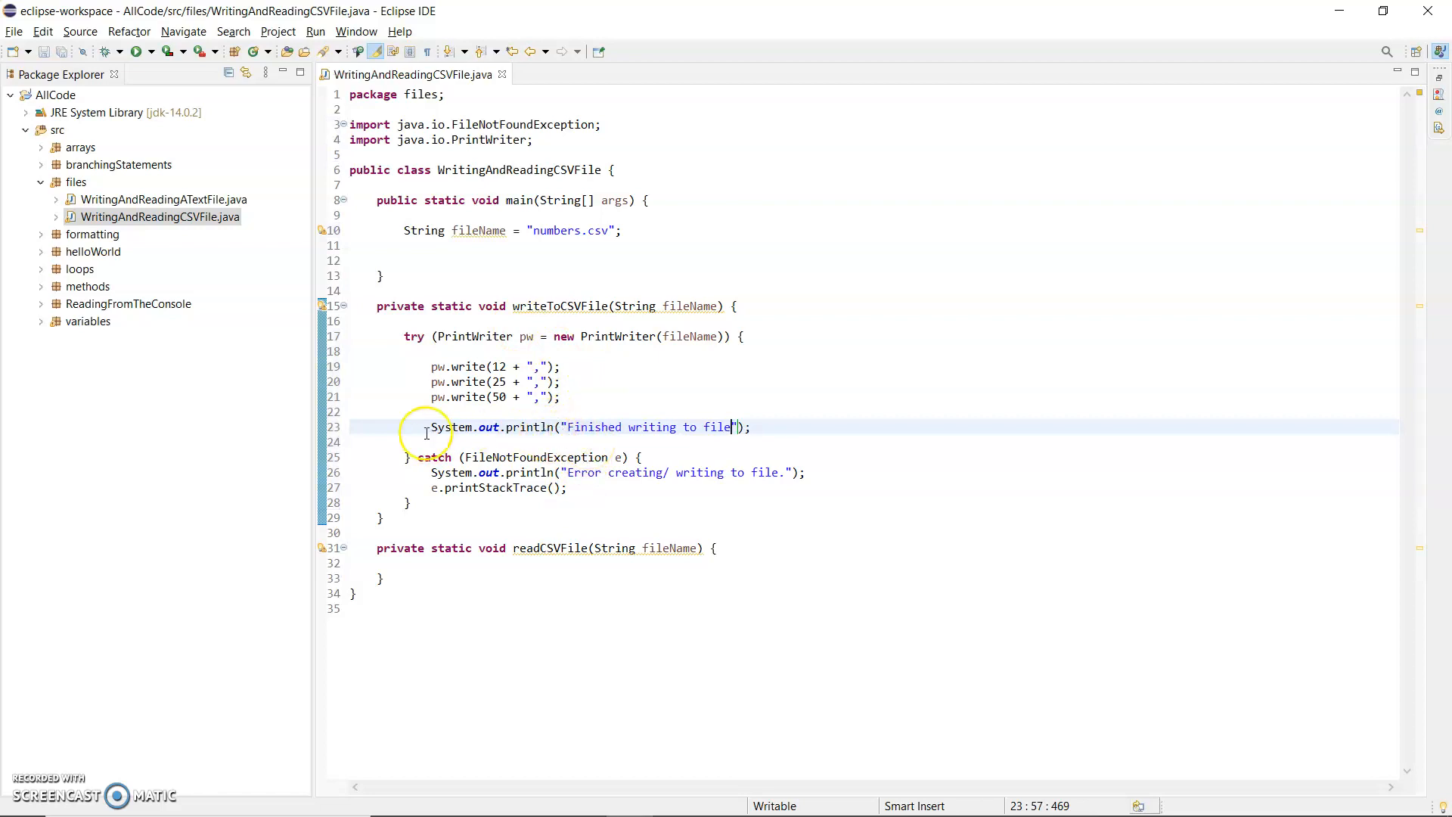
mouse_move(441, 445)
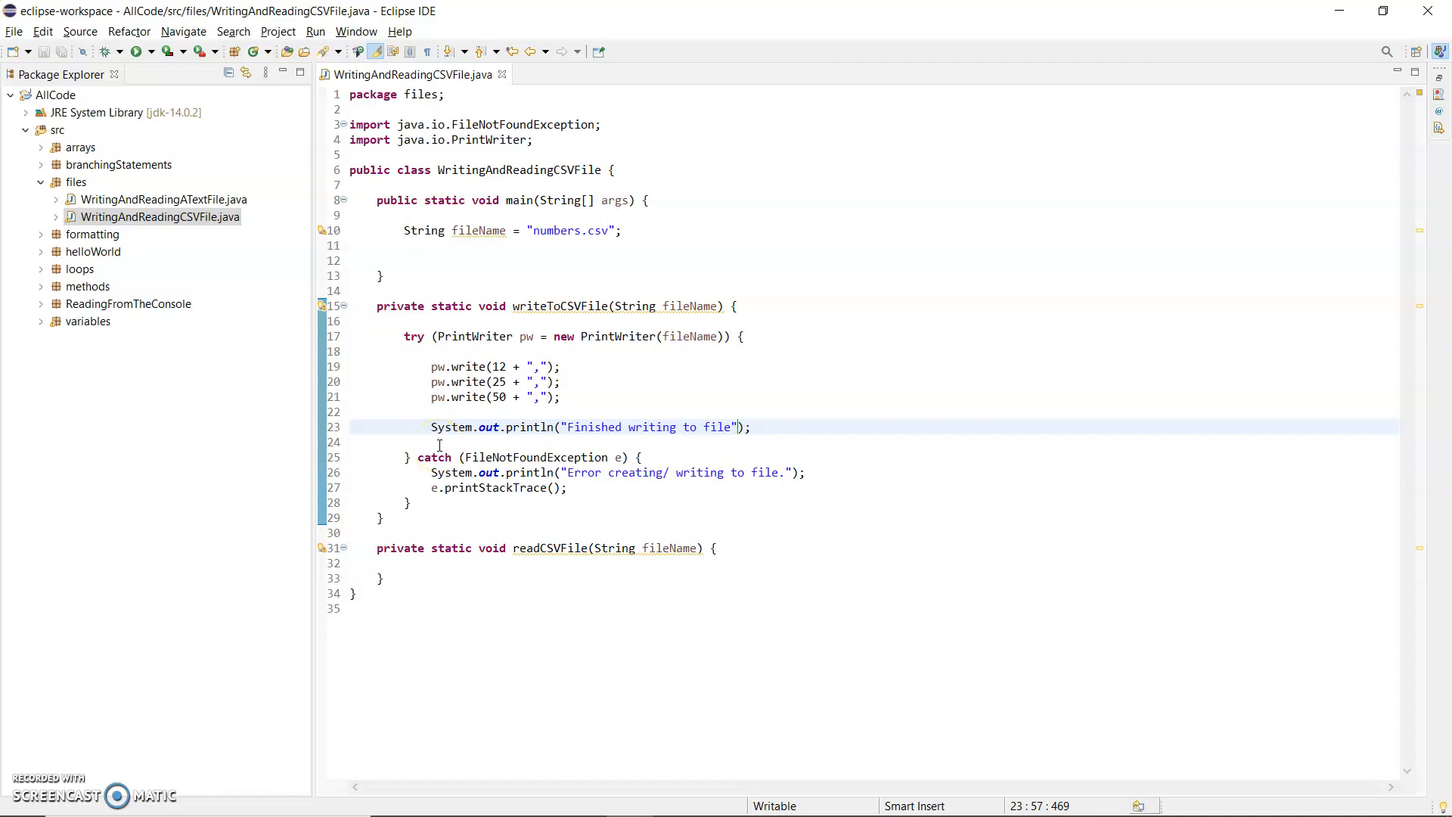
mouse_move(495, 558)
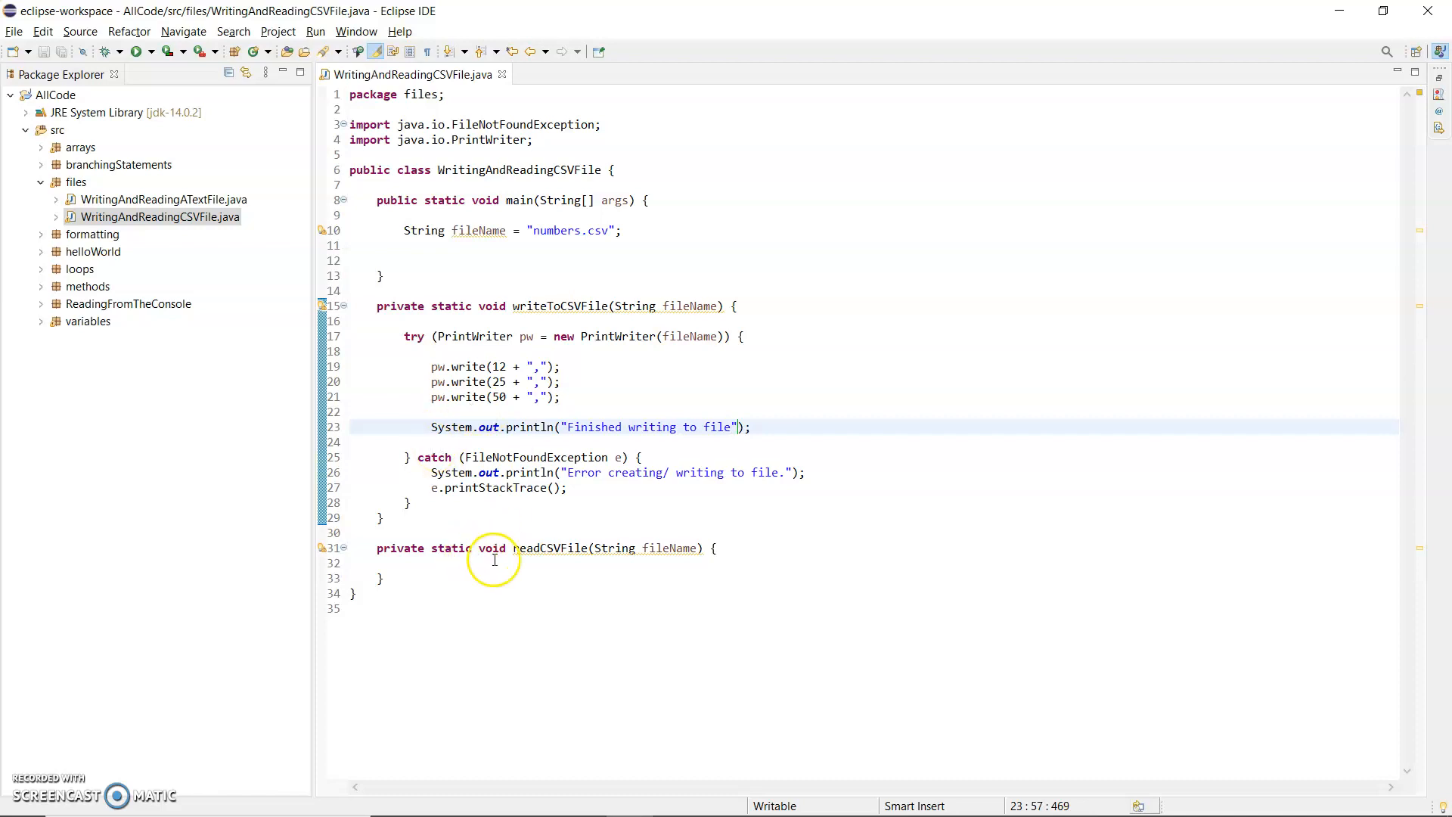
left_click(436, 259)
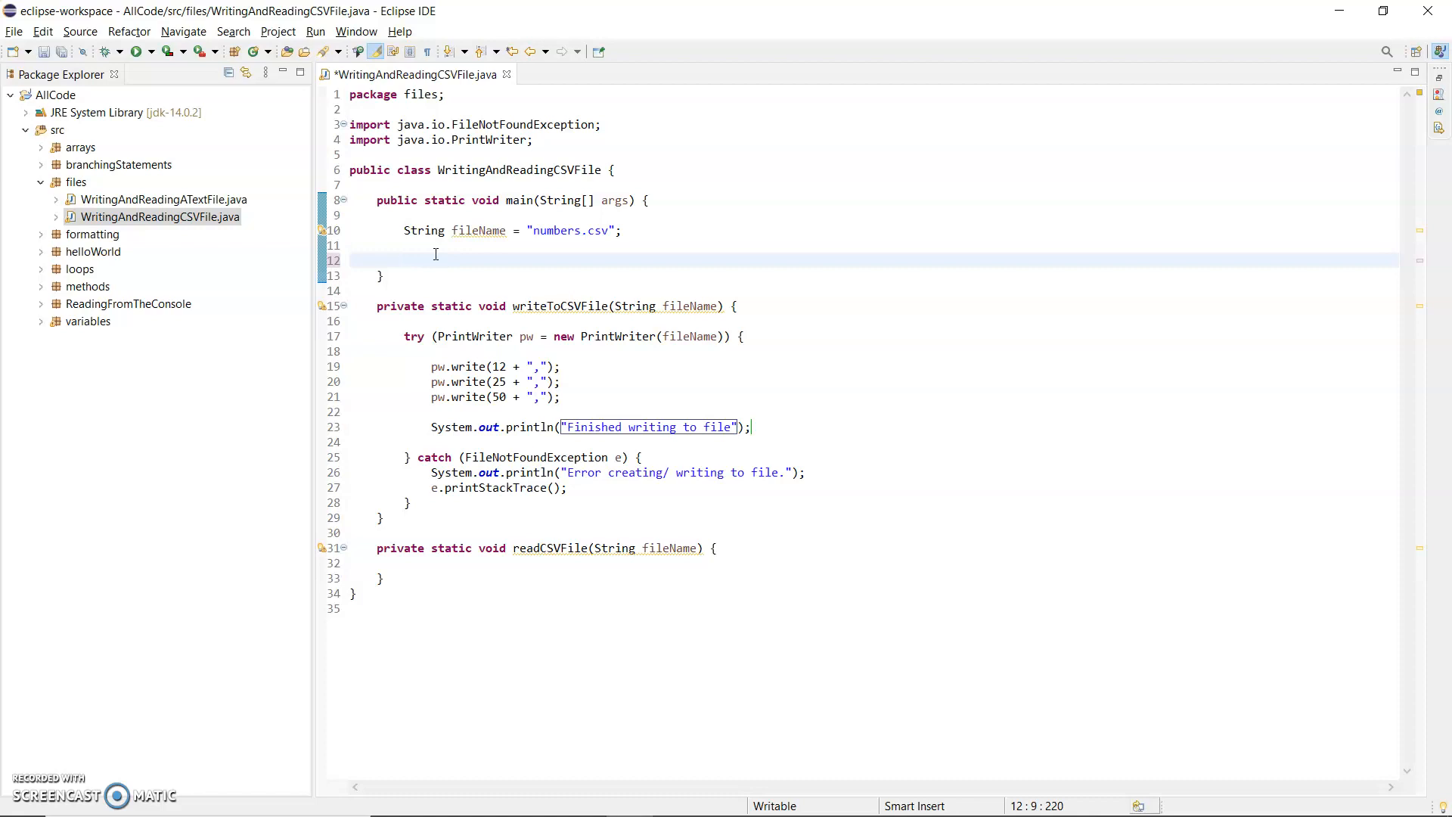
- Call writeToCSVFile(fileName) from main after the fileName declaration
type("writeToCSVFile(fileName);")
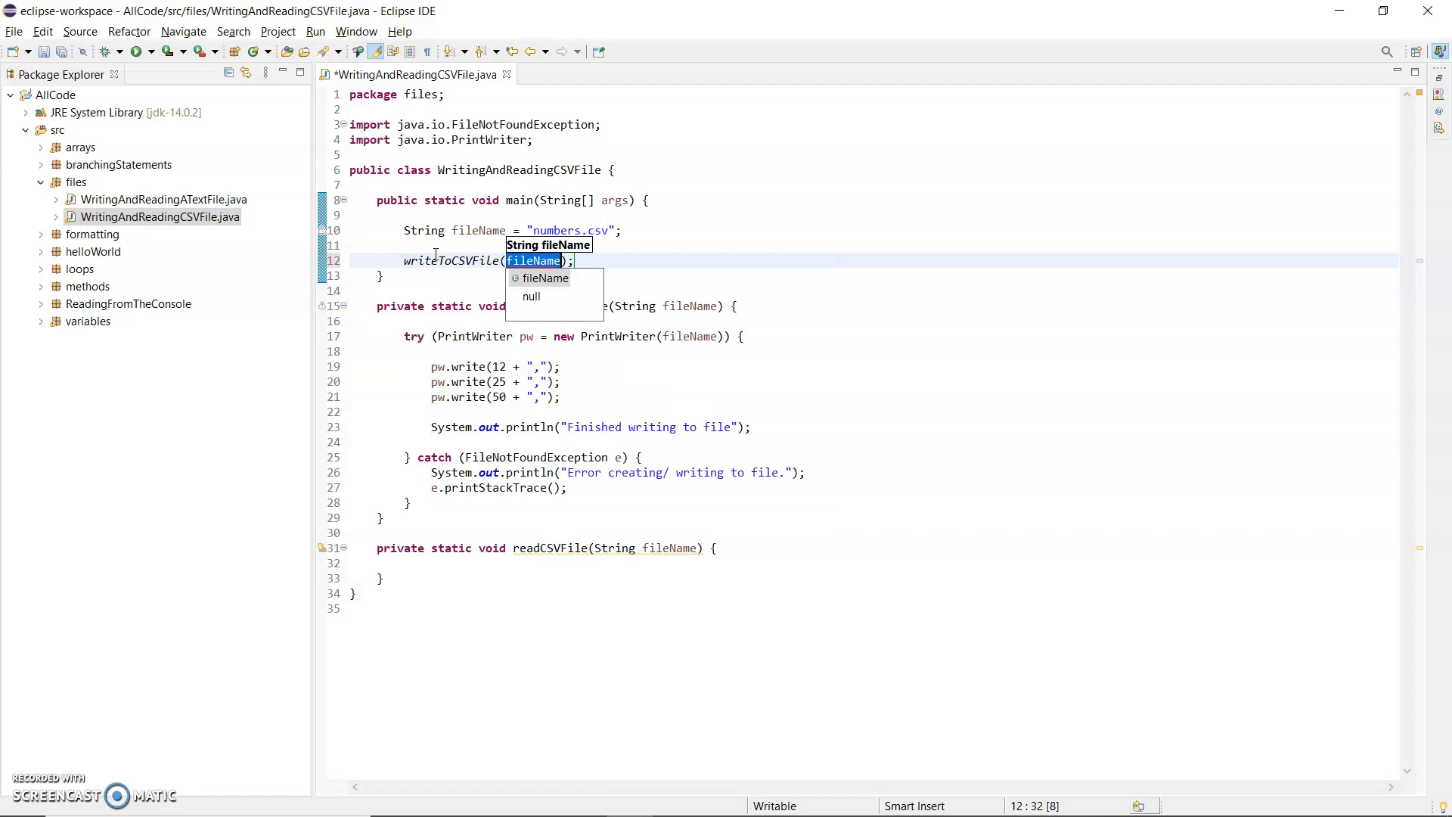
mouse_move(472, 230)
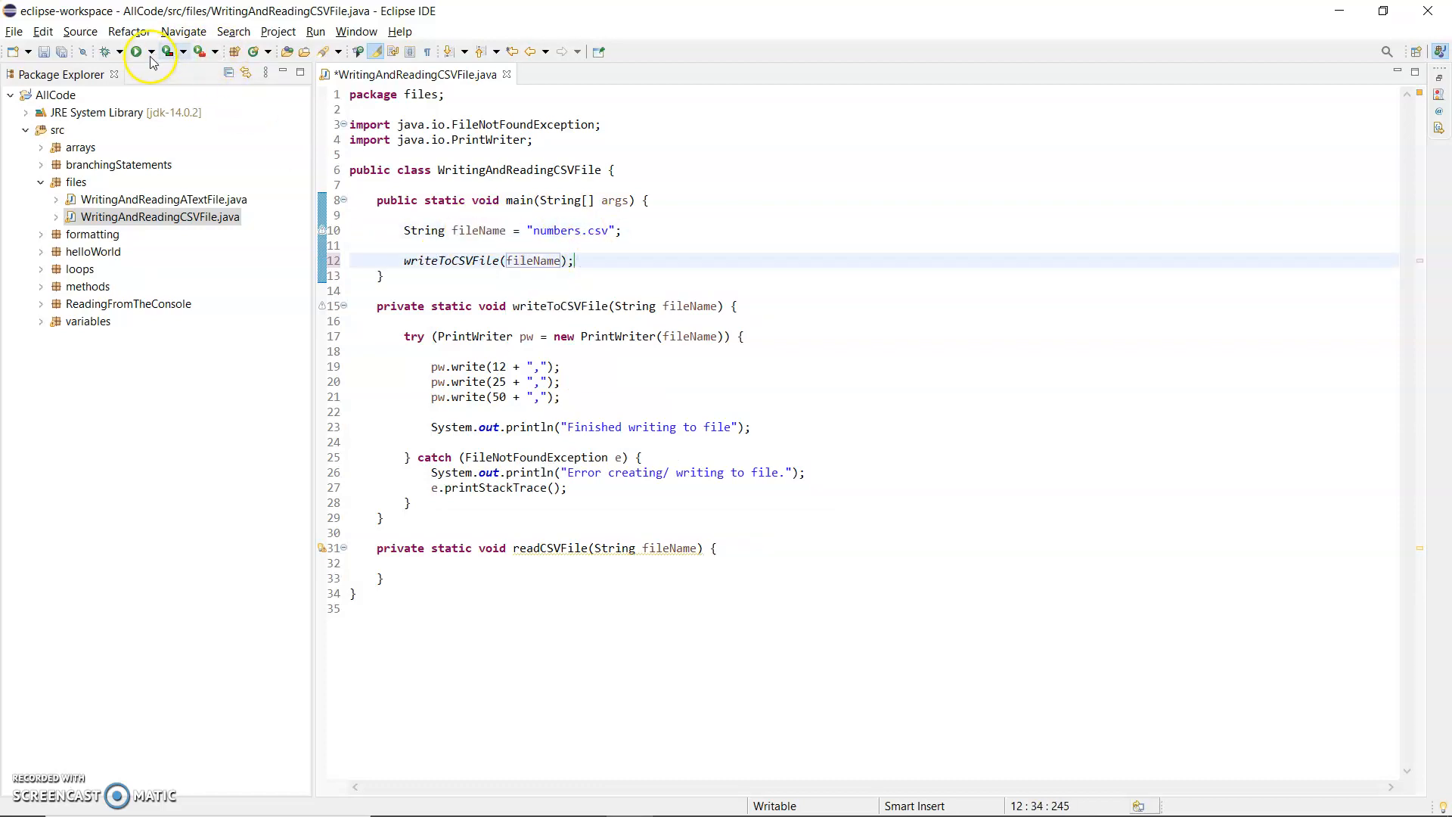
- Run the program with Save and Launch, then end the success message with a period
left_click(134, 51)
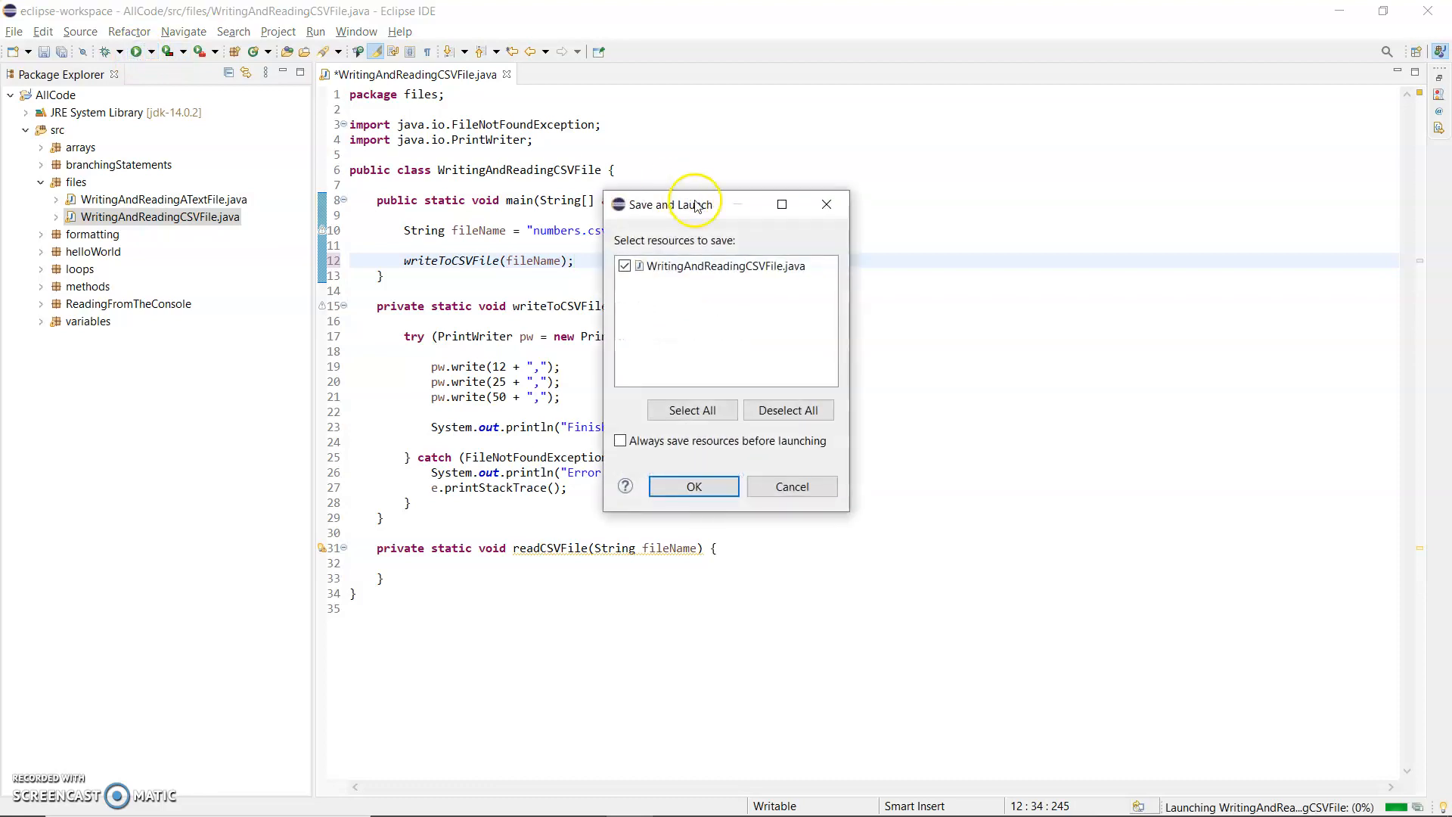
left_click(695, 486)
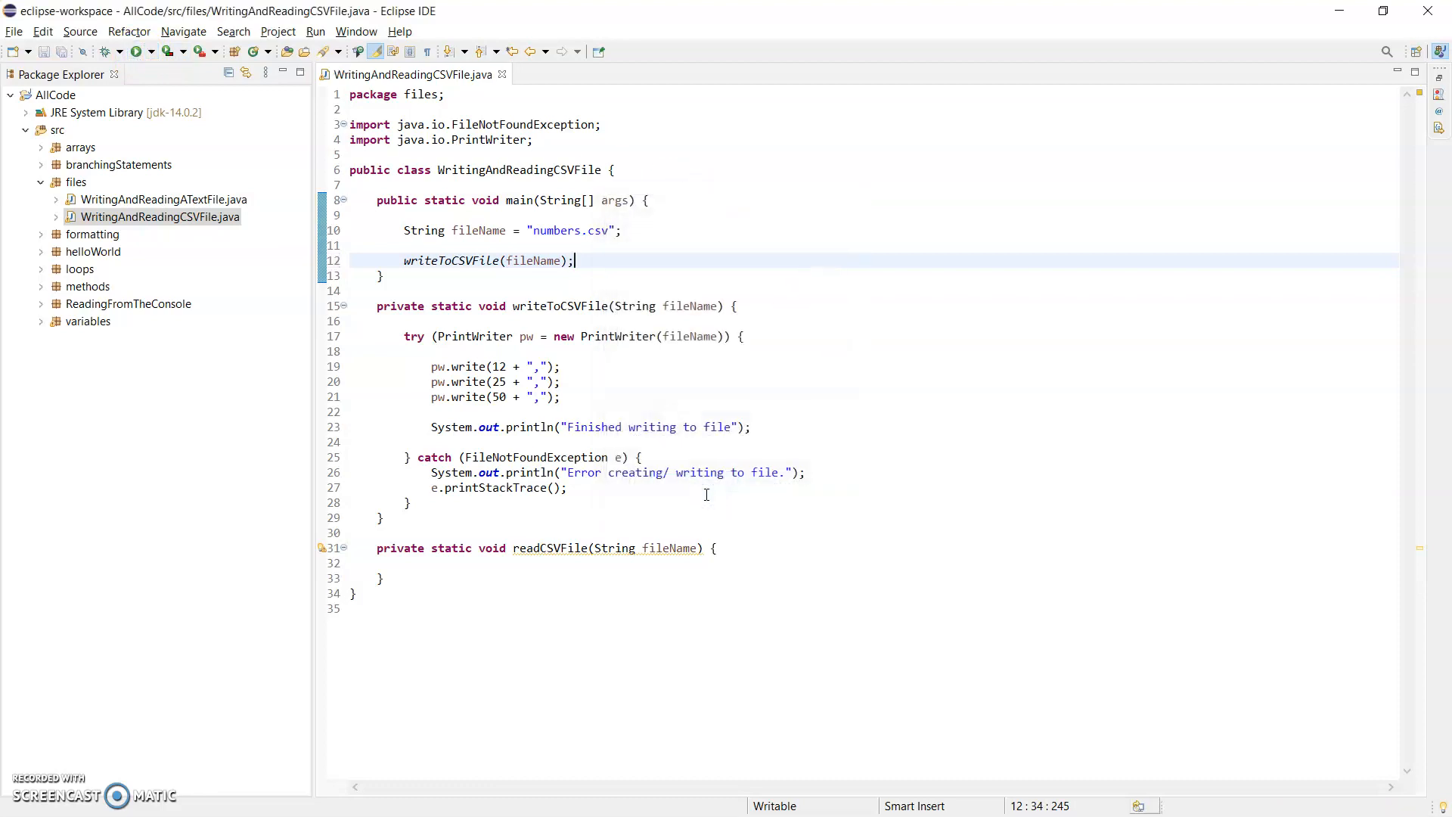
left_click(131, 51)
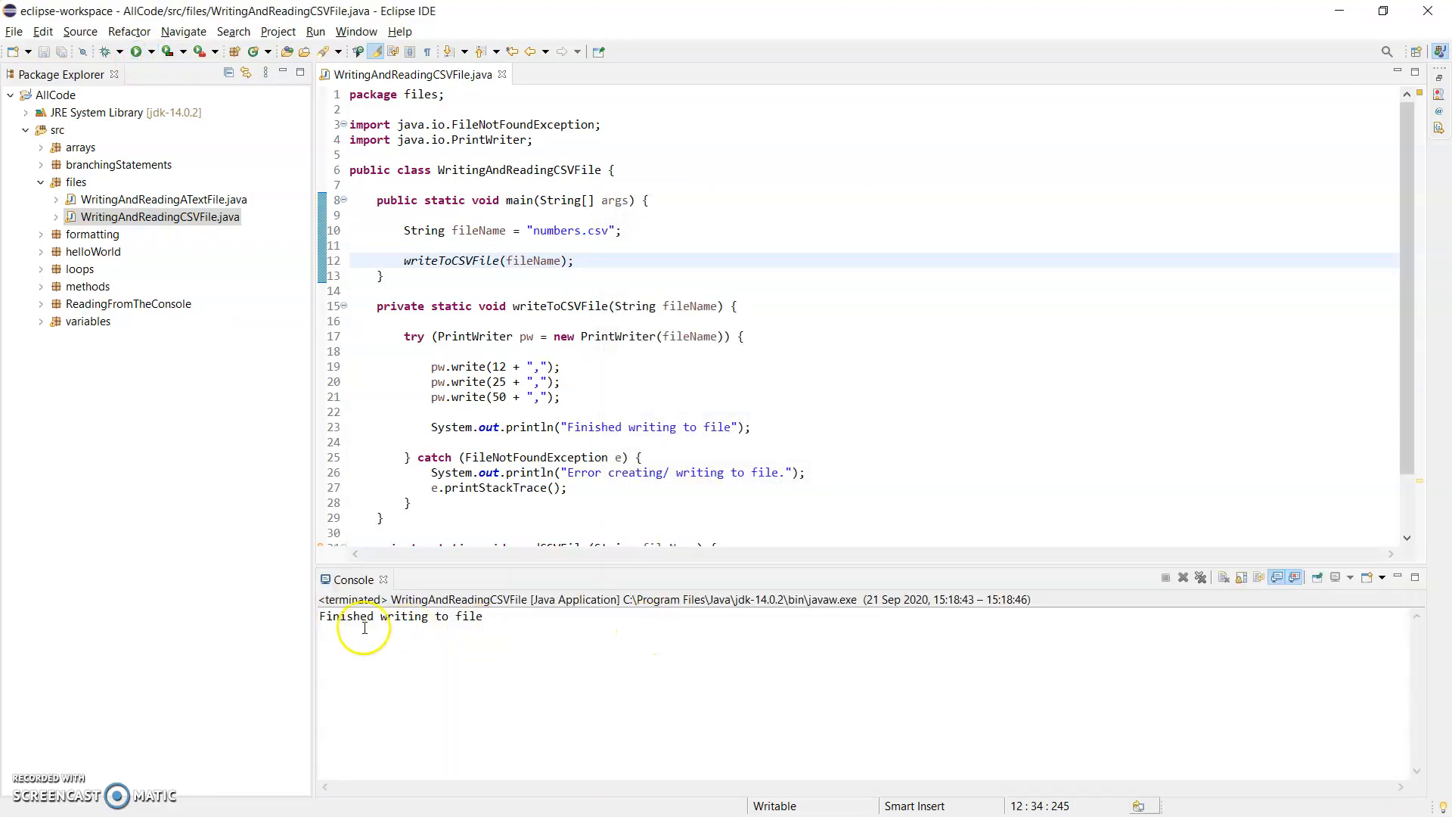
mouse_move(728, 426)
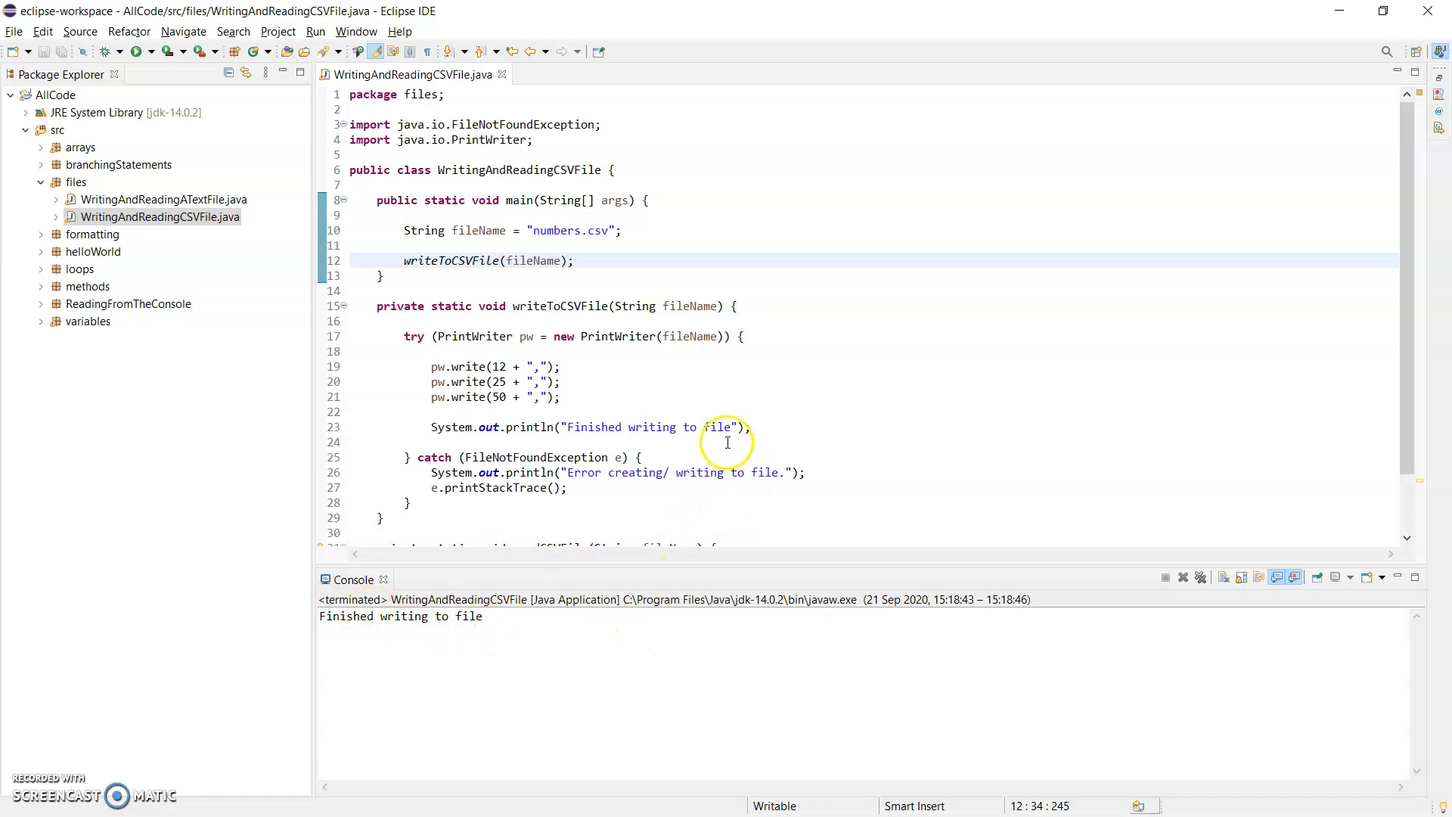
type(".")
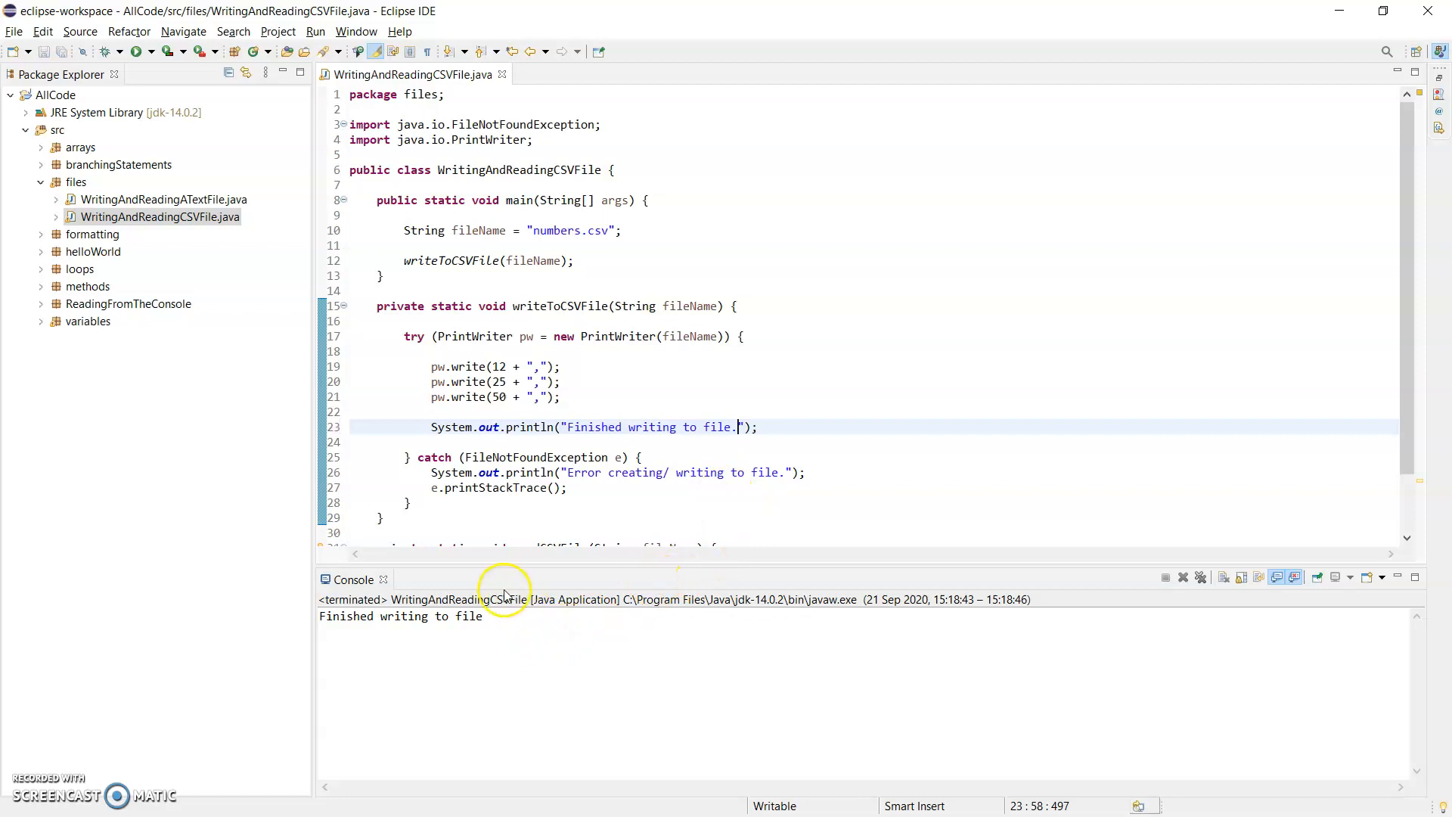
mouse_move(507, 510)
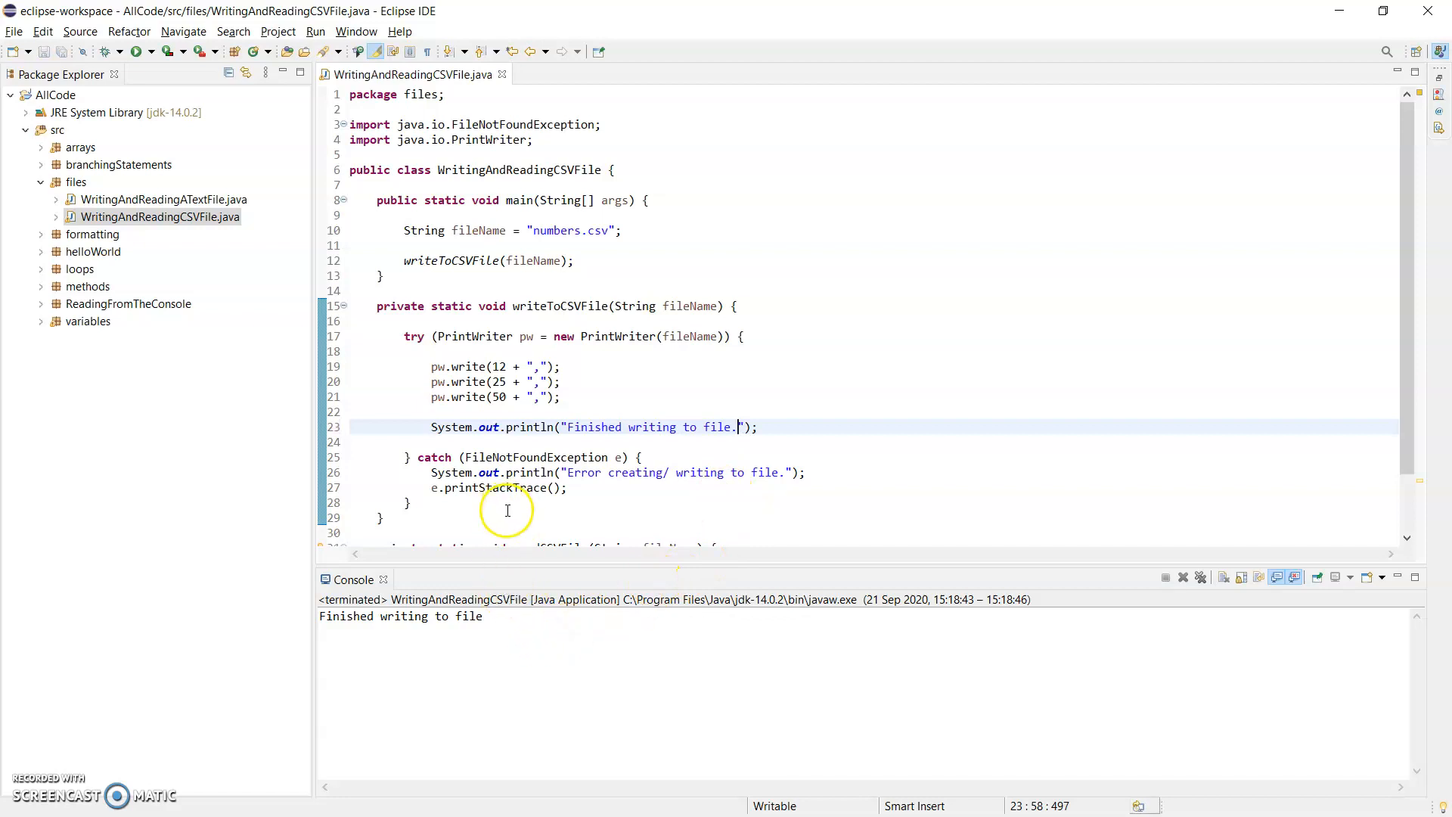
mouse_move(460, 396)
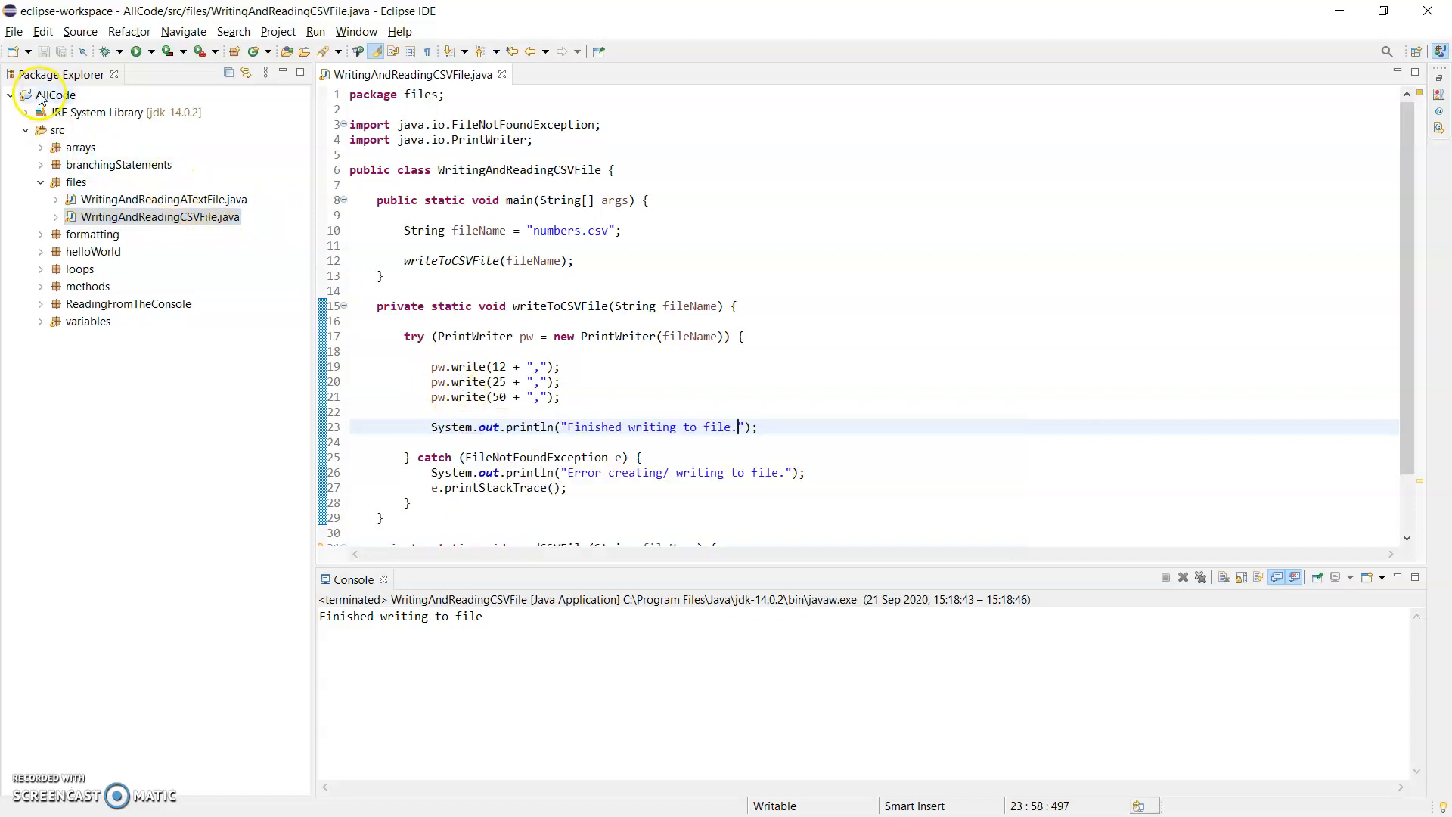
mouse_move(65, 275)
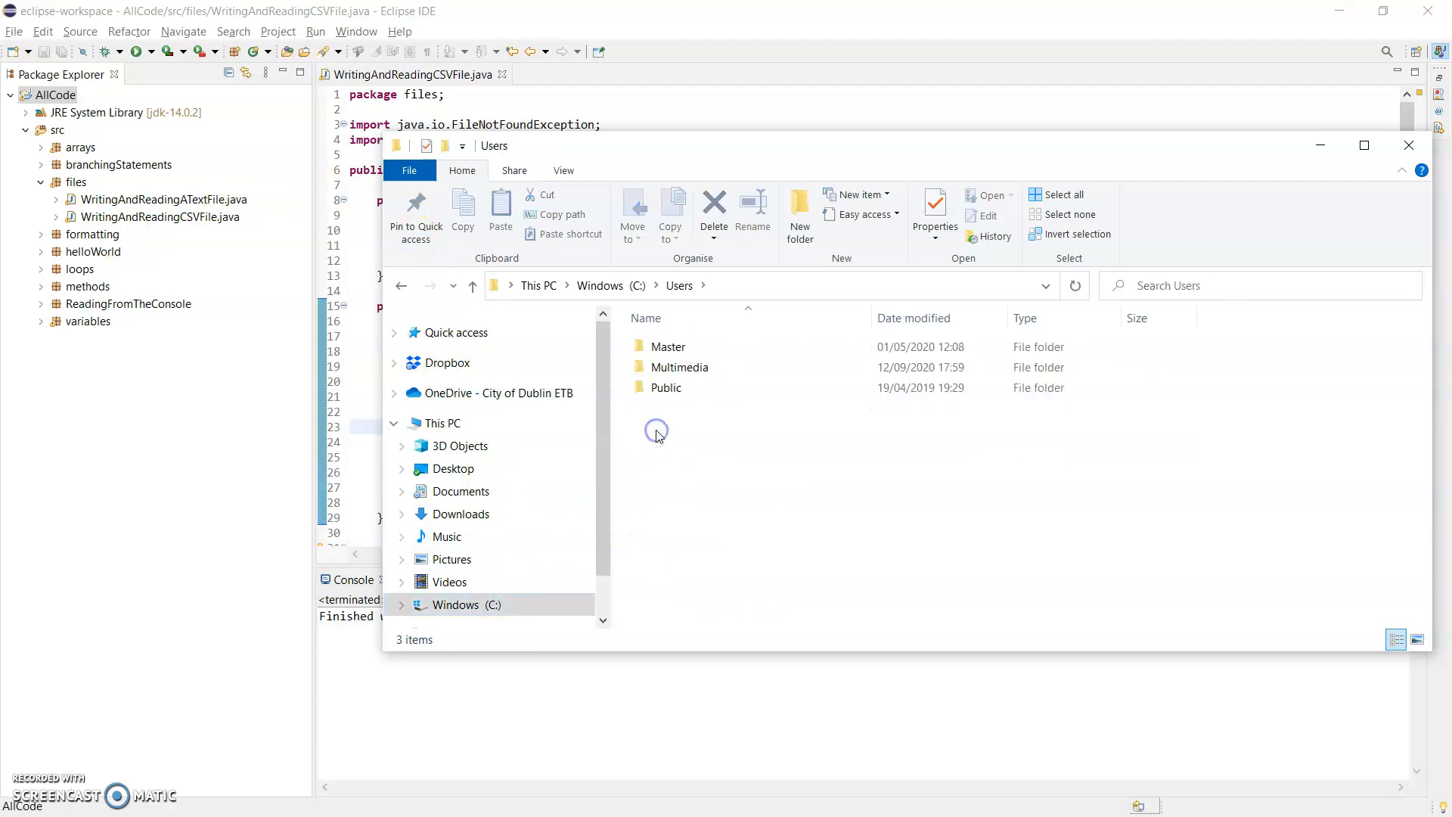
- Browse to Multimedia > eclipse-workspace > AllCode and locate numbers.csv
double_click(679, 366)
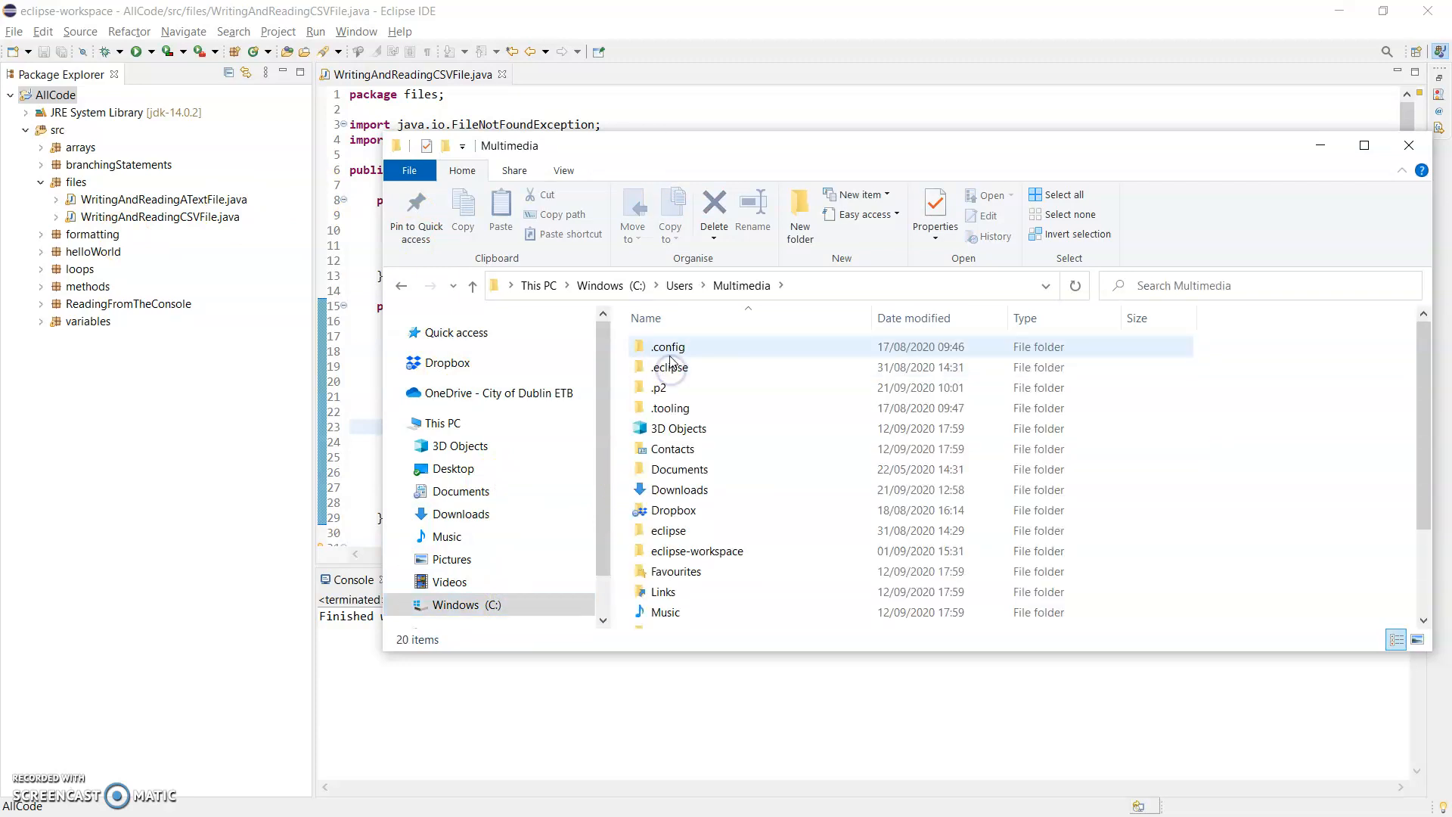
double_click(698, 550)
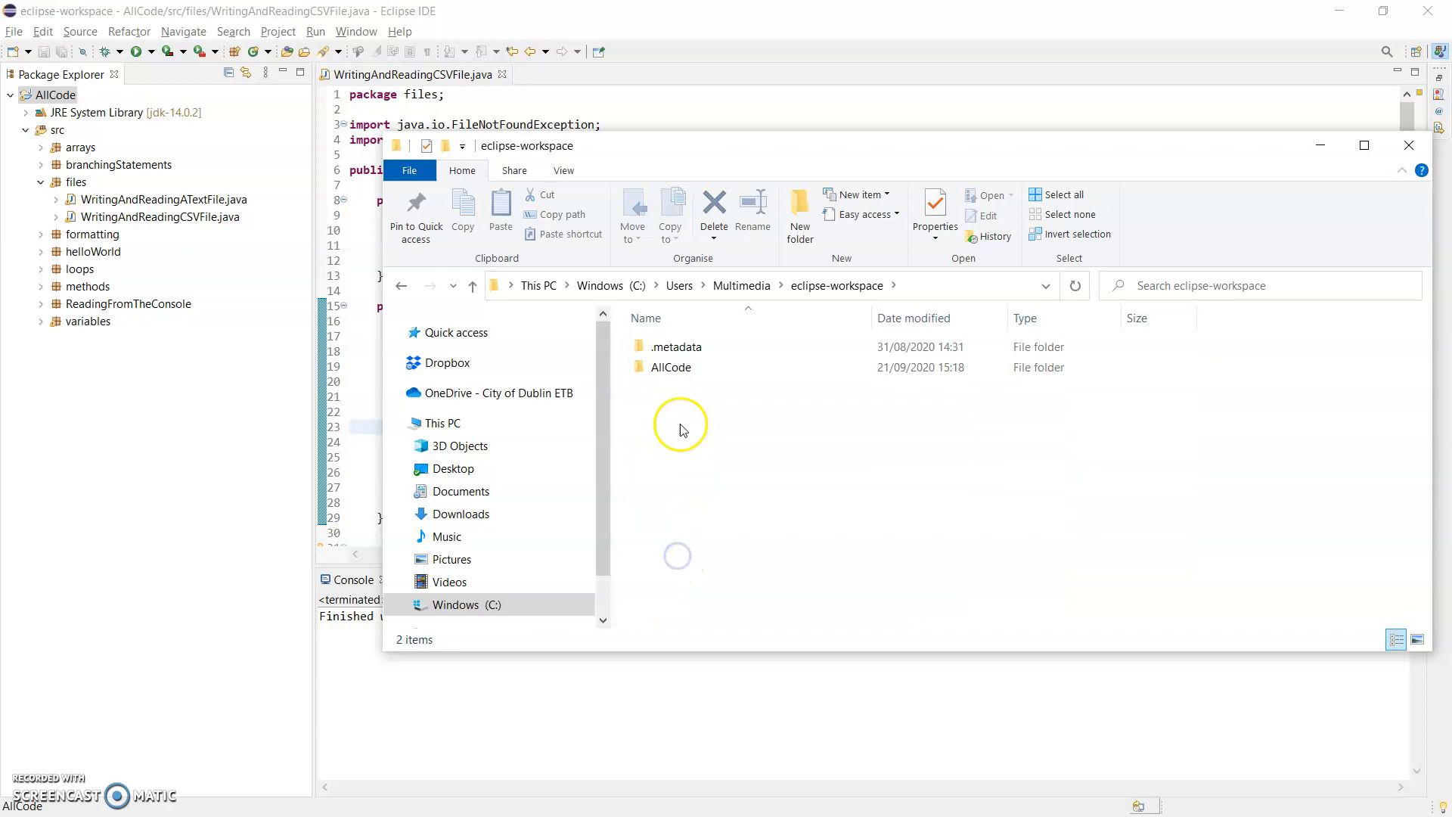
double_click(670, 366)
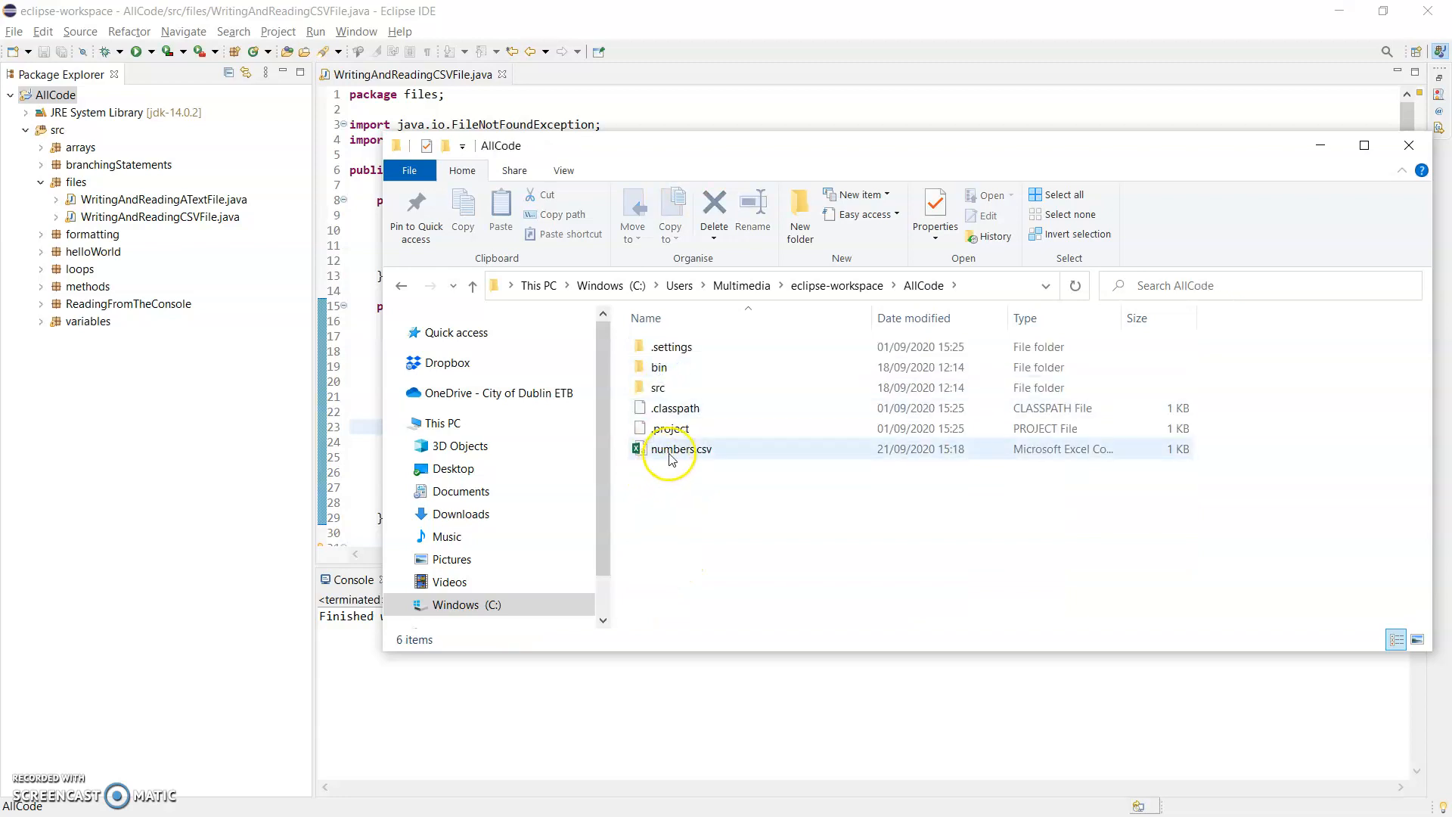
left_click(680, 450)
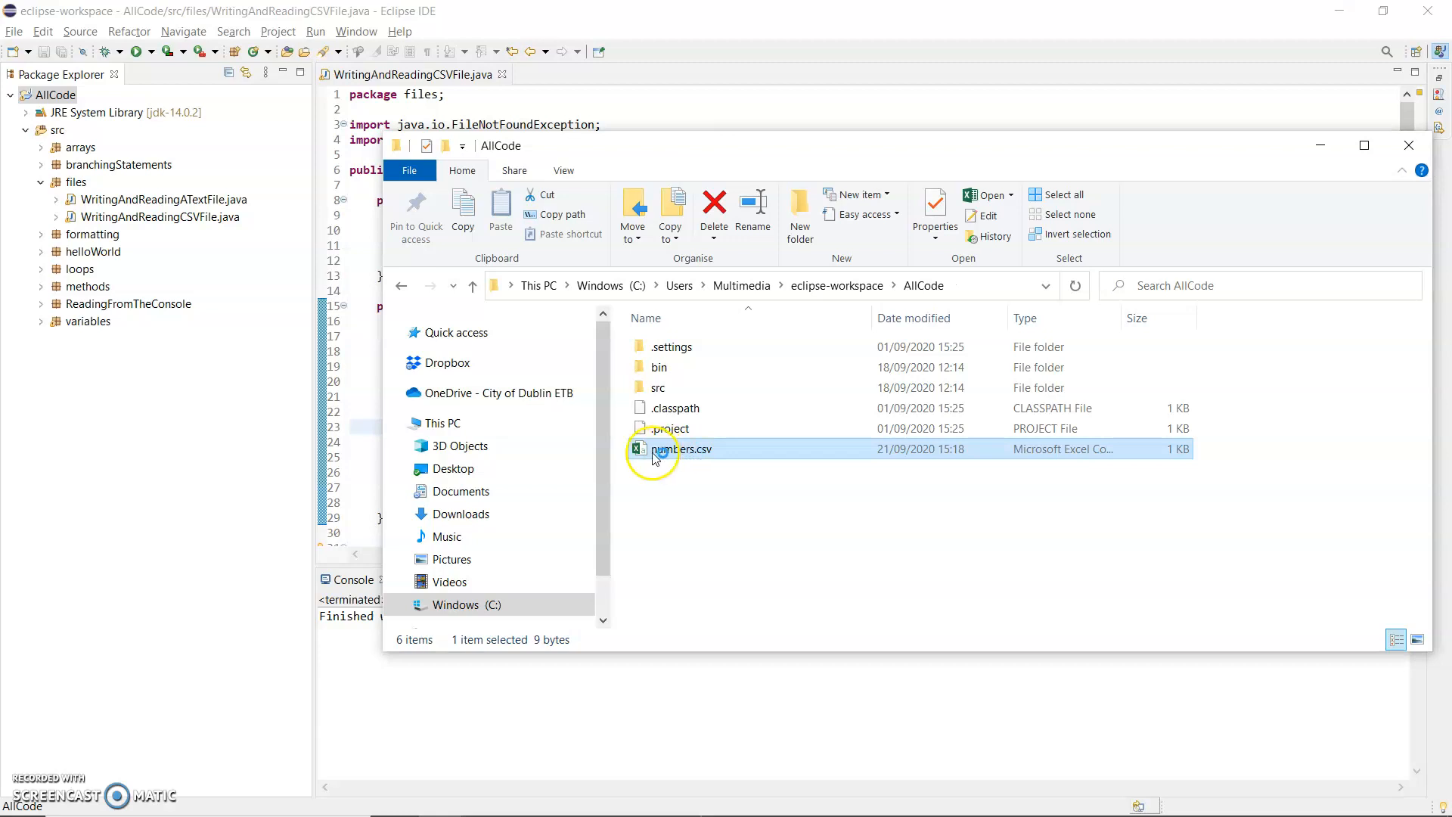
- Open numbers.csv in Excel and check 12, 25, 50 across cells A1 to C1
double_click(680, 449)
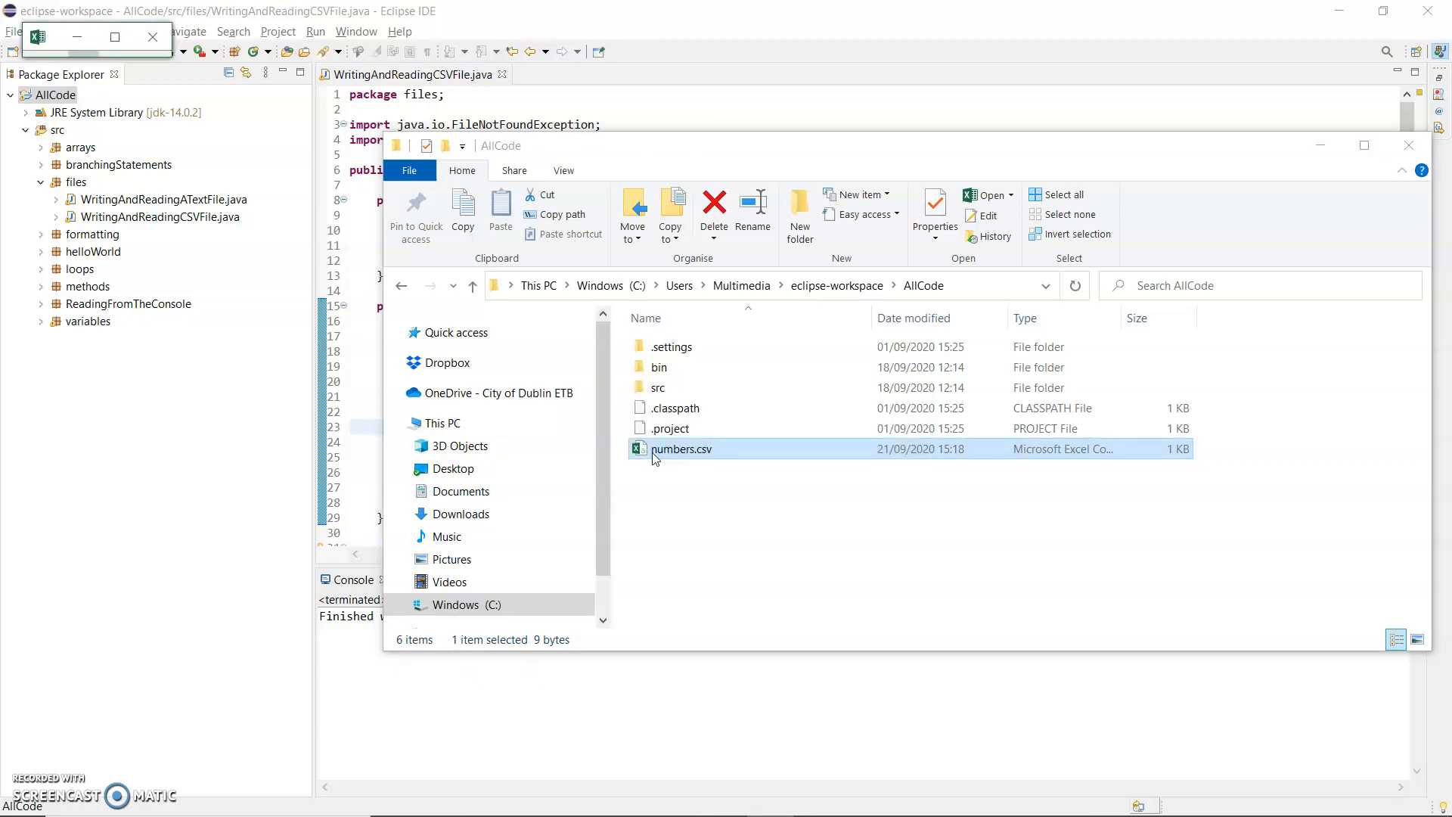
double_click(681, 447)
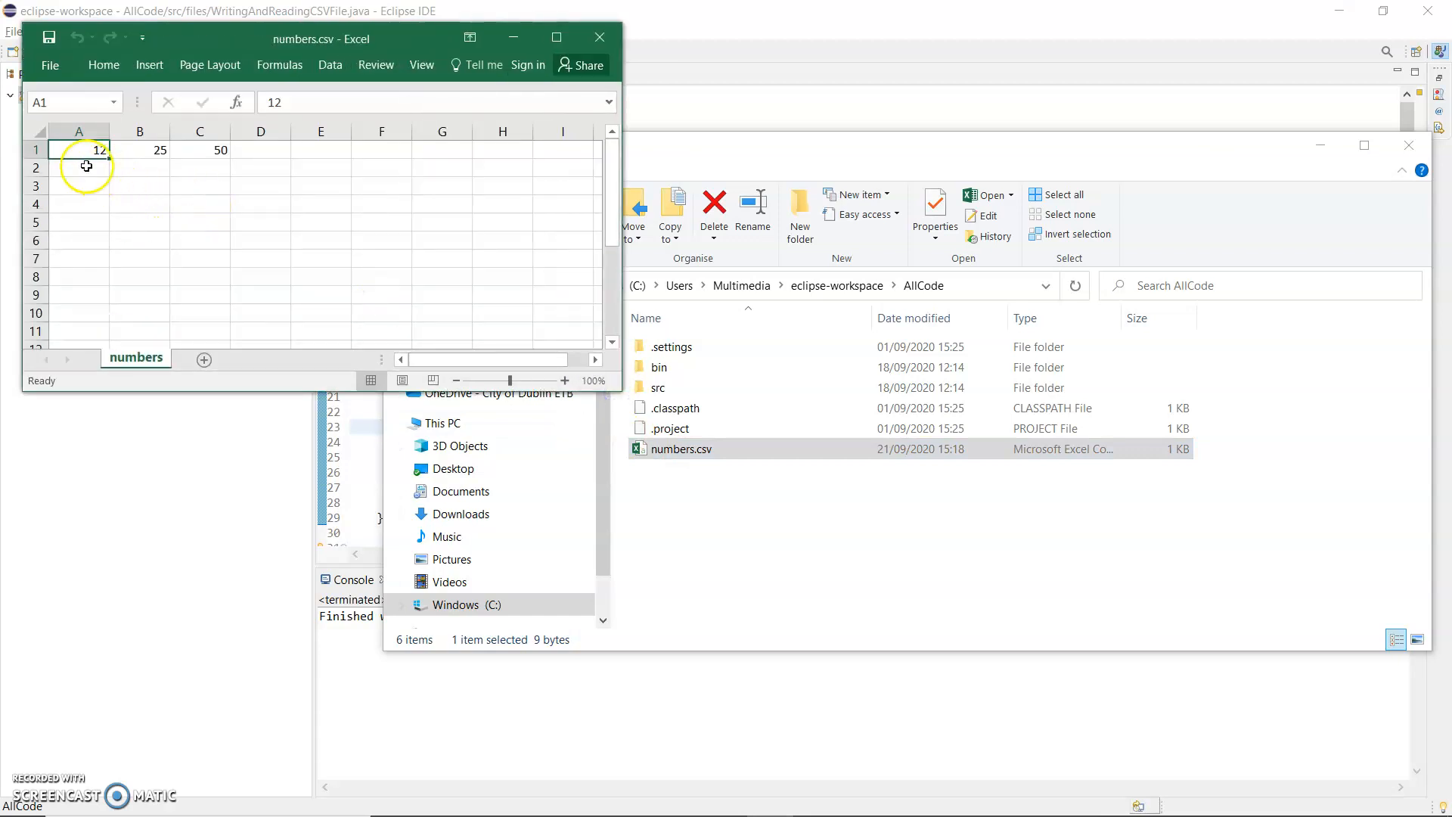
left_click(199, 150)
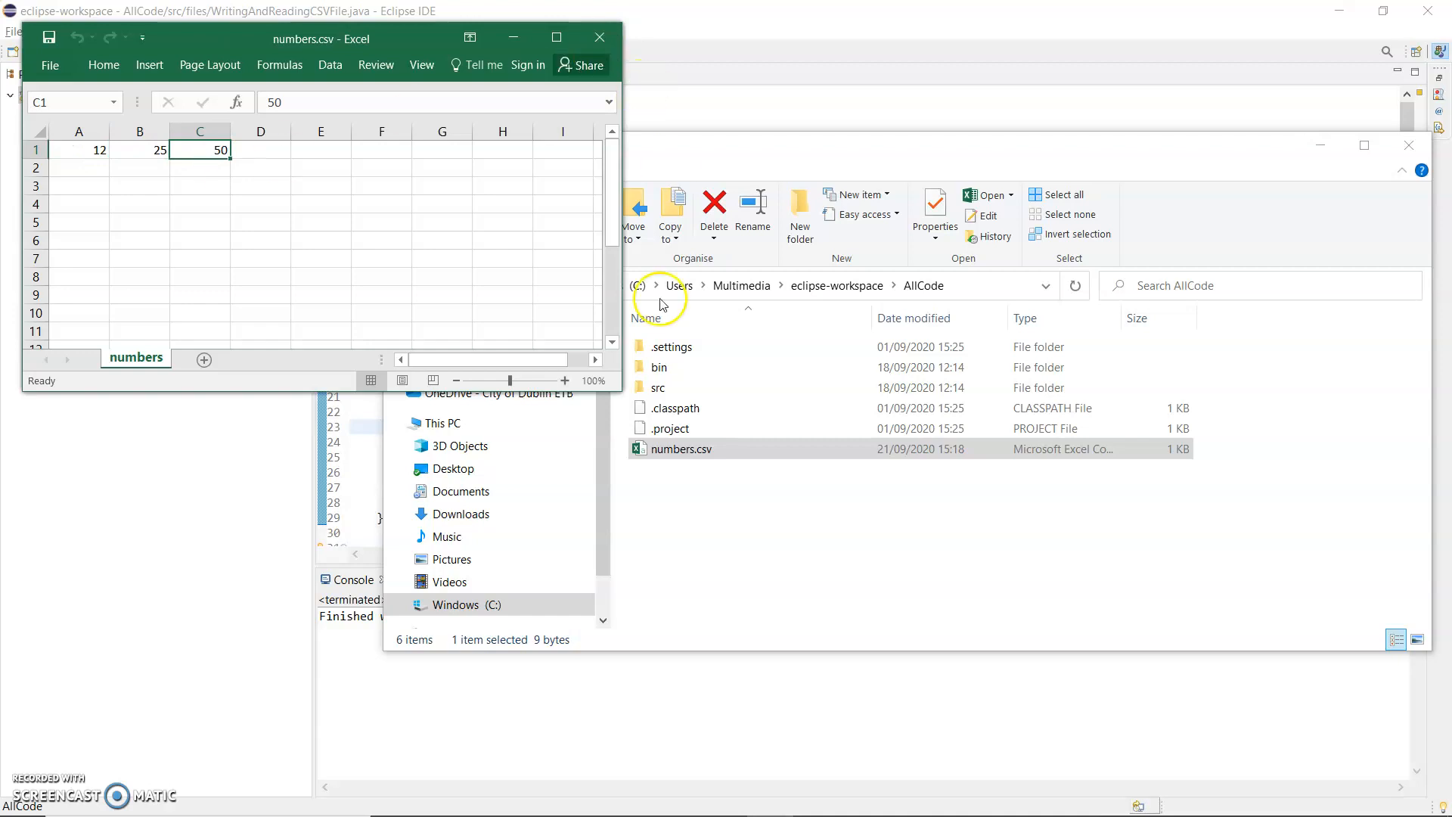
- Open numbers.csv in Notepad++, revealing the raw line 12,25,50, with a trailing comma
right_click(681, 448)
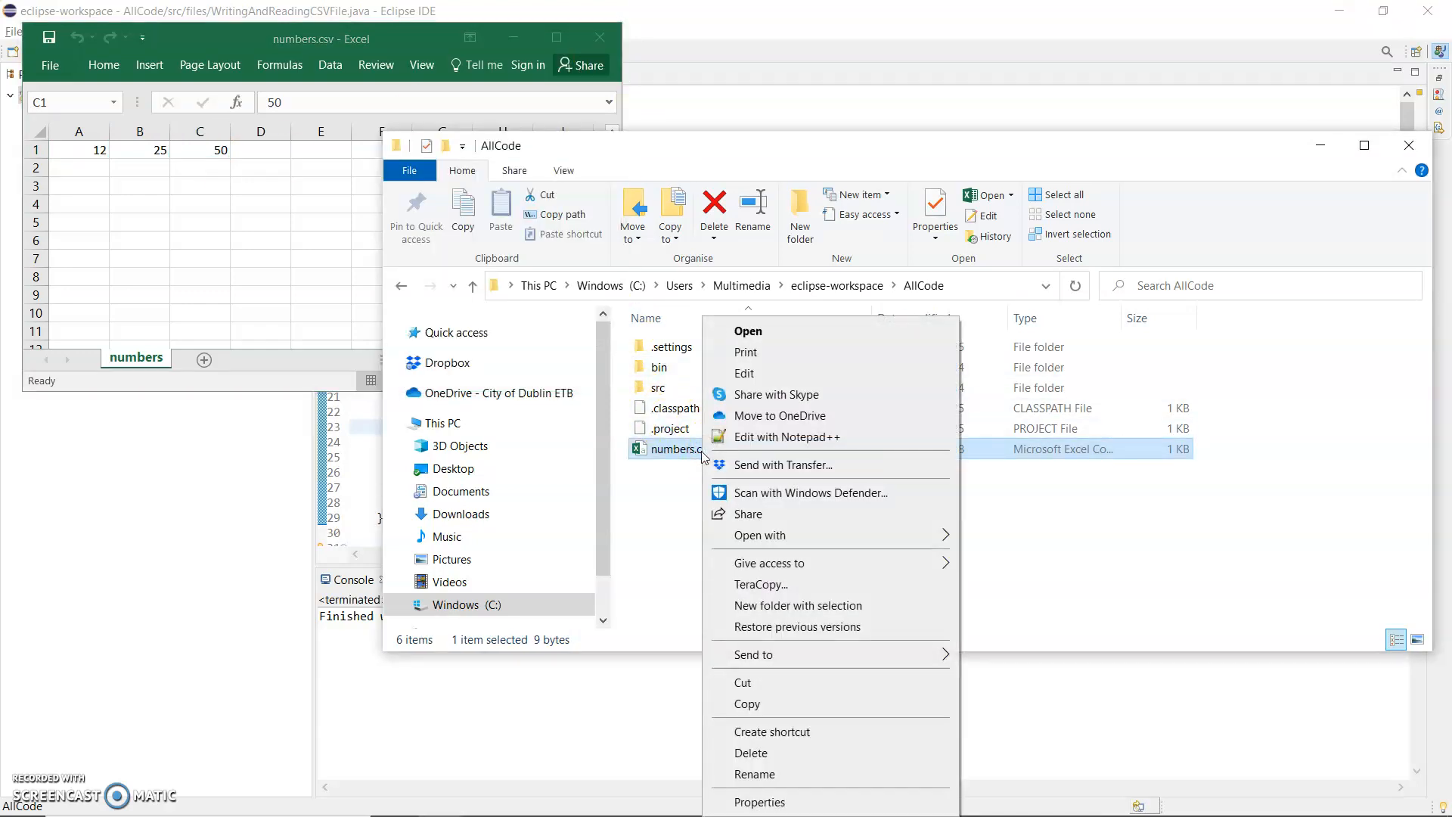
mouse_move(781, 436)
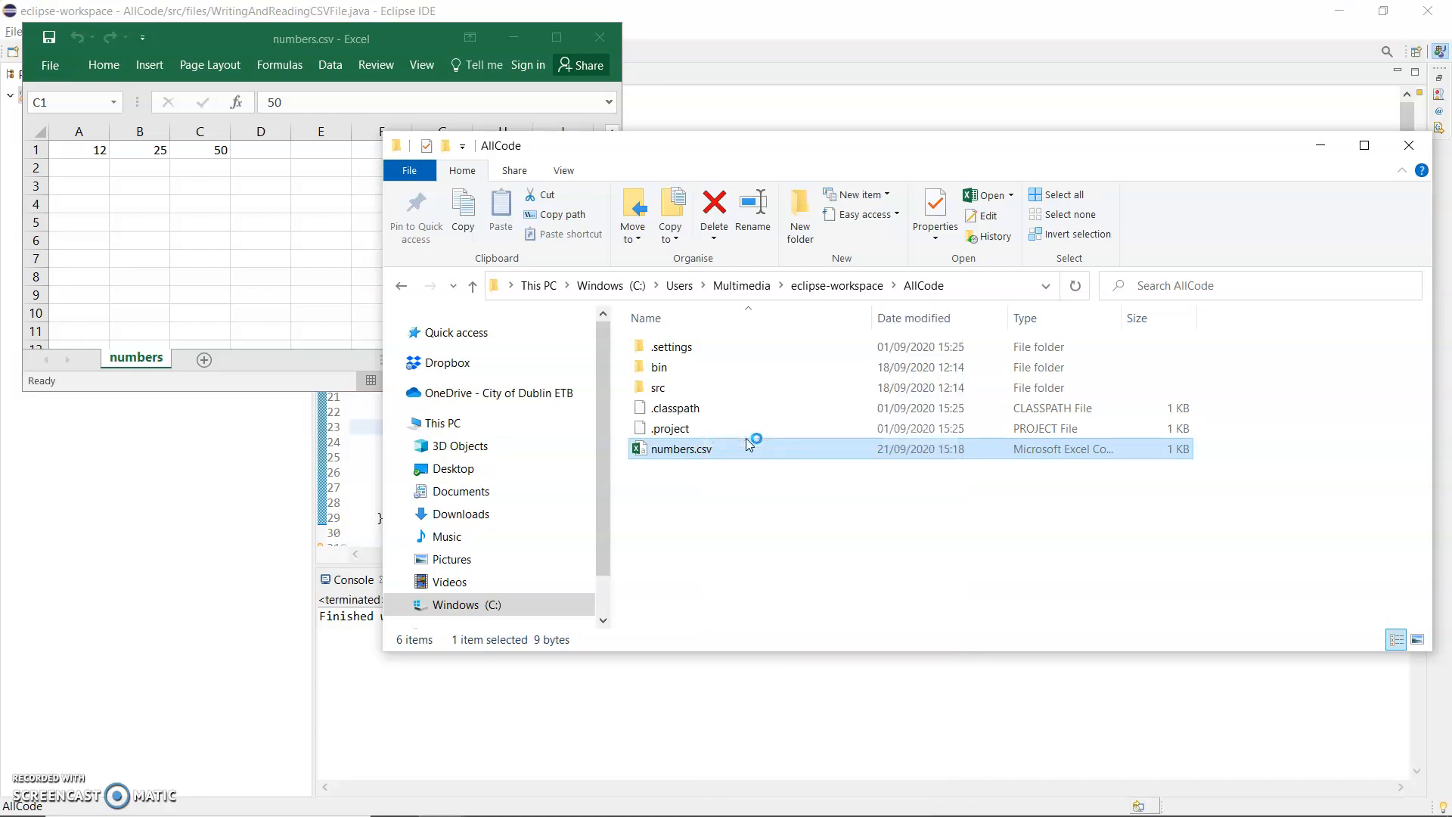
double_click(680, 447)
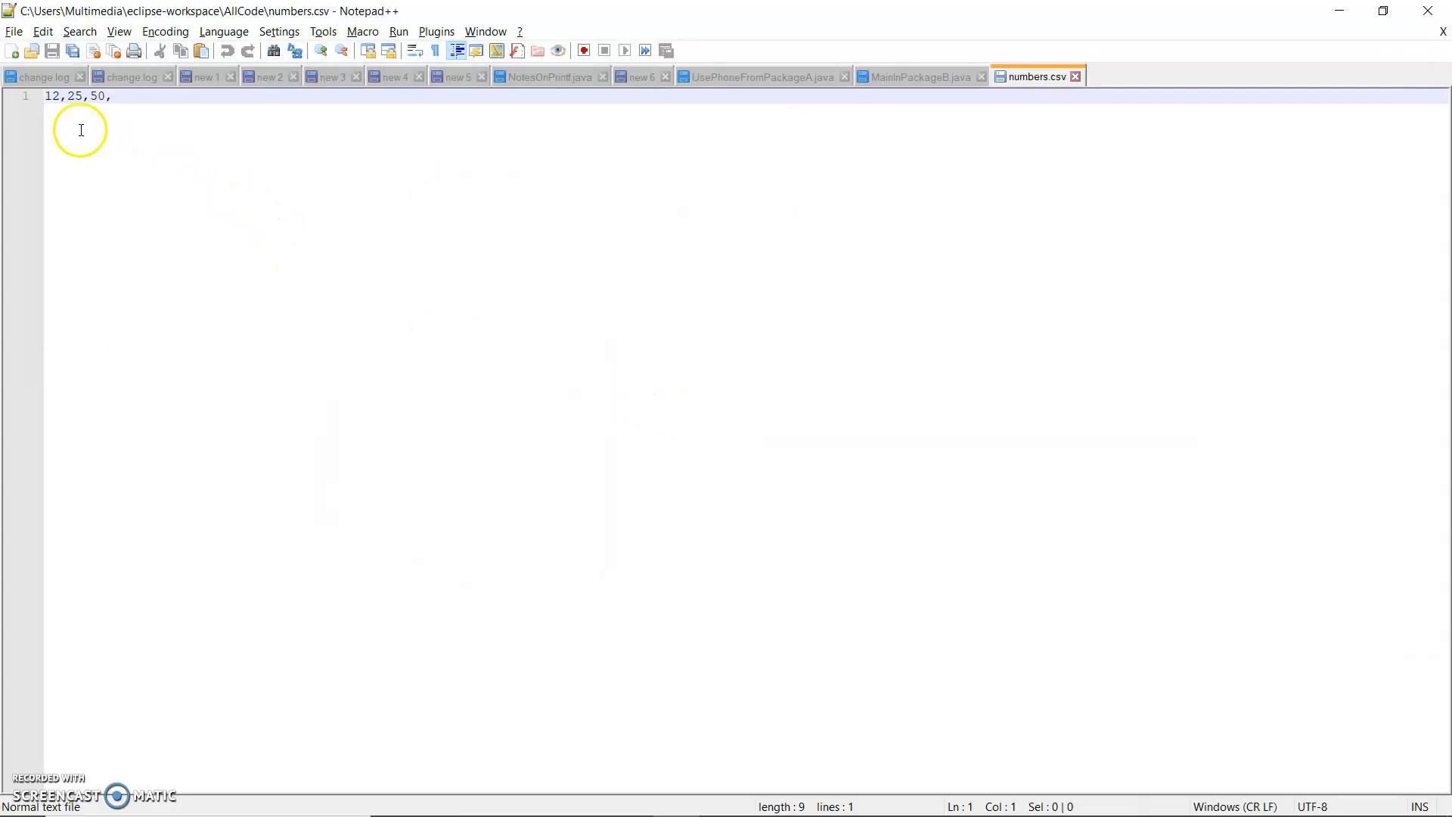
mouse_move(42, 97)
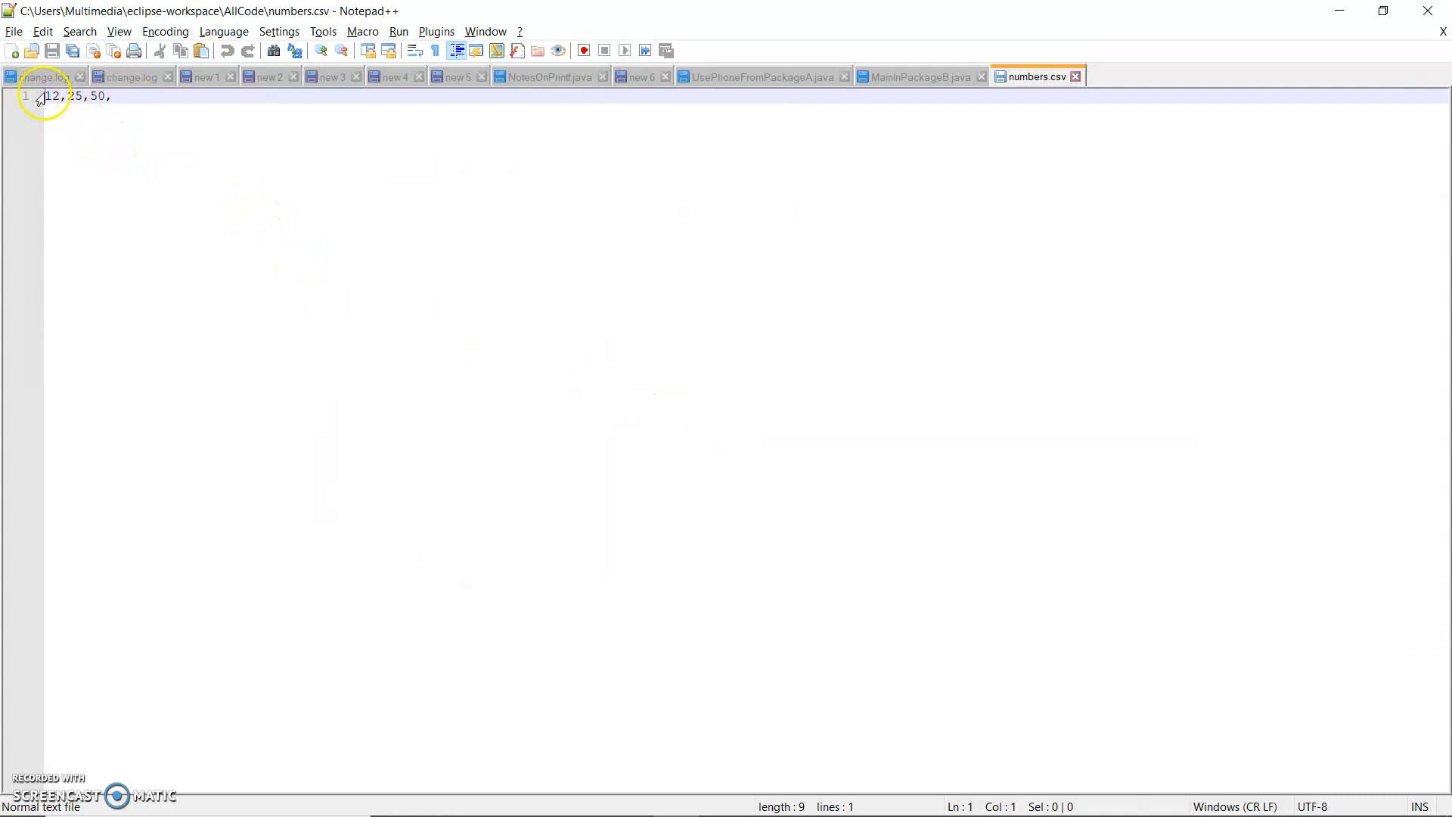
mouse_move(1312, 33)
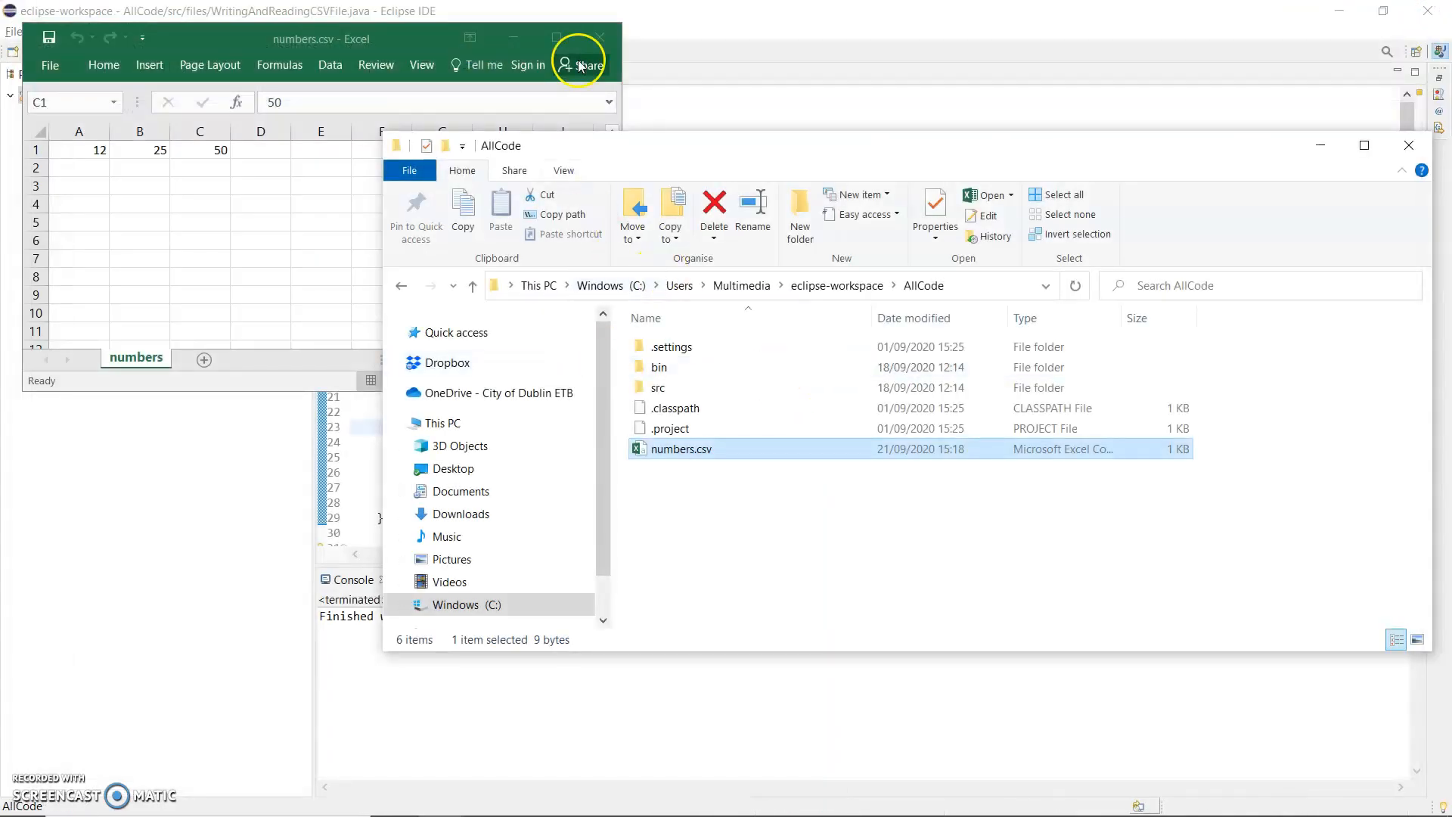
- Close Excel and File Explorer, returning to Eclipse with the finished code and console output
left_click(601, 23)
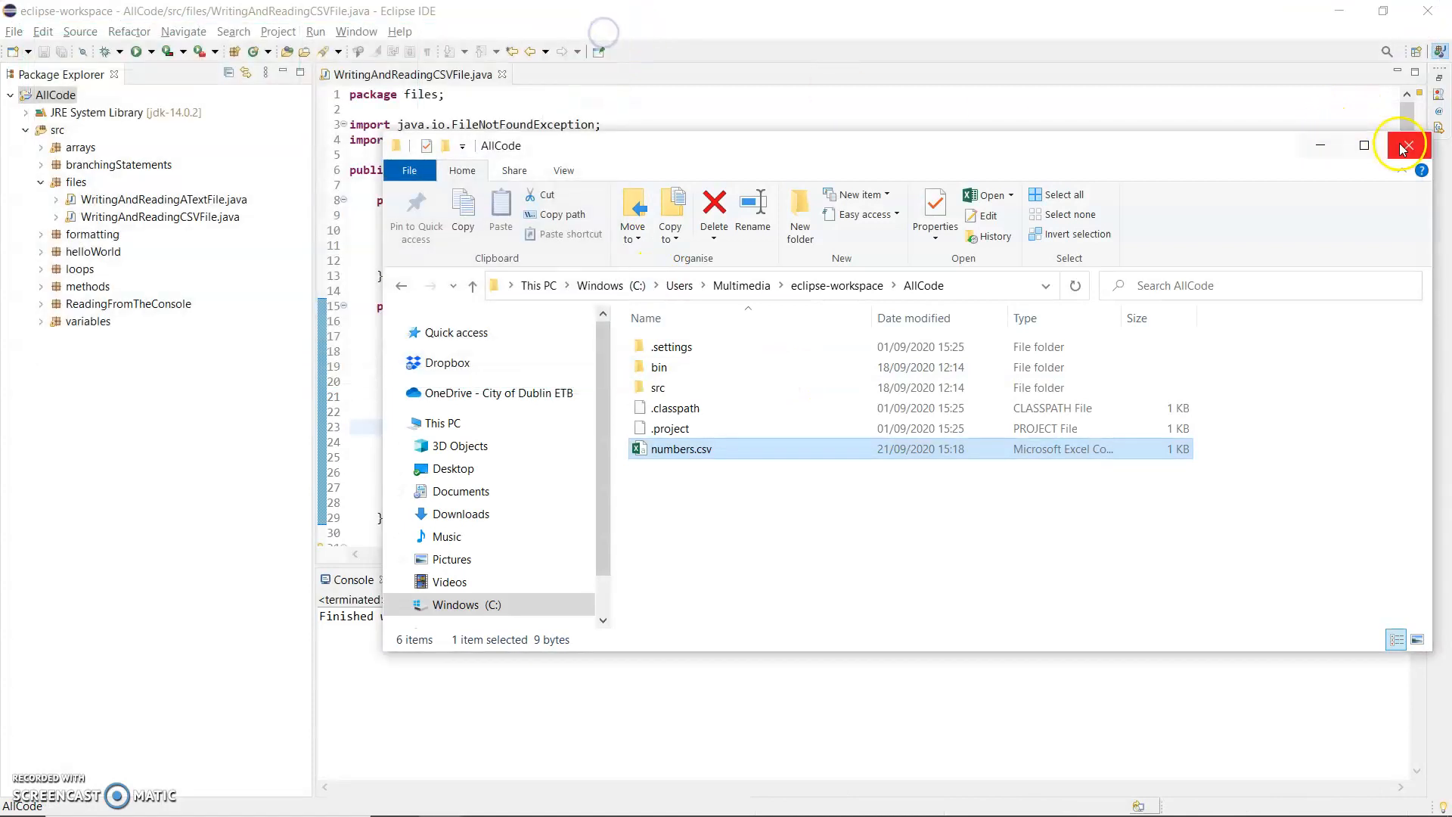
left_click(1403, 145)
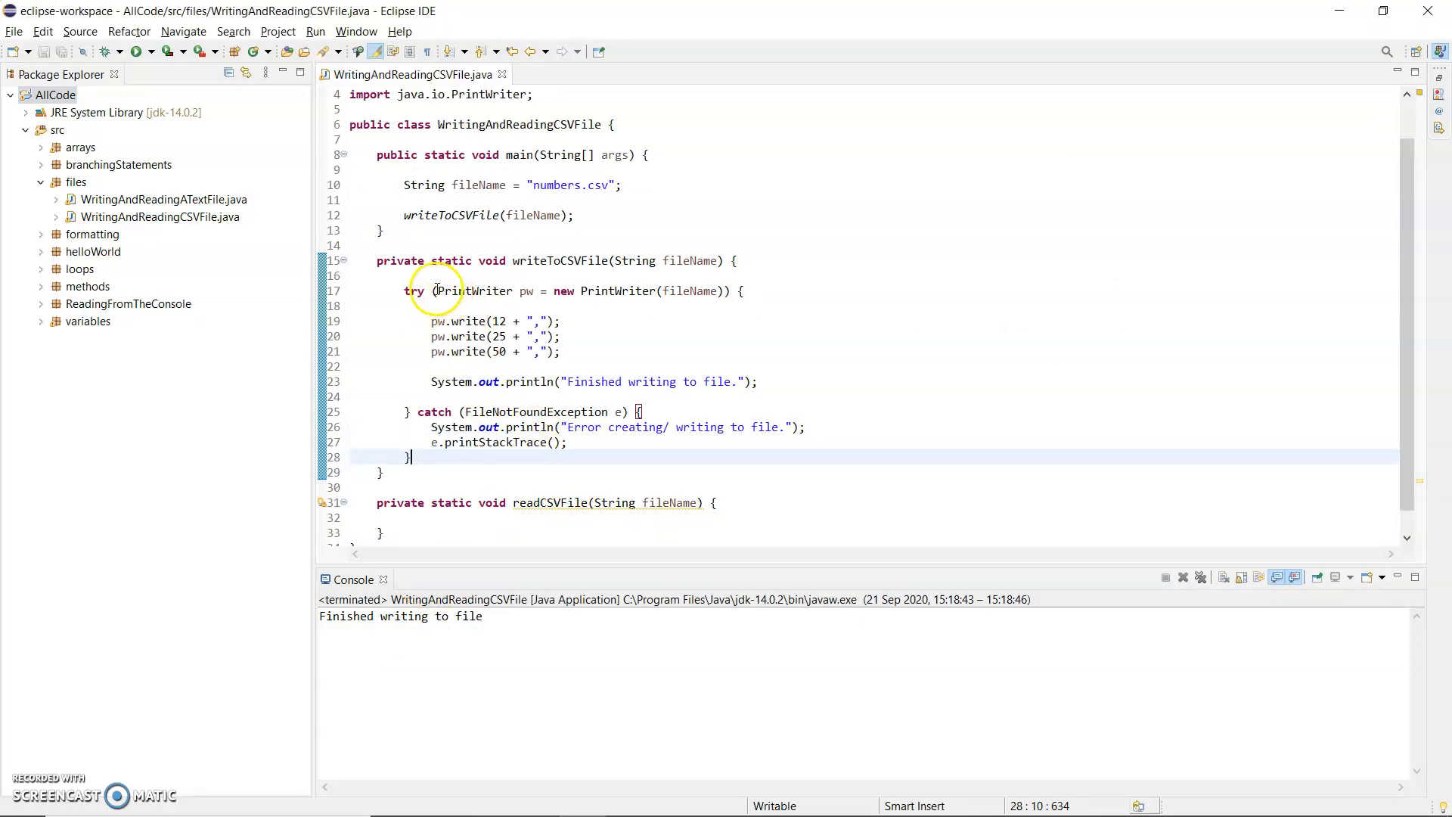
double_click(475, 290)
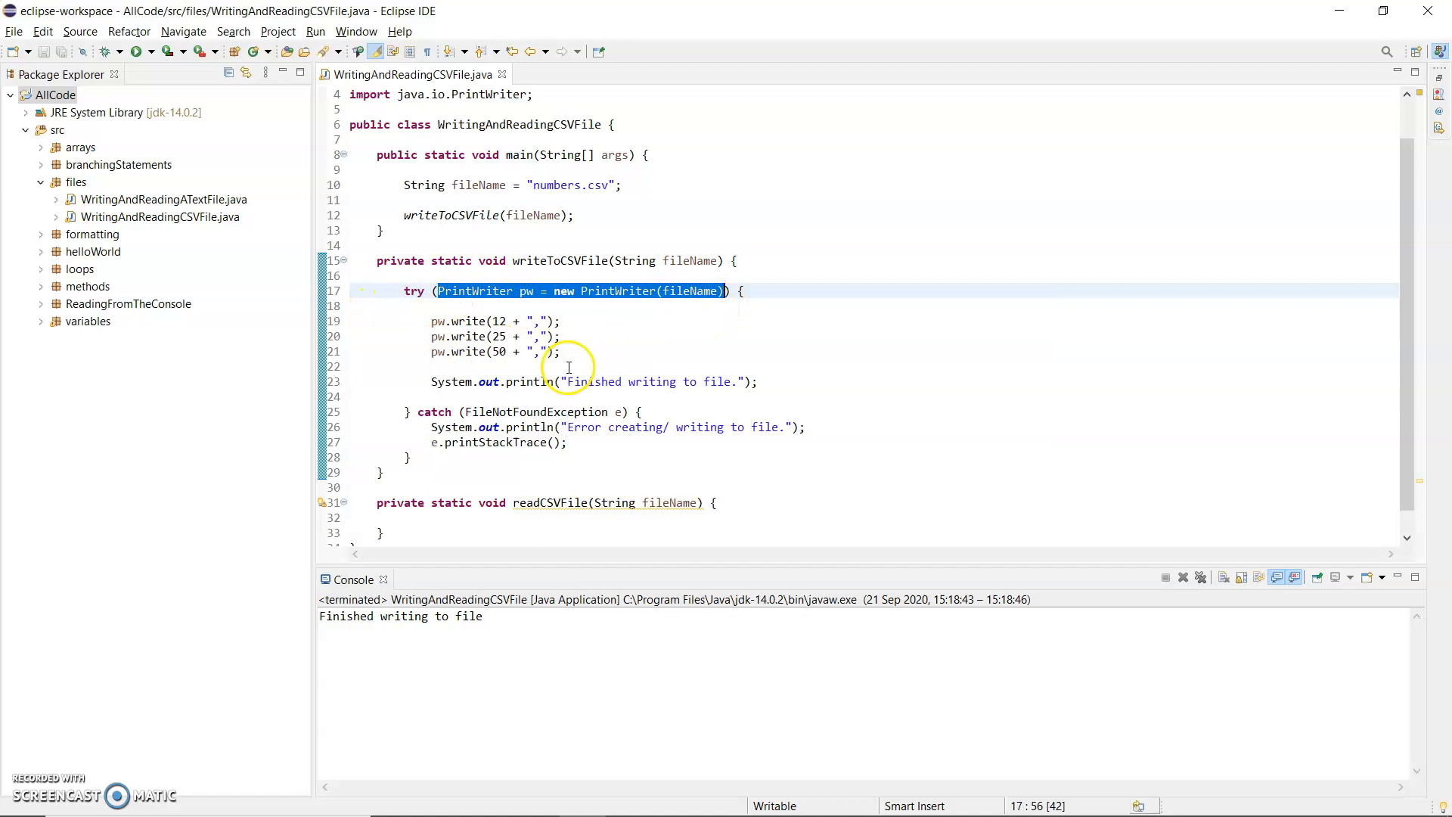
left_click(405, 412)
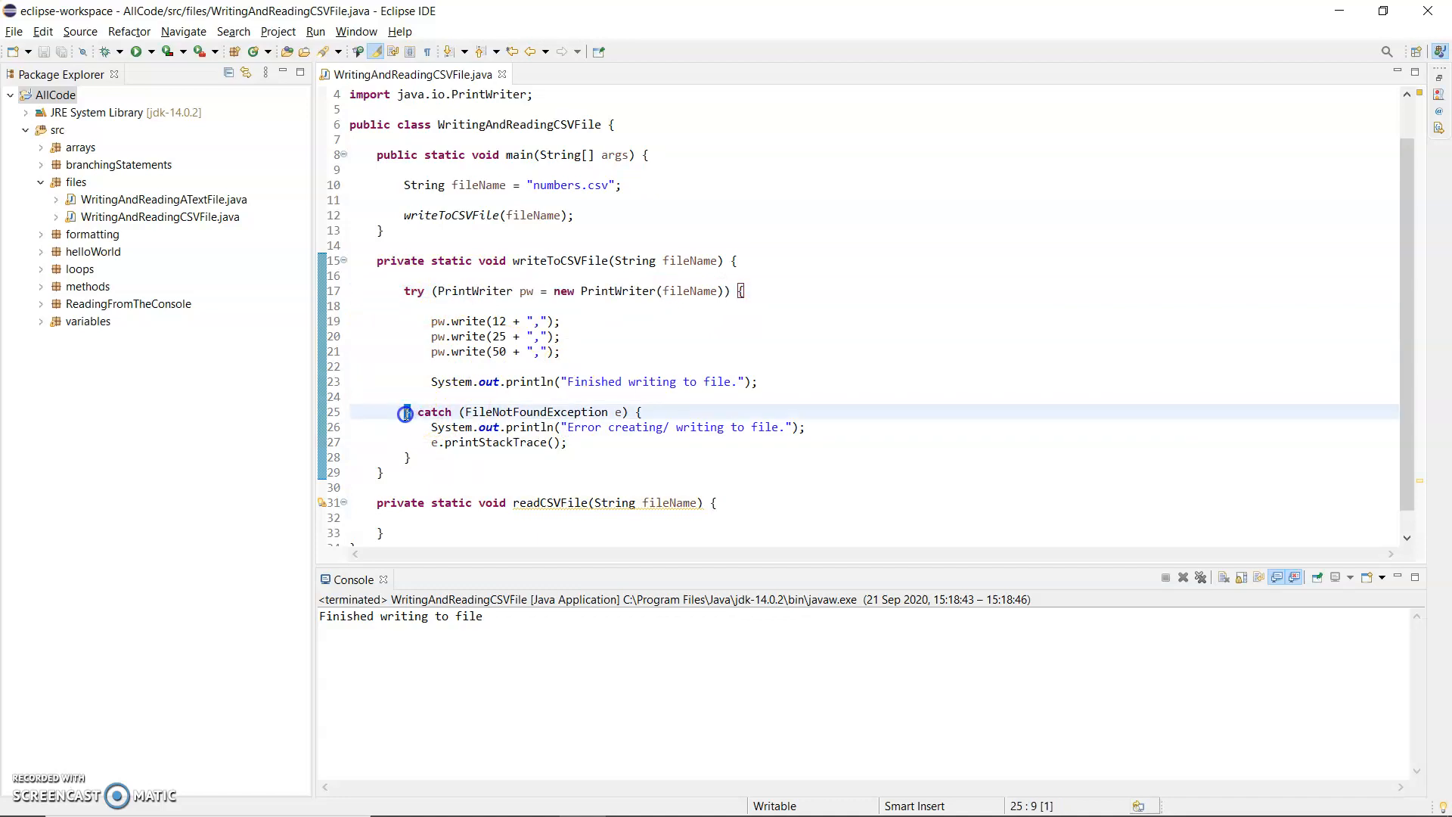
mouse_move(383, 431)
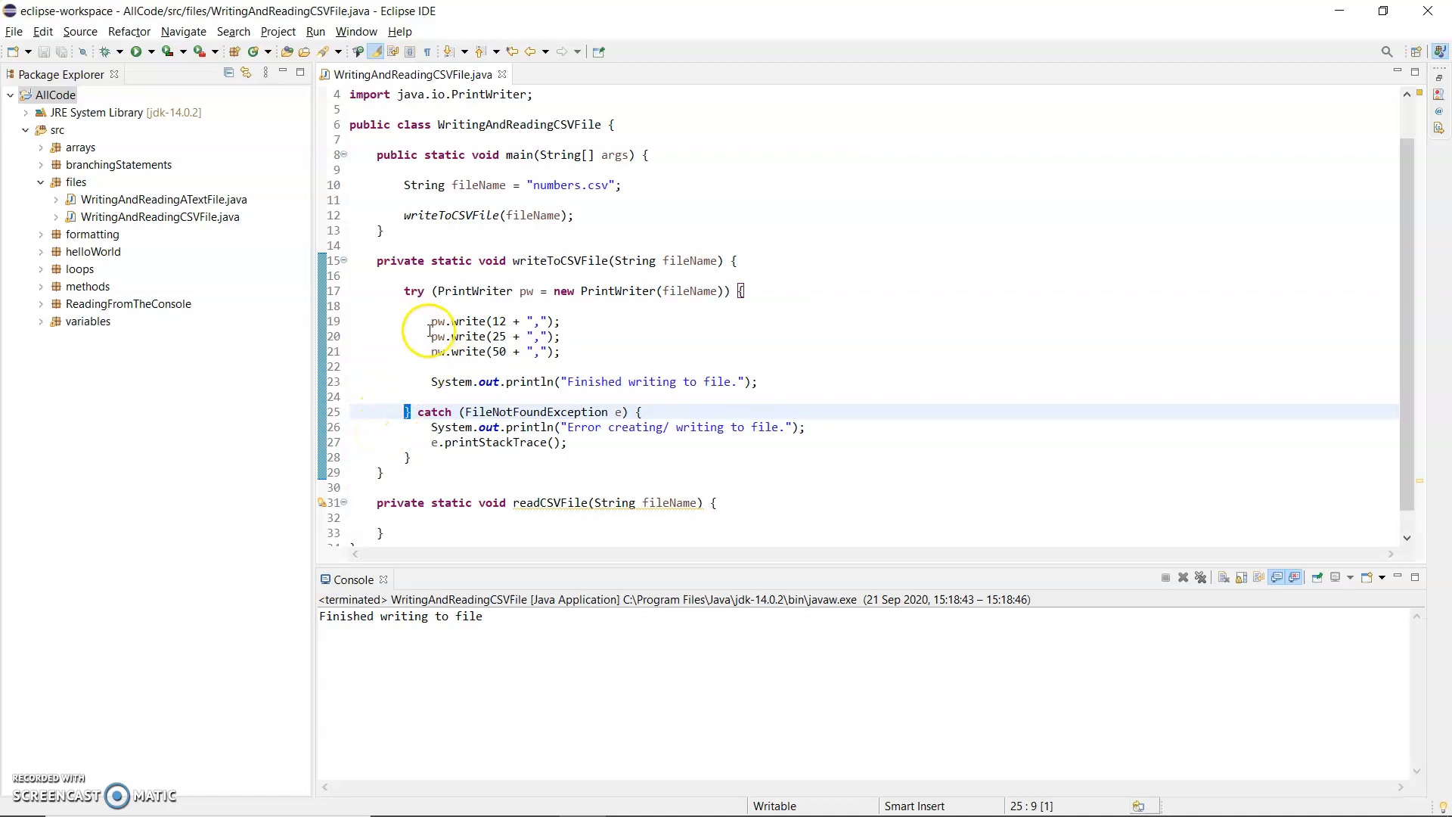
mouse_move(461, 399)
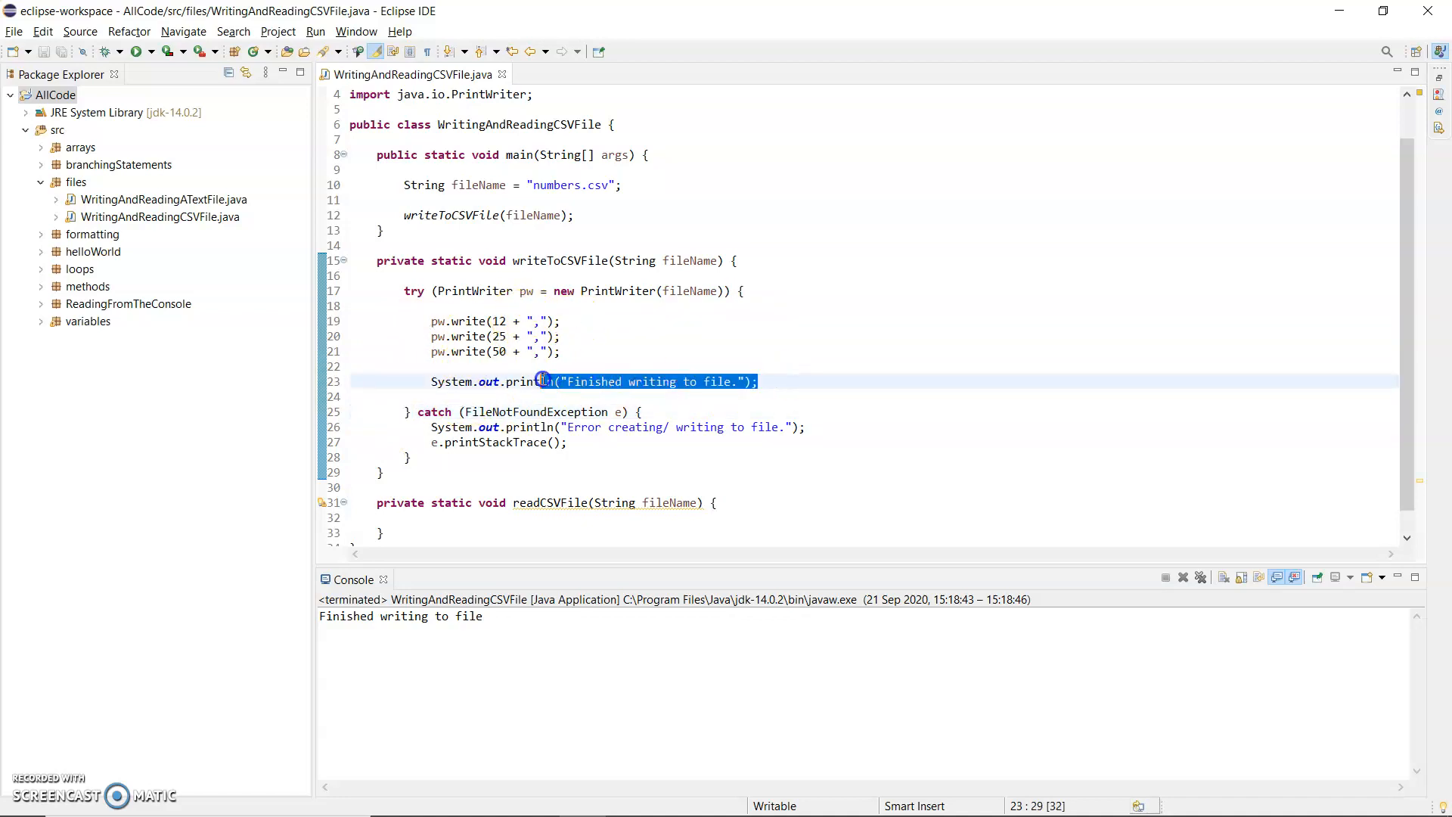
left_click(759, 381)
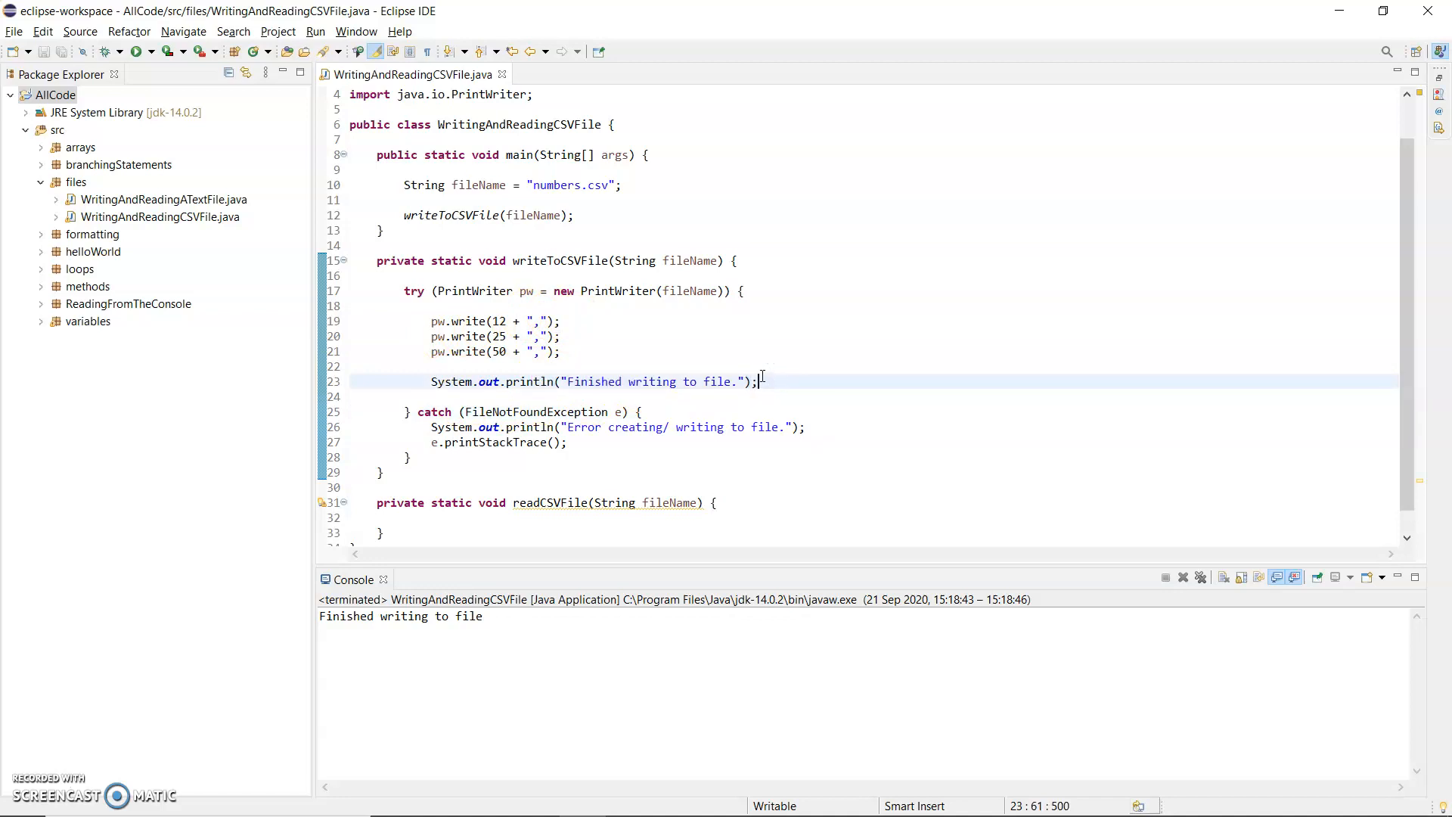
left_click(516, 518)
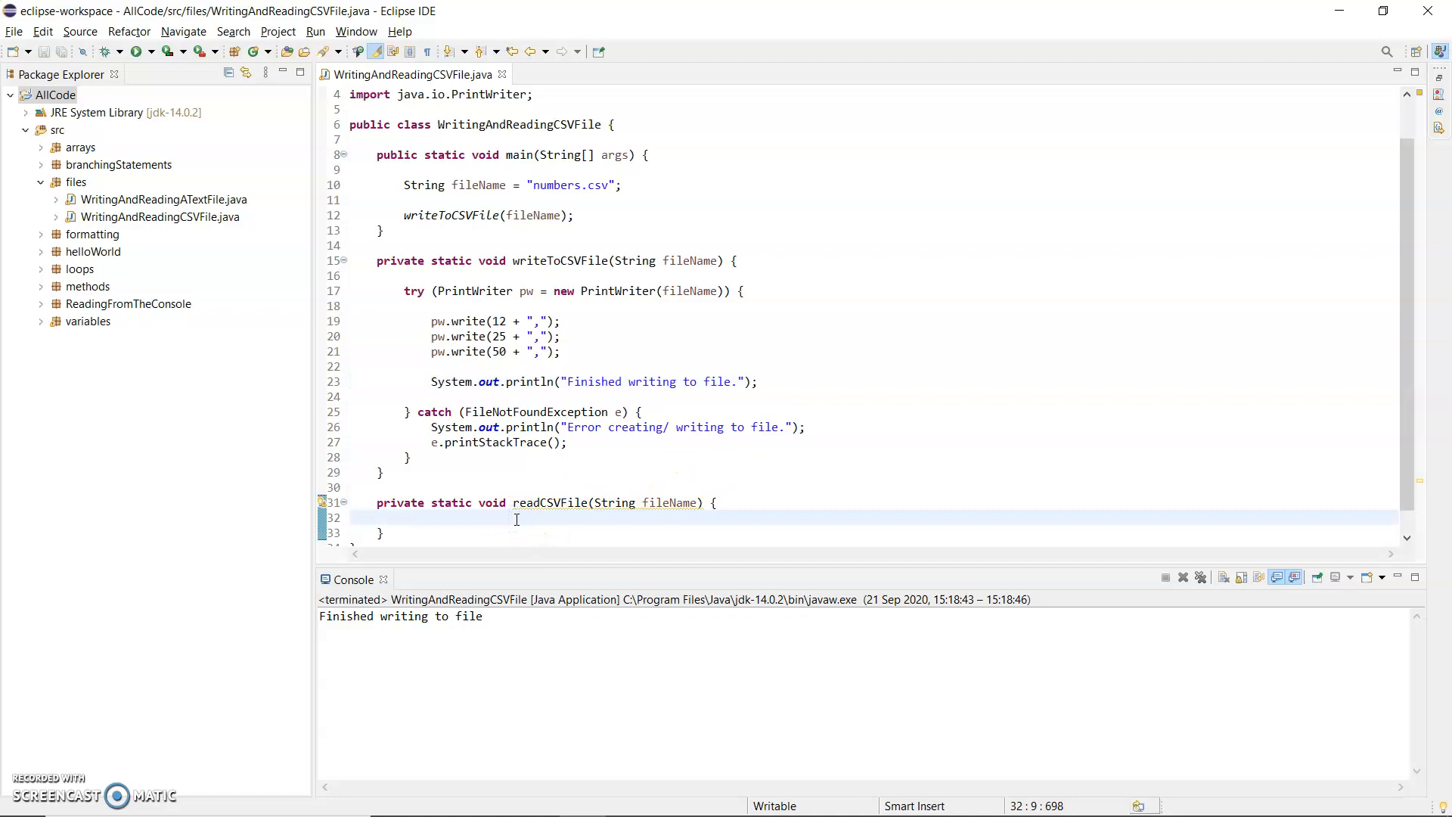